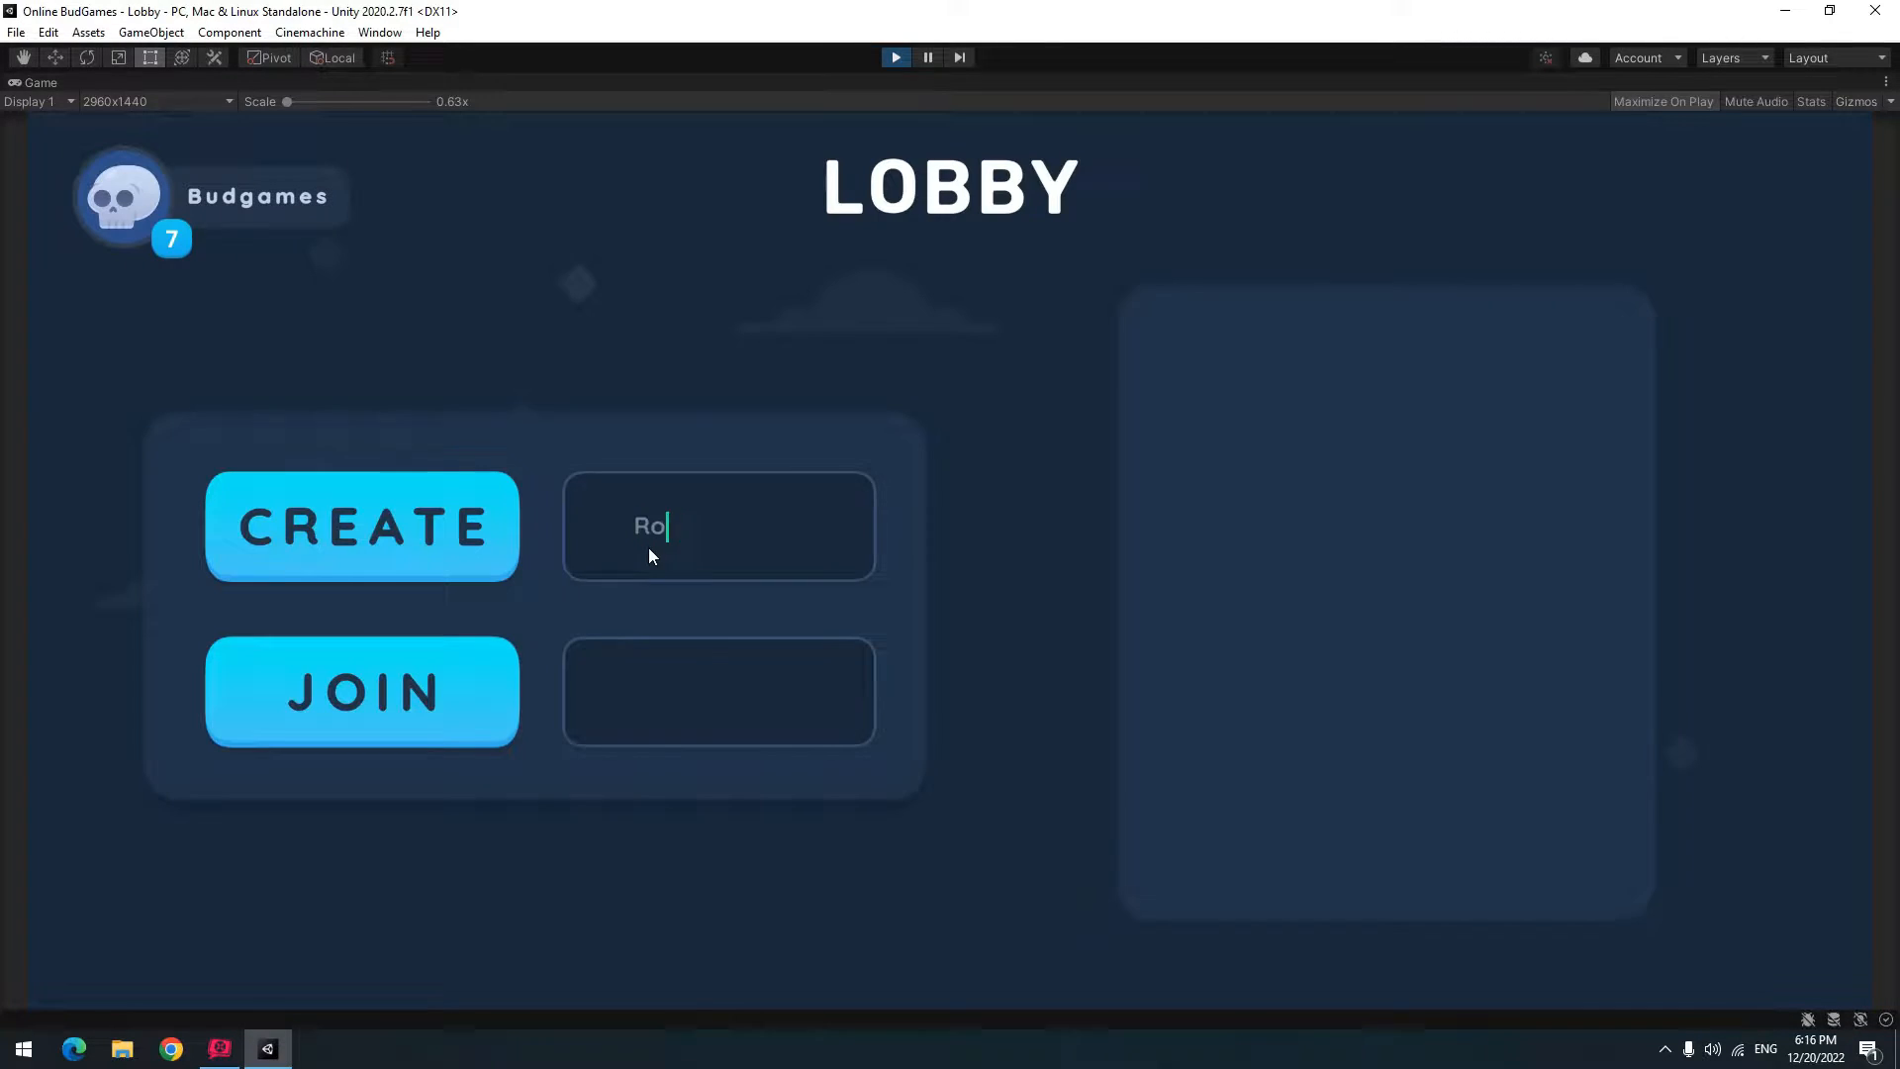
- Stop Play mode, open the GamePlay scene and select its farmer Player character
{"action": "left_click", "coordinate": [361, 525]}
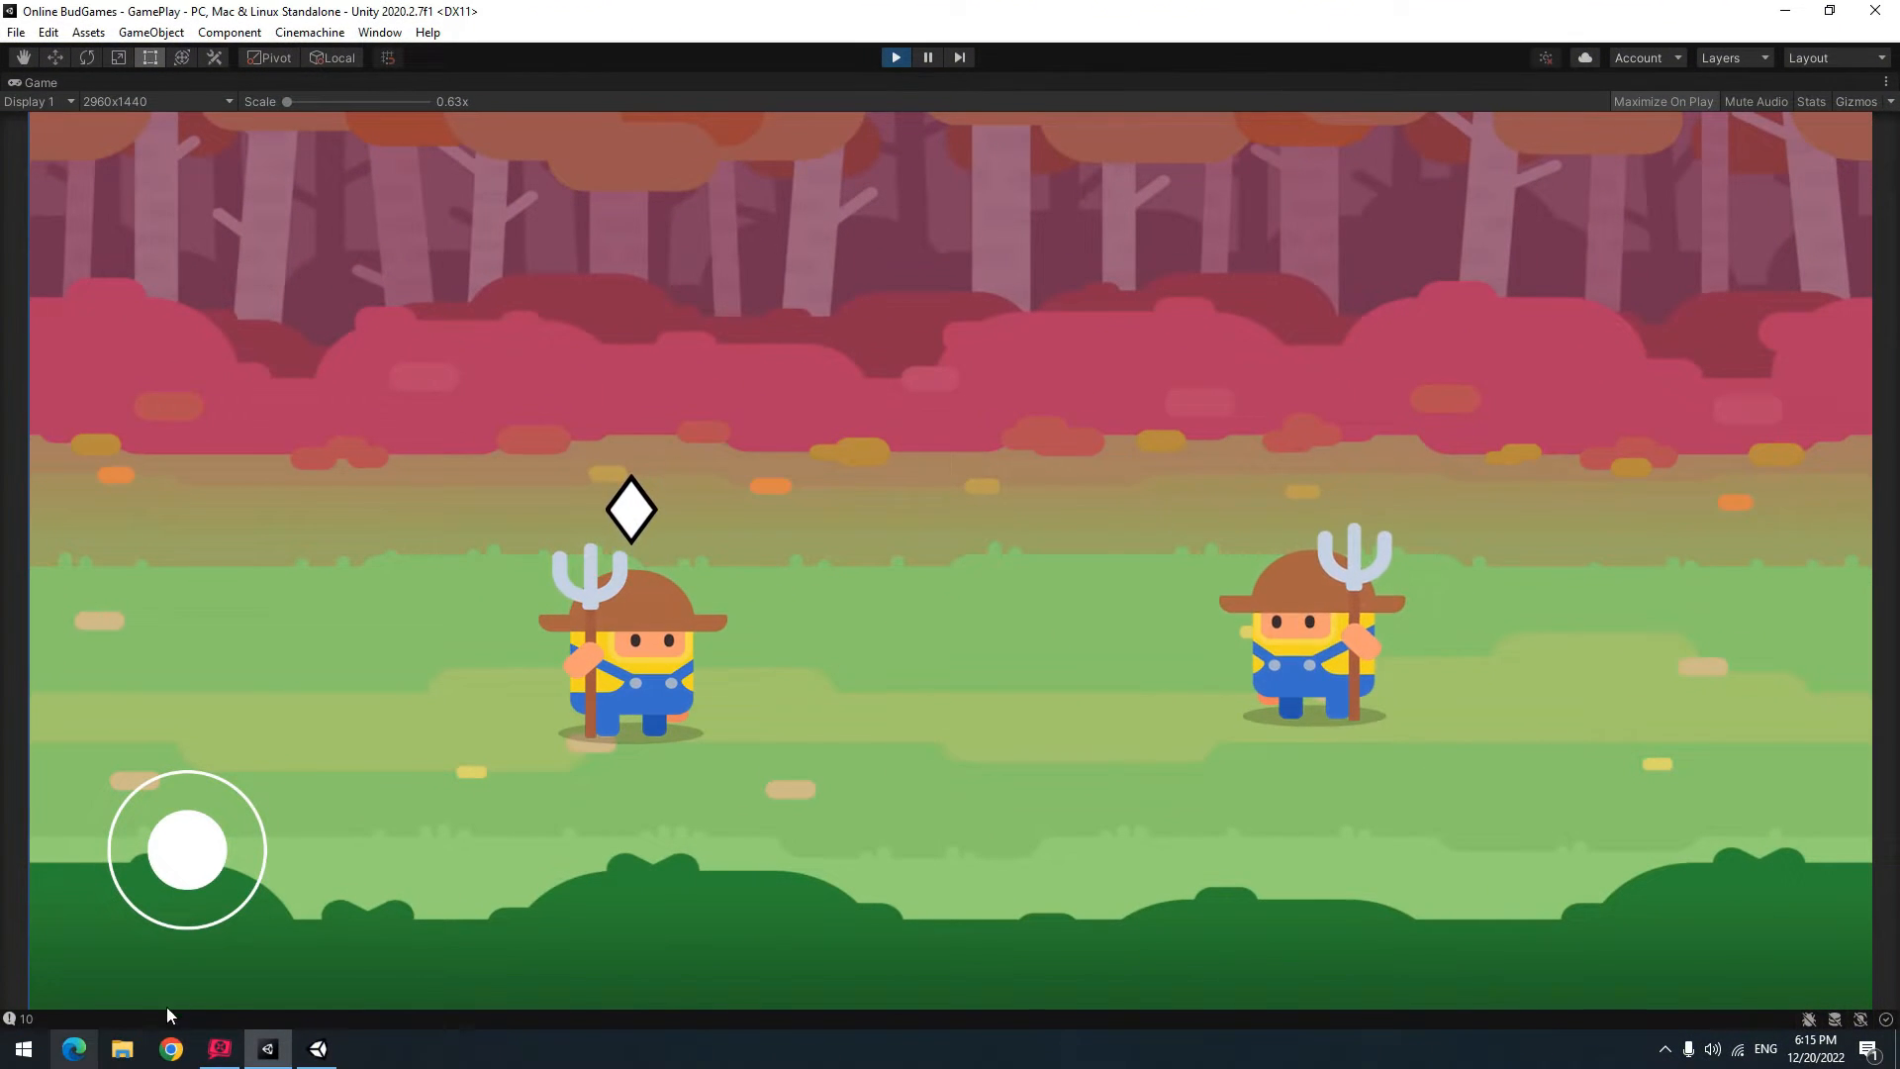
{"action": "left_click", "coordinate": [363, 1048]}
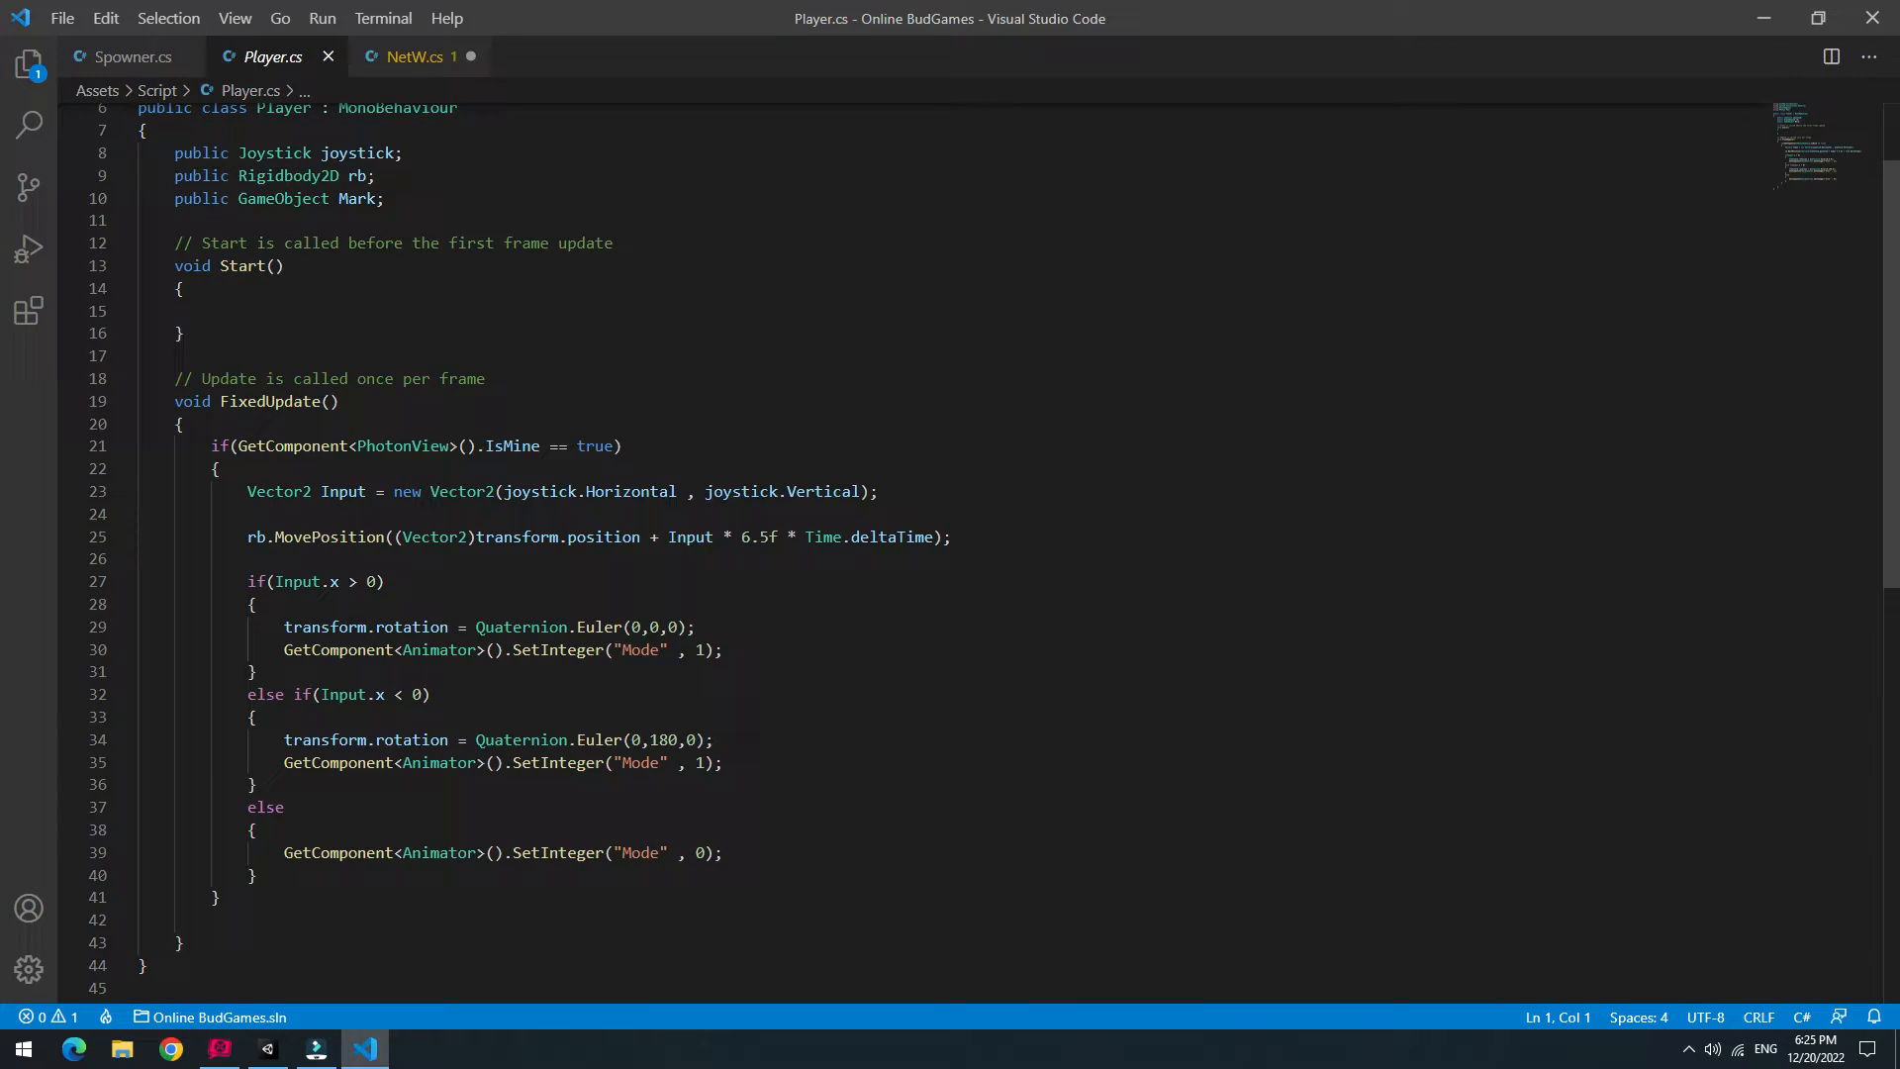
{"action": "left_click", "coordinate": [266, 1048]}
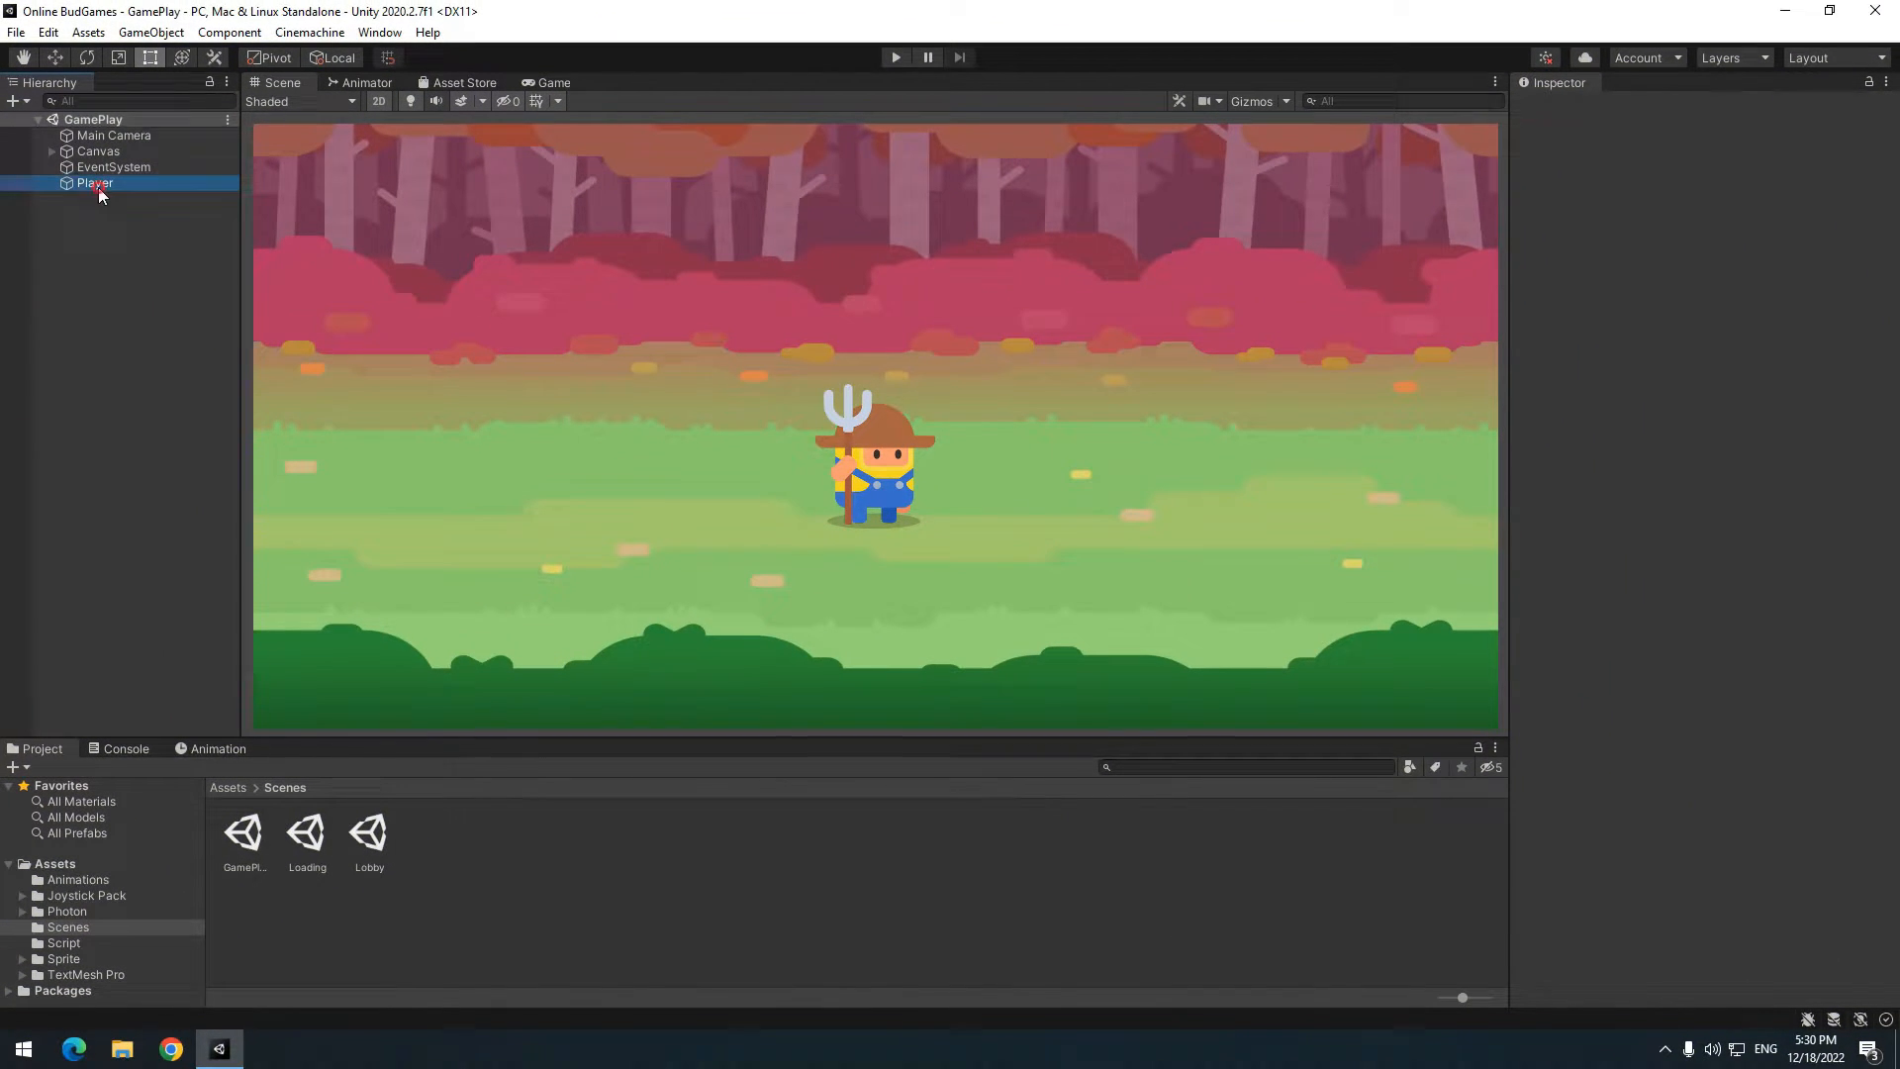
- Add a Photon View component to Player by searching 'ph', and create a Resources folder
{"action": "left_click", "coordinate": [95, 183]}
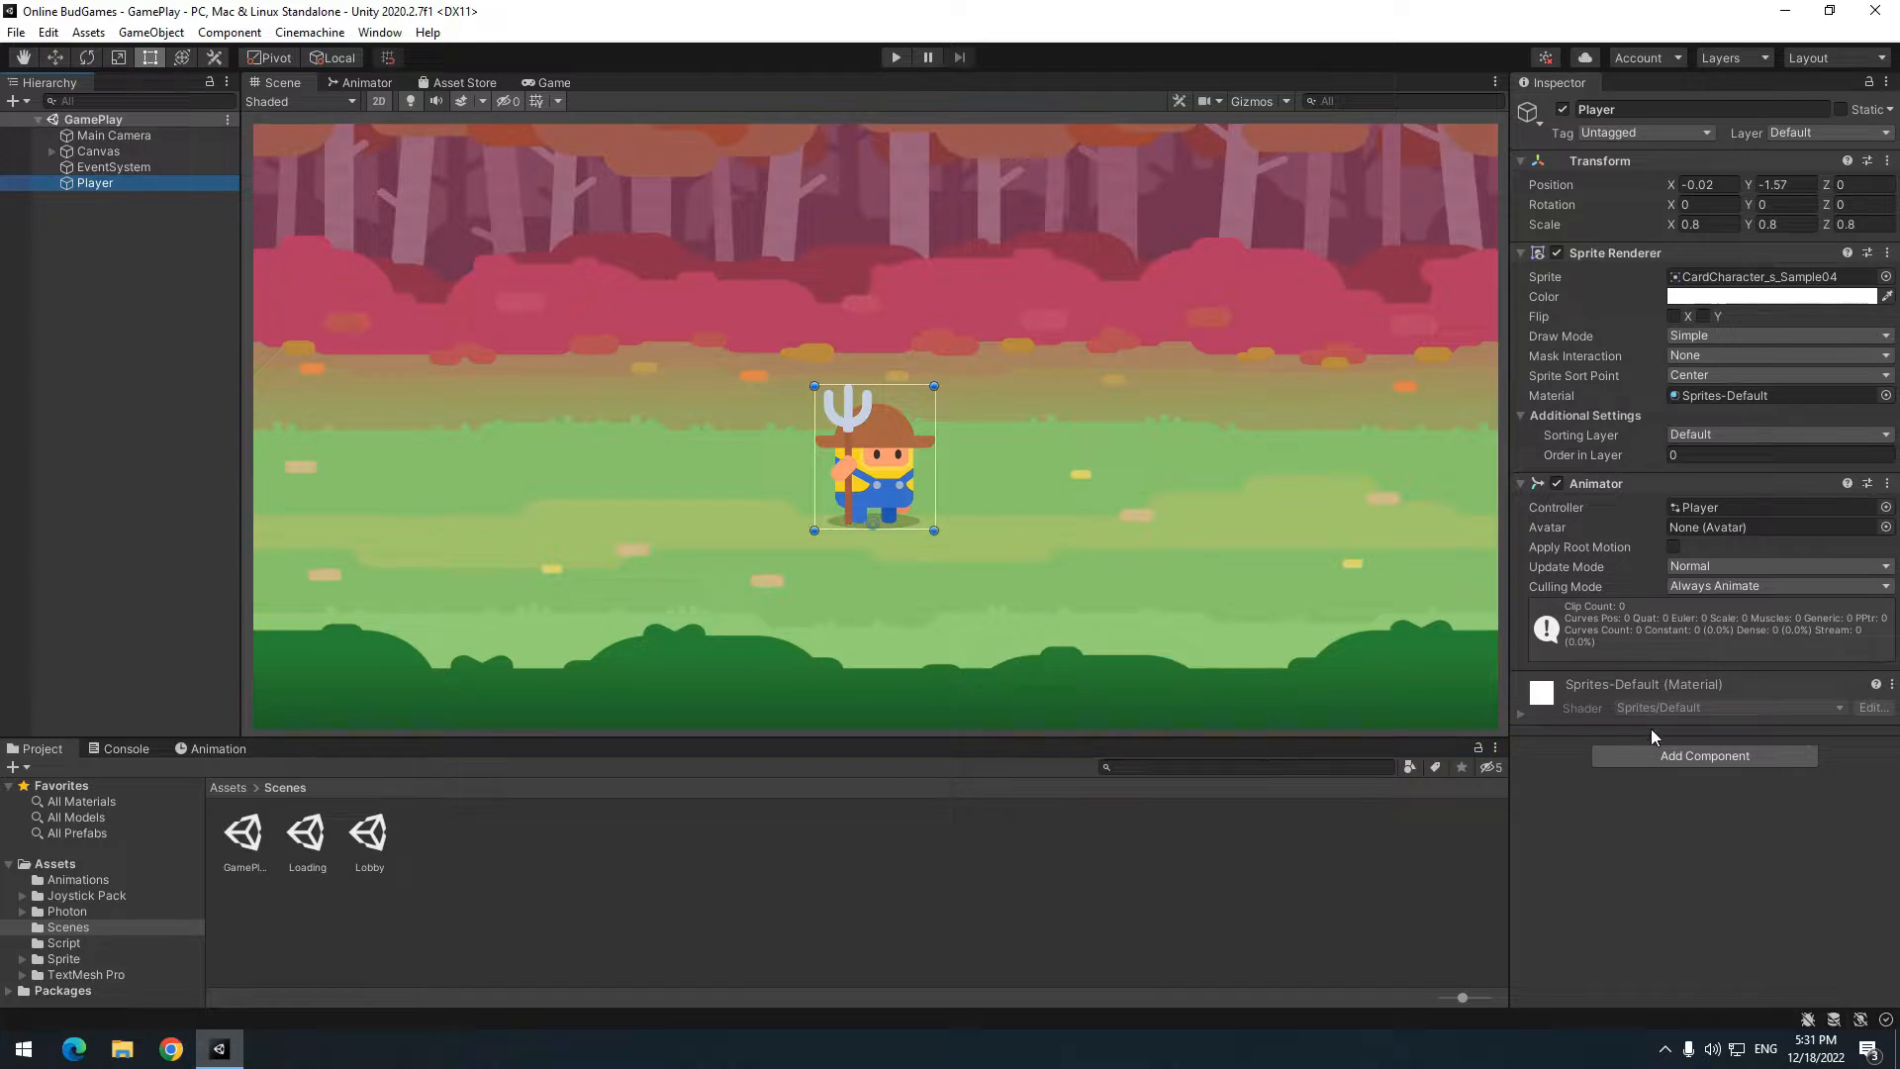
{"action": "type", "text": "photonv"}
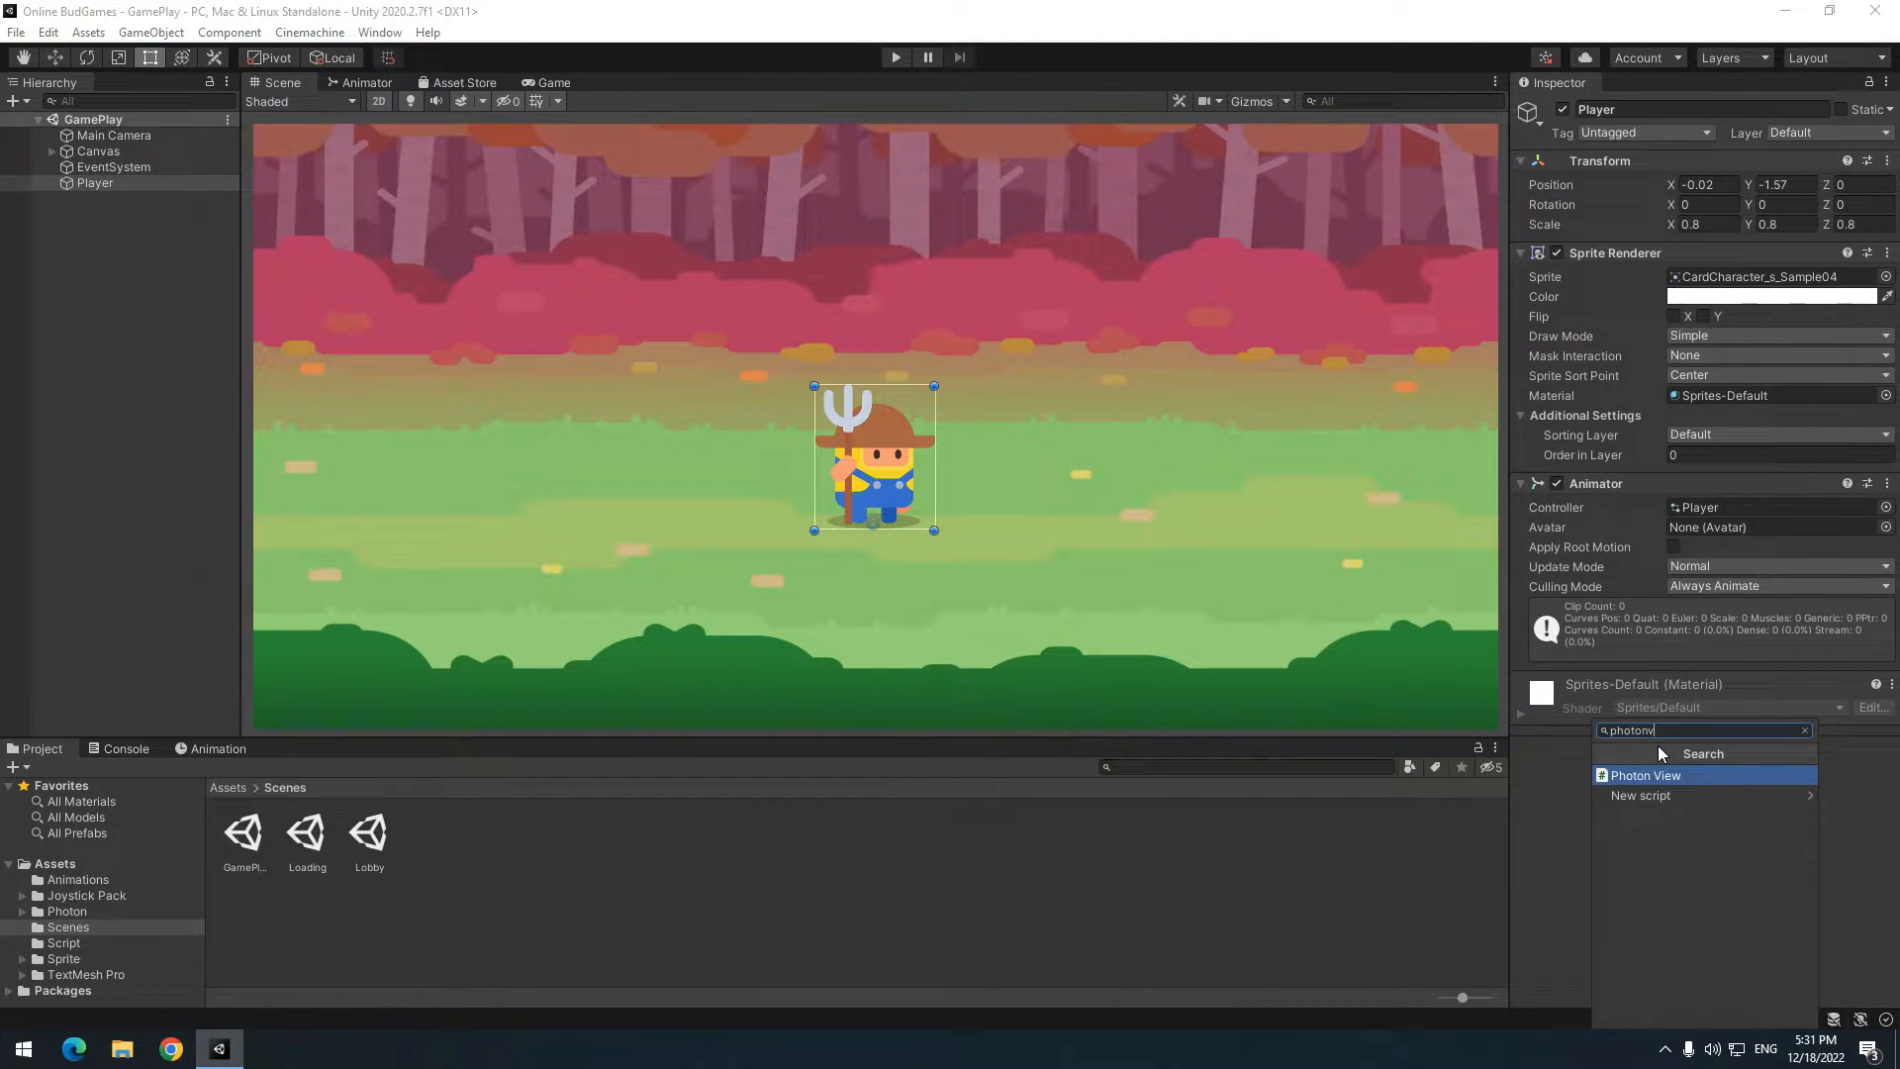
{"action": "left_click", "coordinate": [1644, 776]}
{"action": "type", "text": "Resources"}
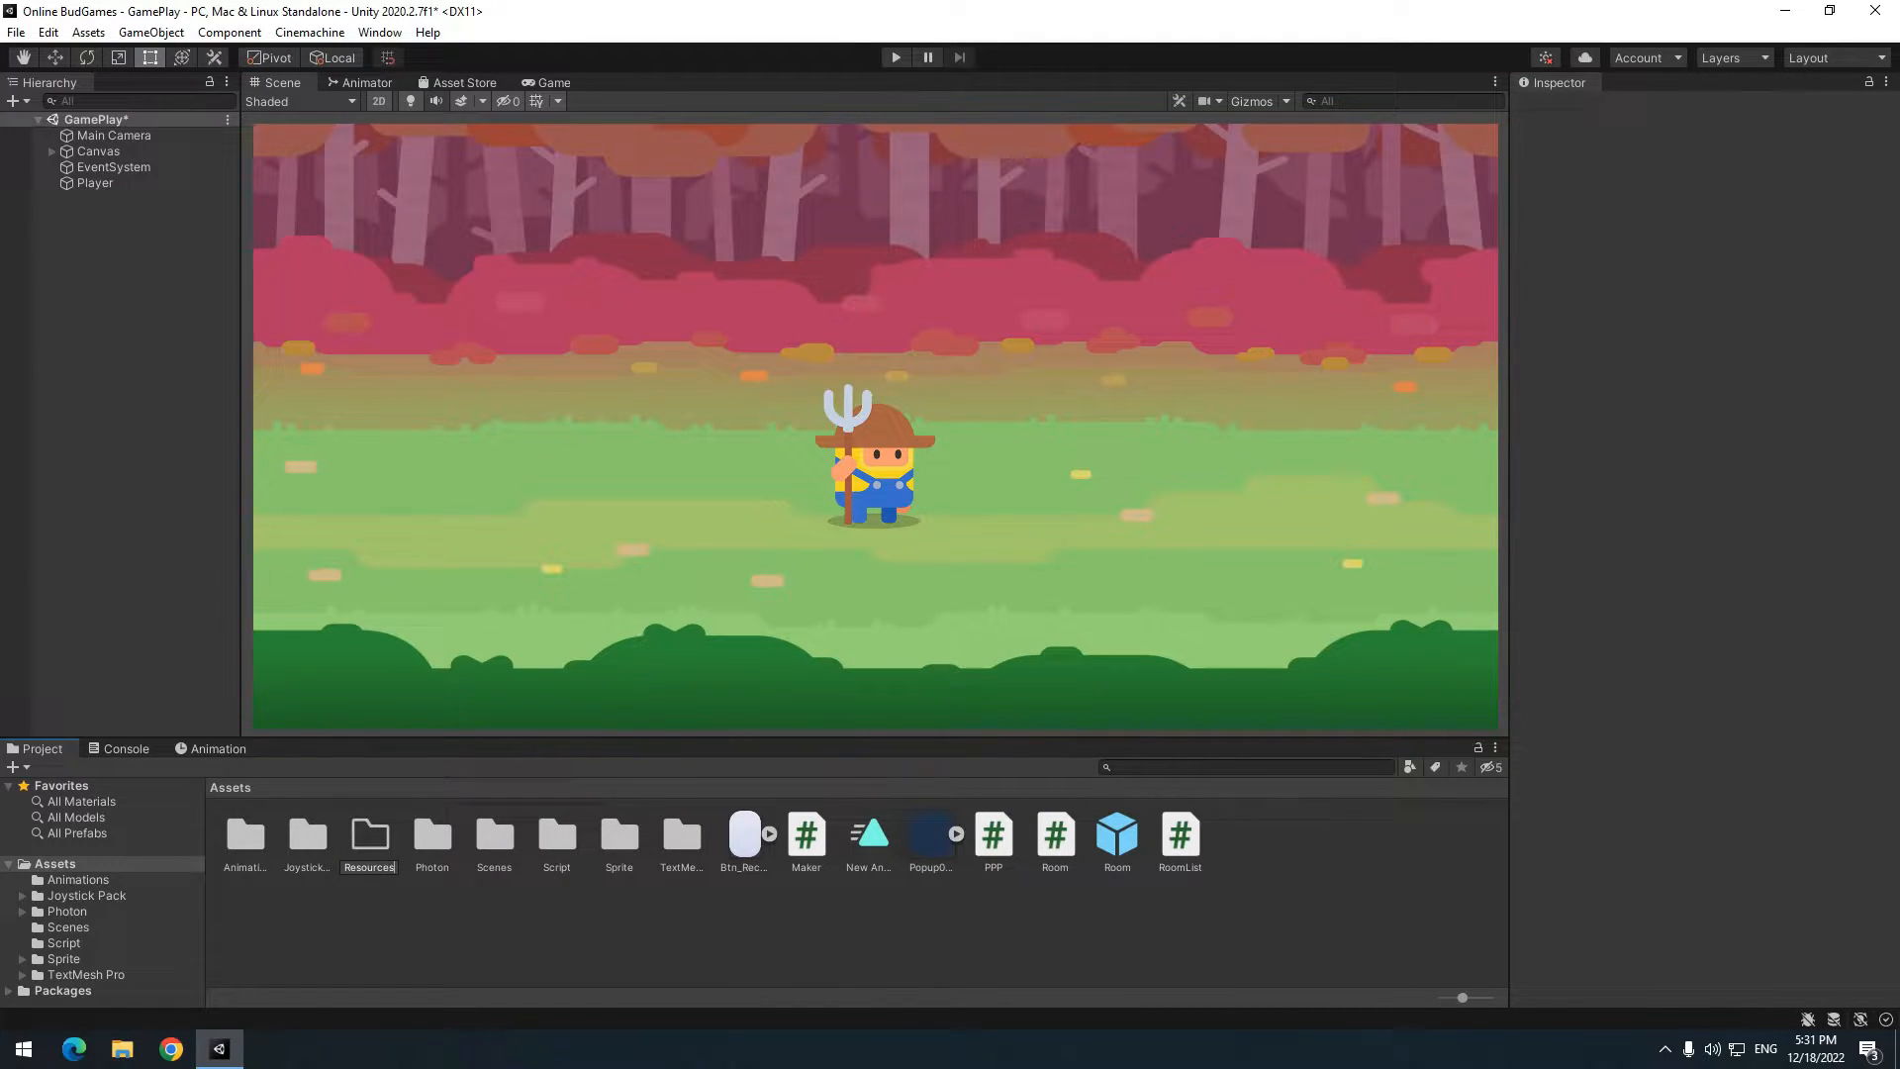
- Make Player a prefab in the Resources folder and remove it from the Hierarchy
{"action": "left_click", "coordinate": [95, 183]}
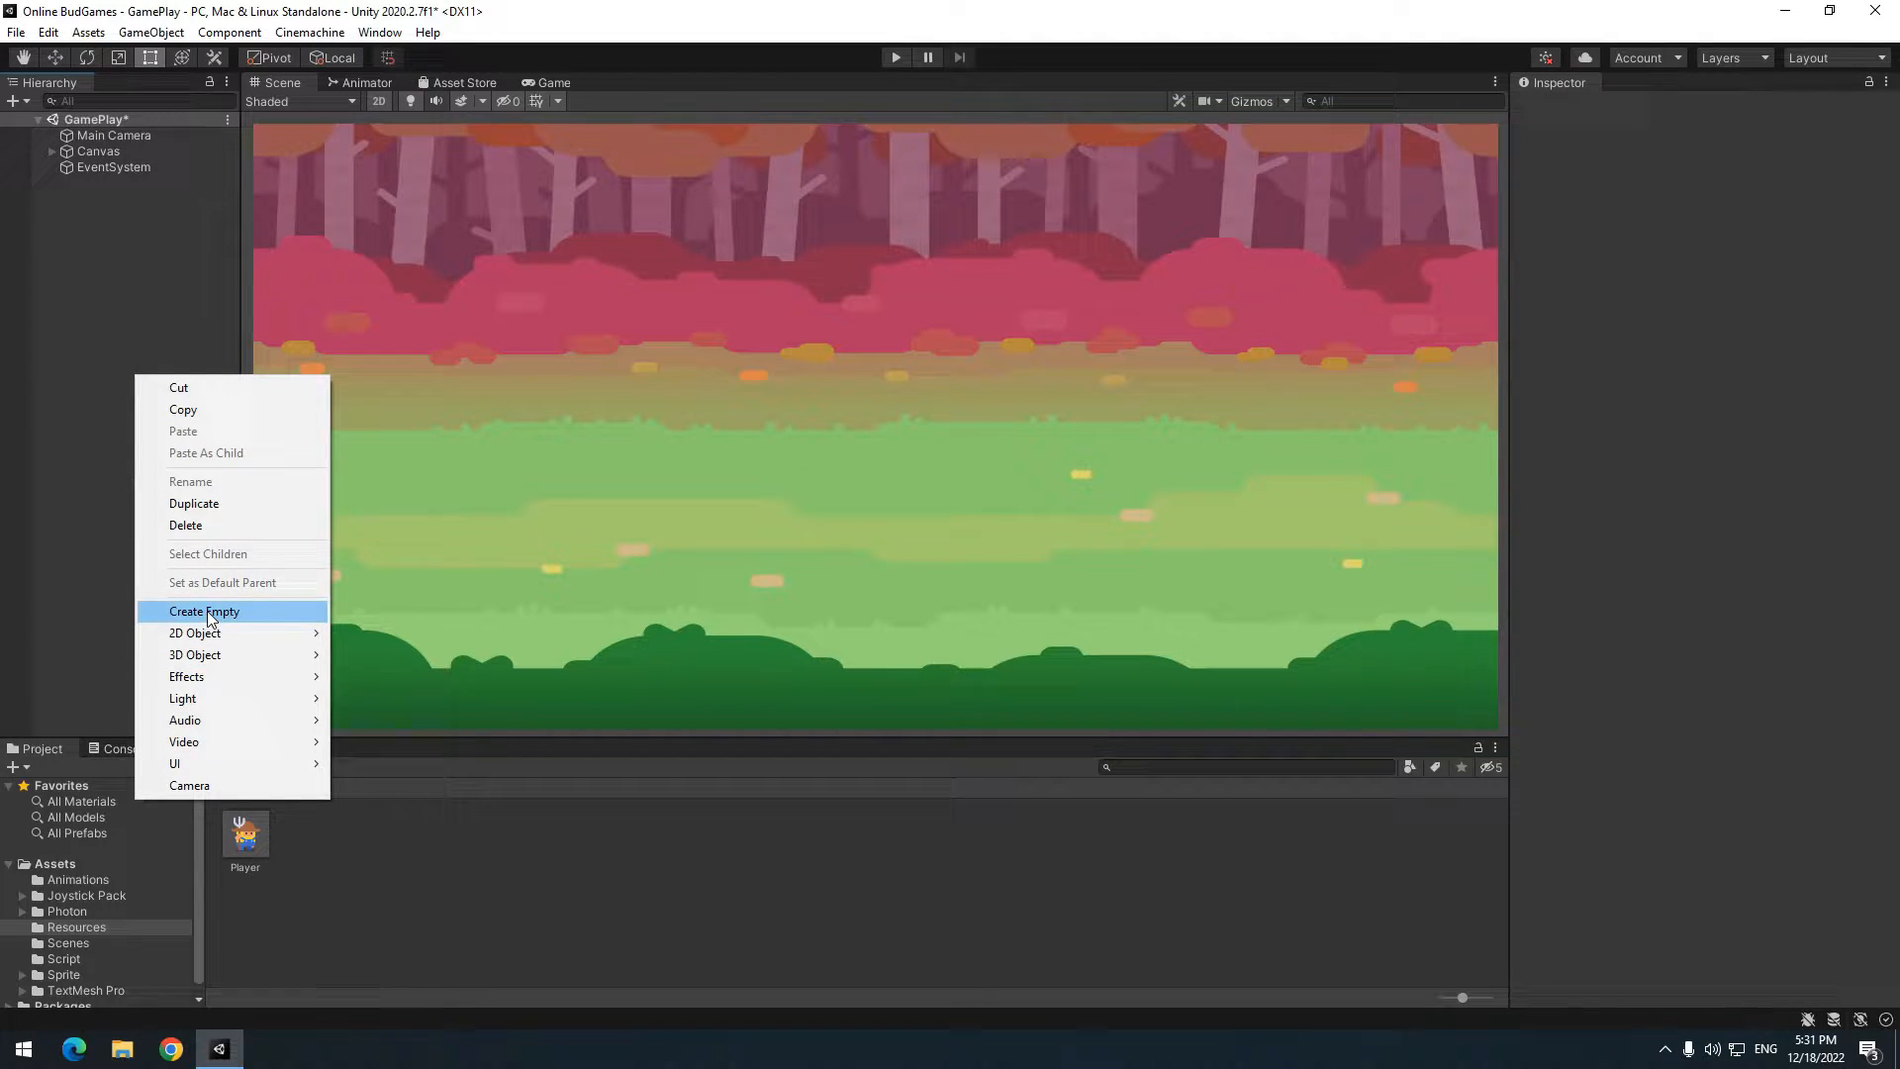
- Create an empty object named Spowner and open its new Spowner script
{"action": "left_click", "coordinate": [204, 611]}
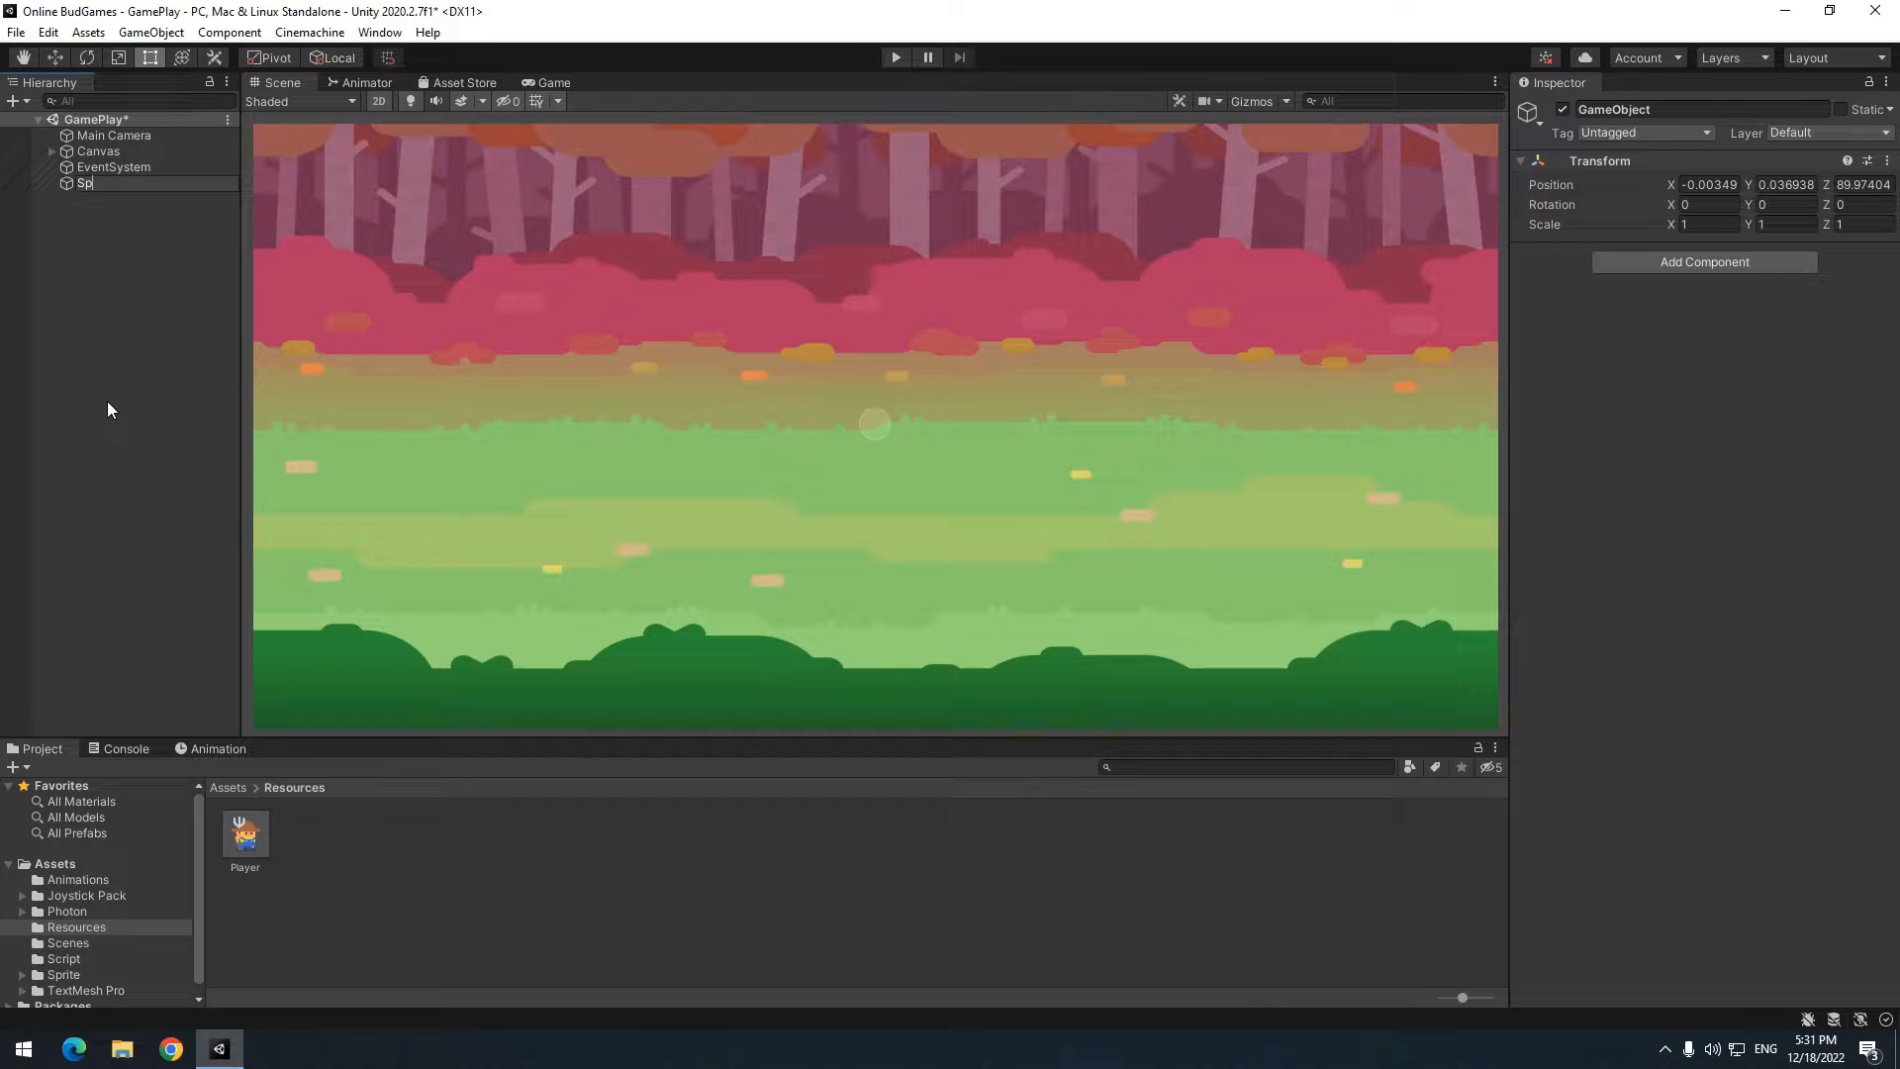
{"action": "type", "text": "ow"}
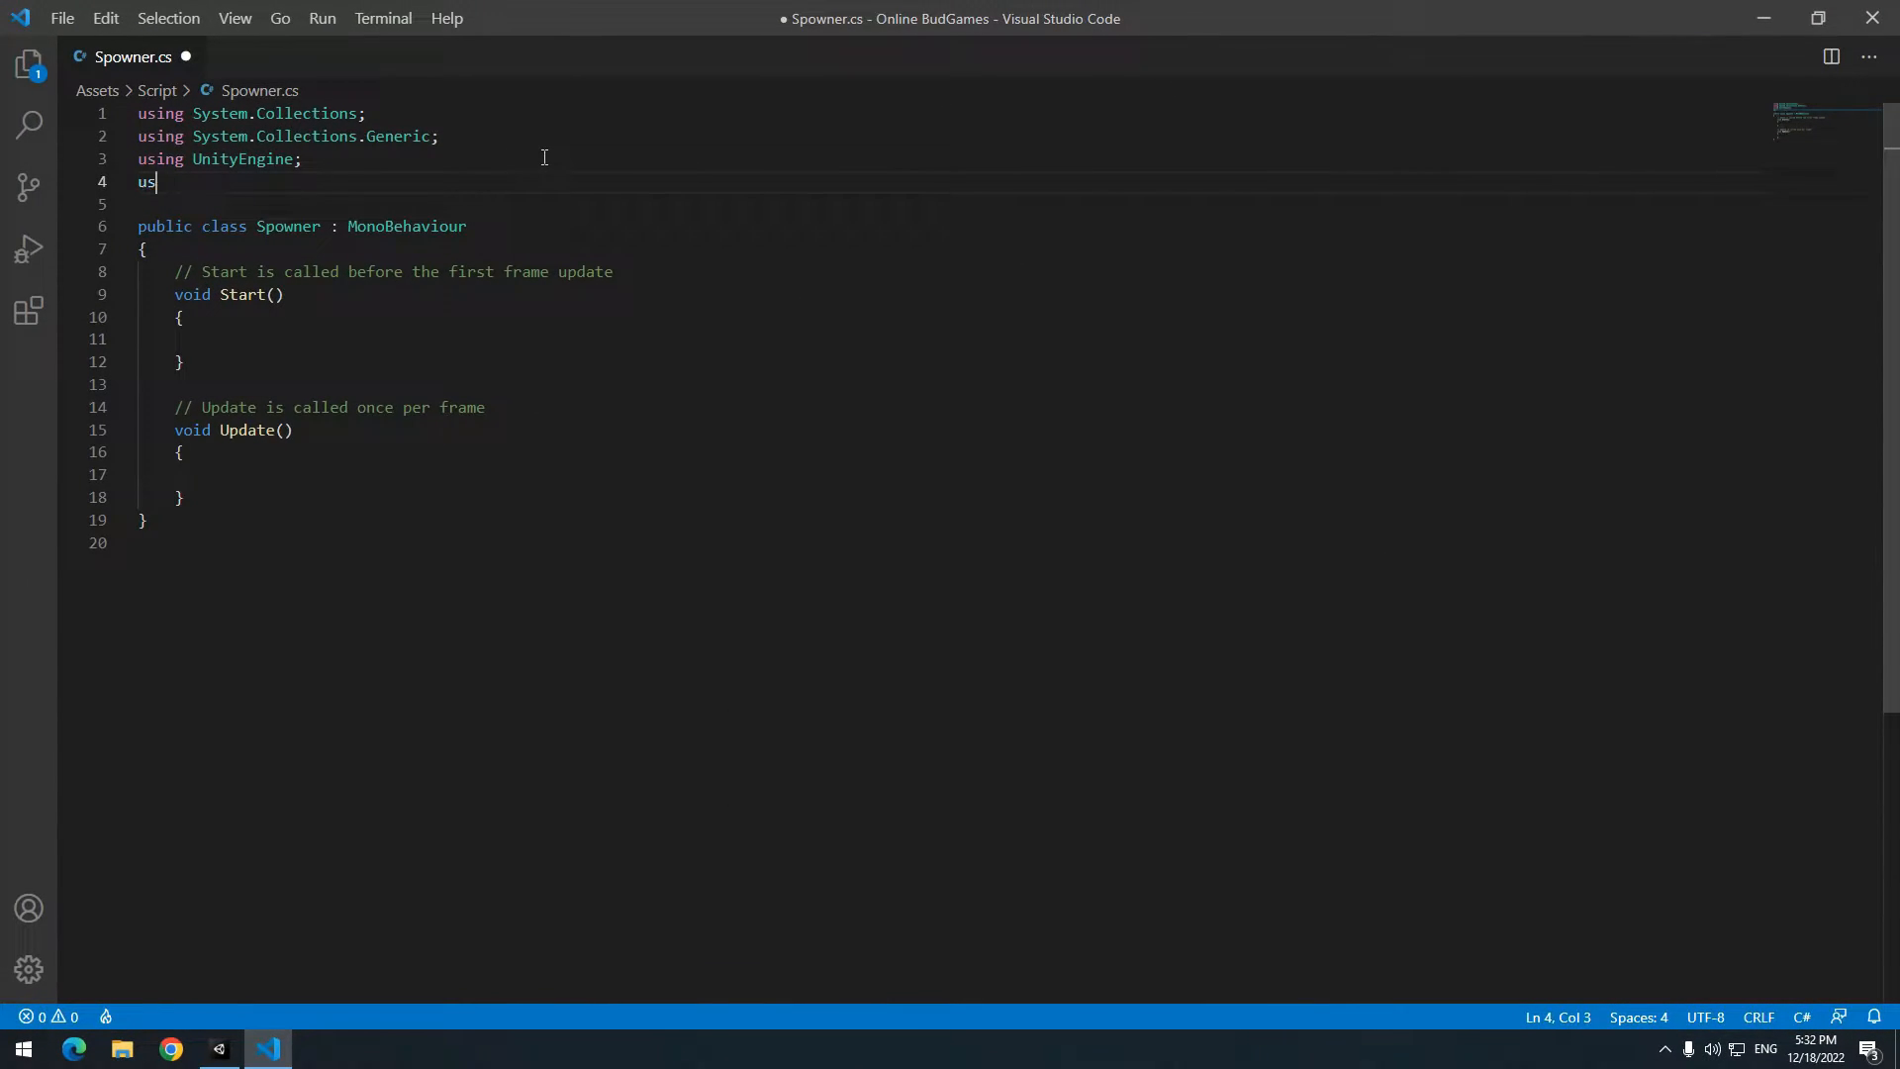
- Add 'using Photon.Pun;' and start PhotonNetwork.Instantiate("Player", ...) in Start
{"action": "type", "text": "ing Photon.Pun;"}
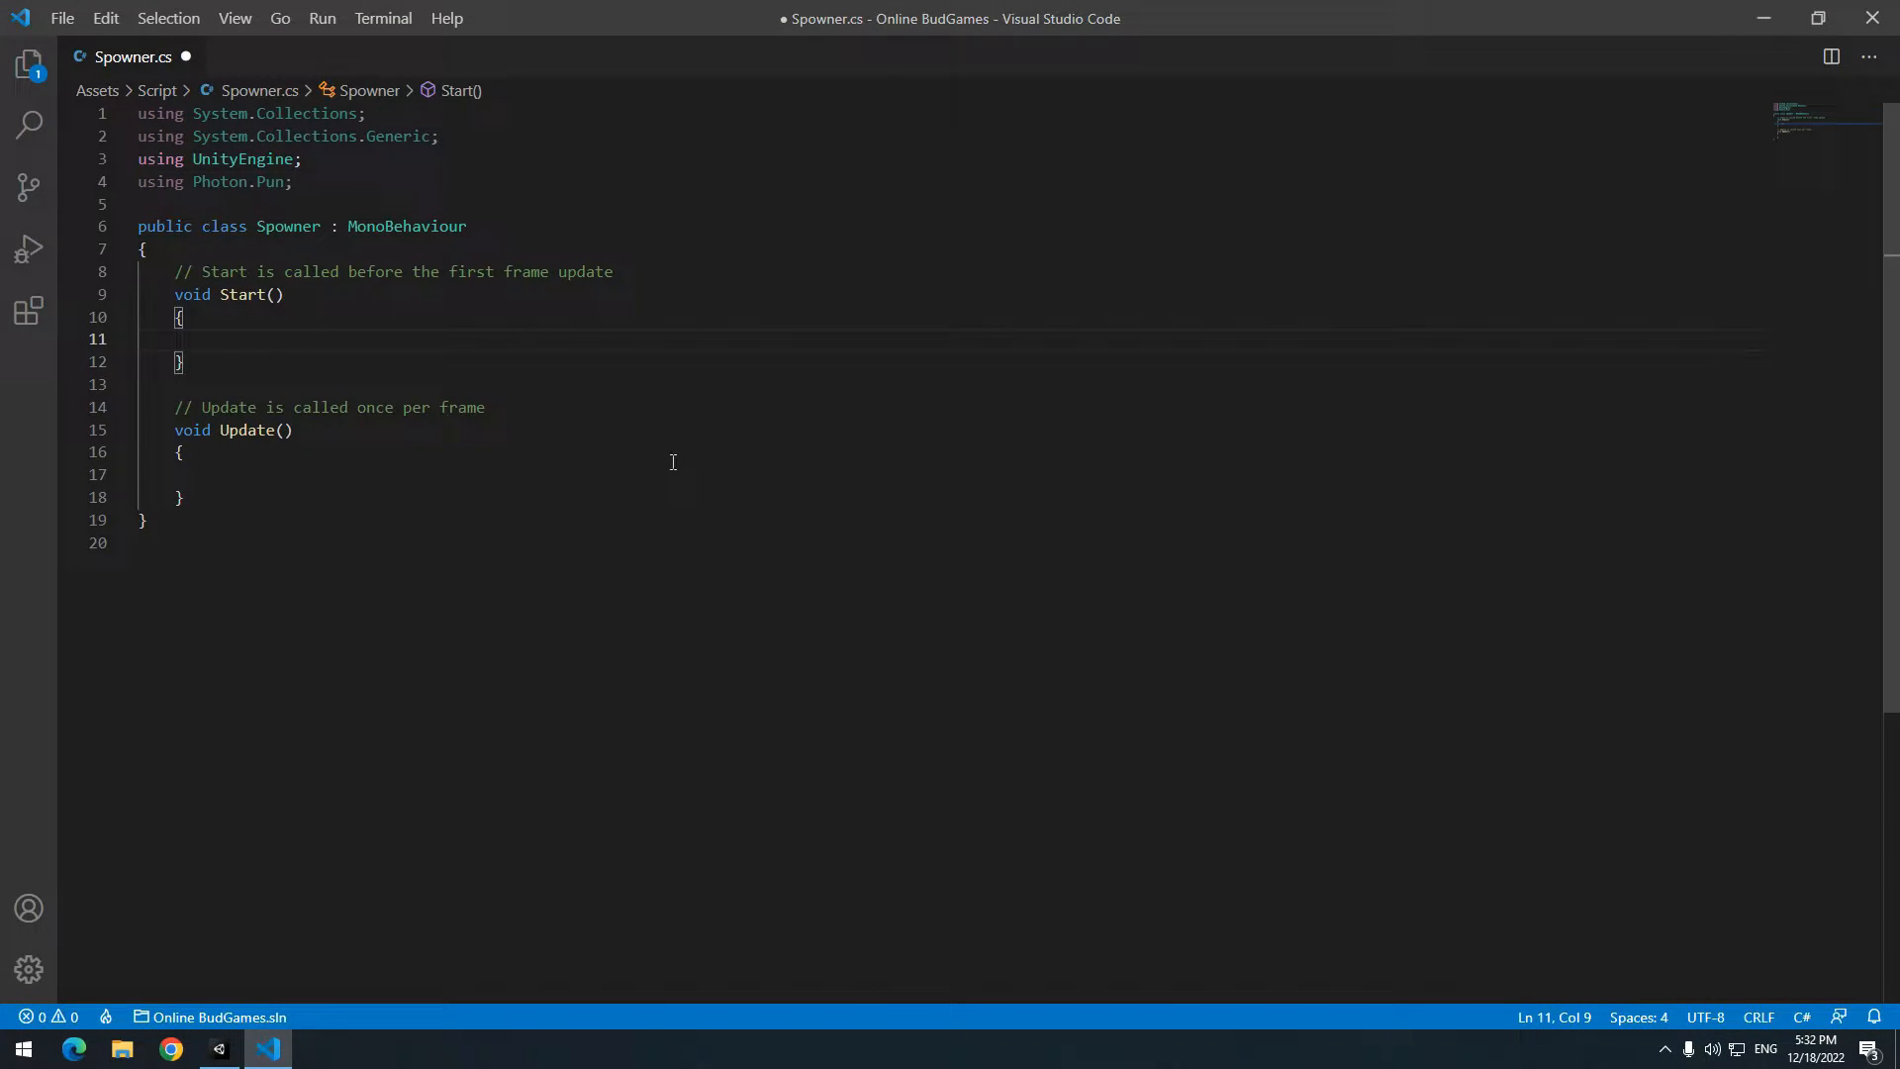
{"action": "type", "text": "photonn"}
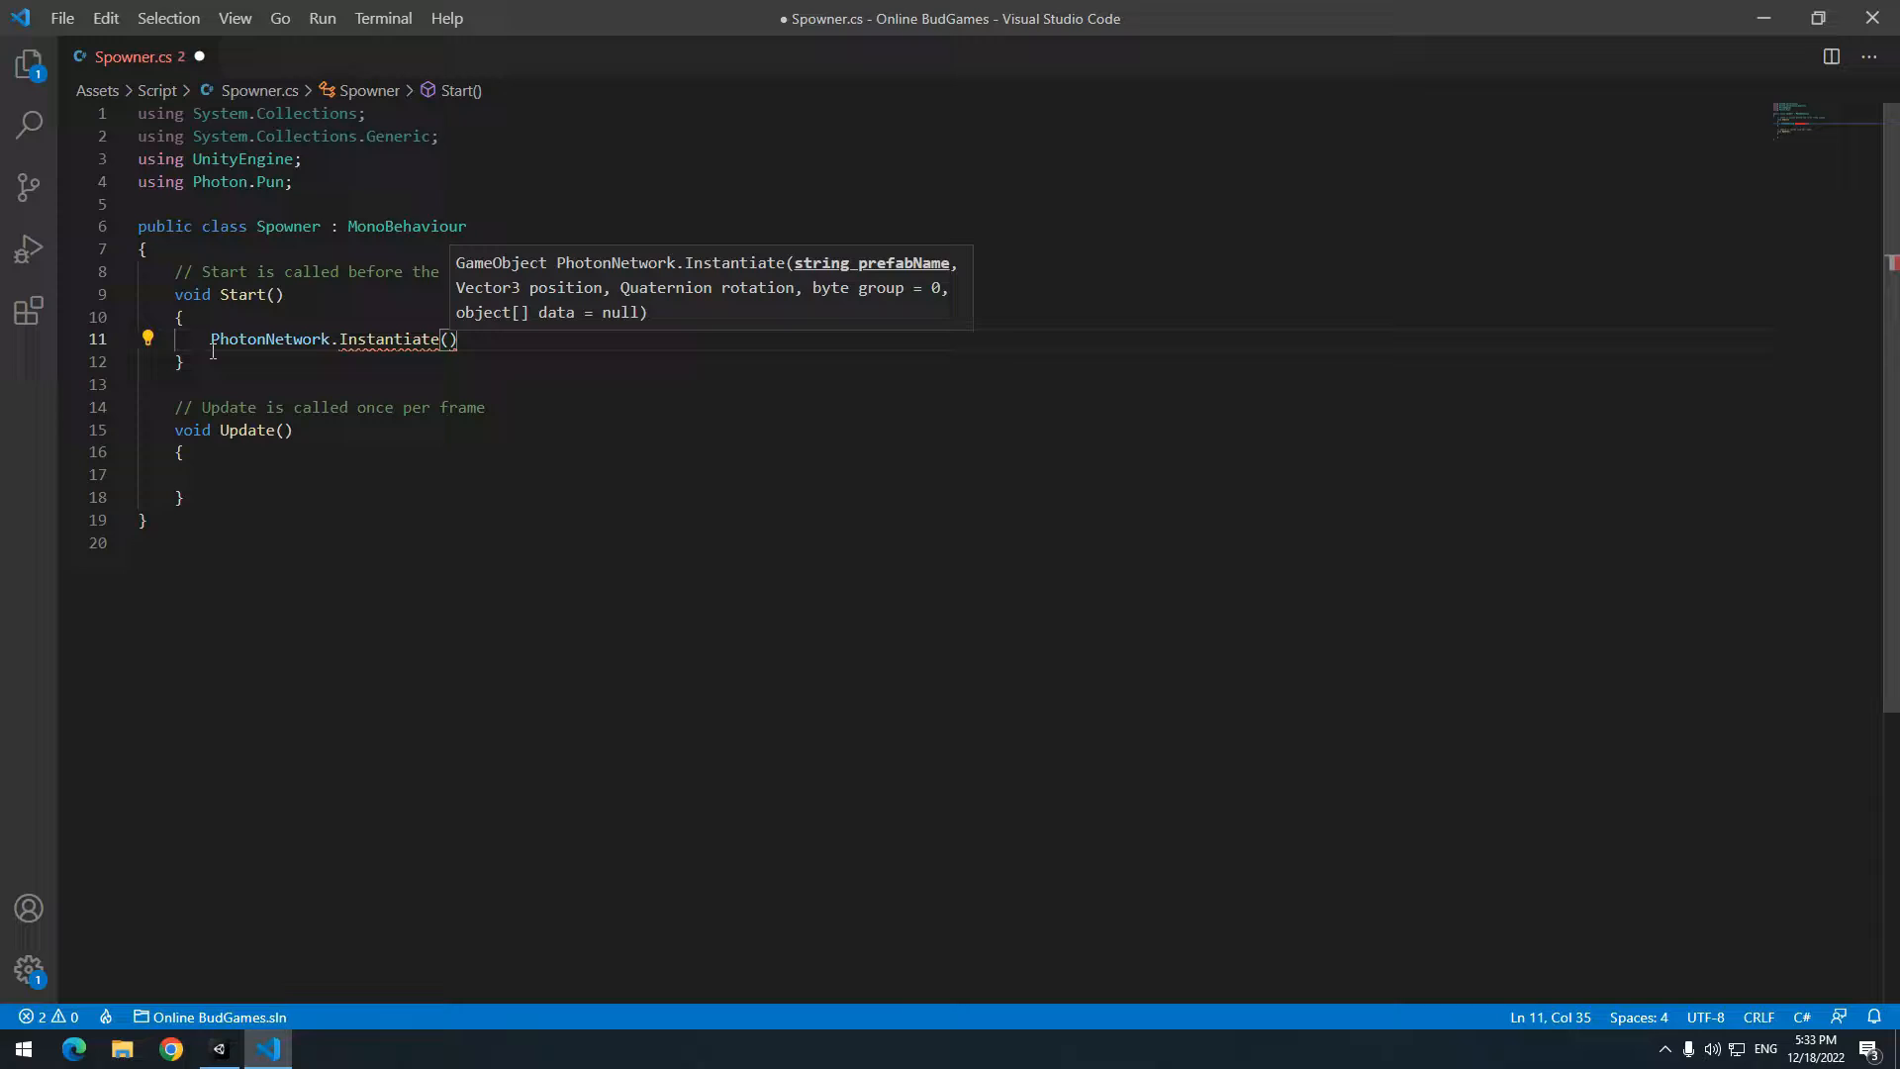
{"action": "type", "text": "\"Pl\""}
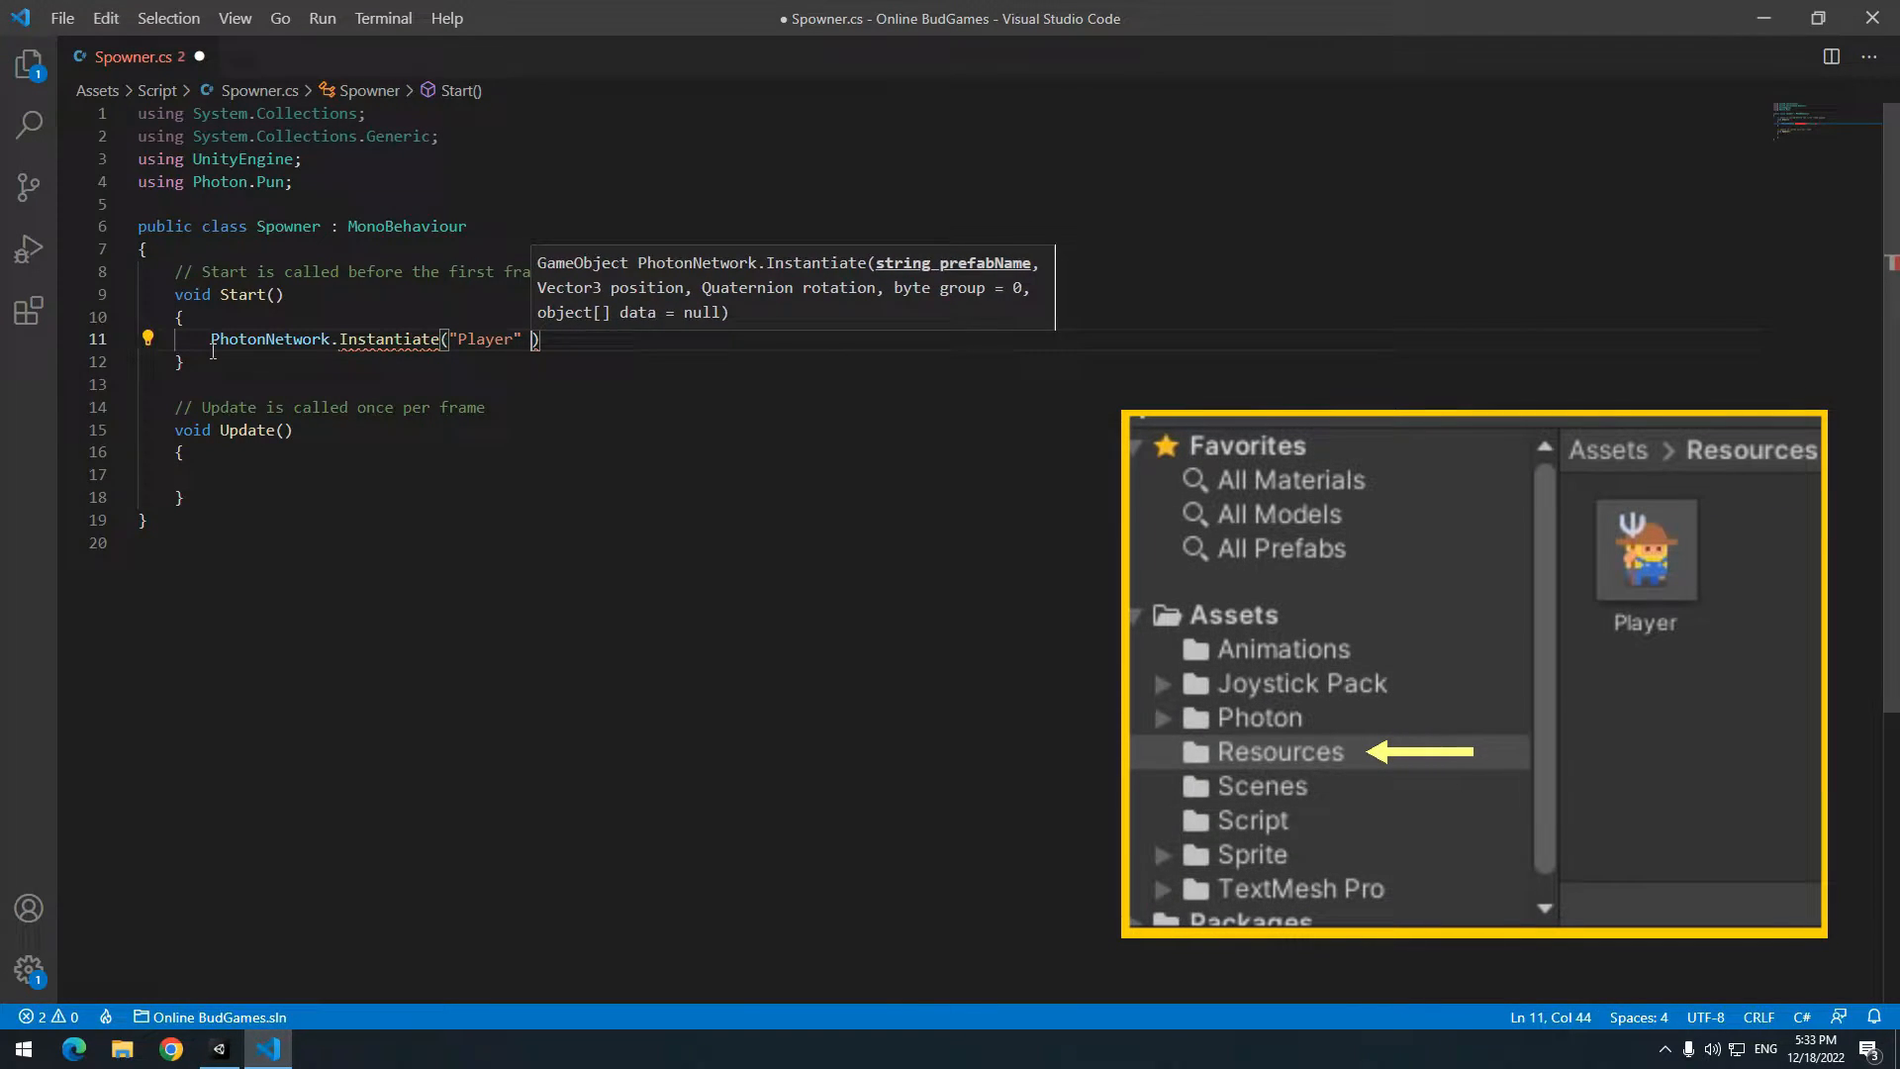
{"action": "type", "text": ","}
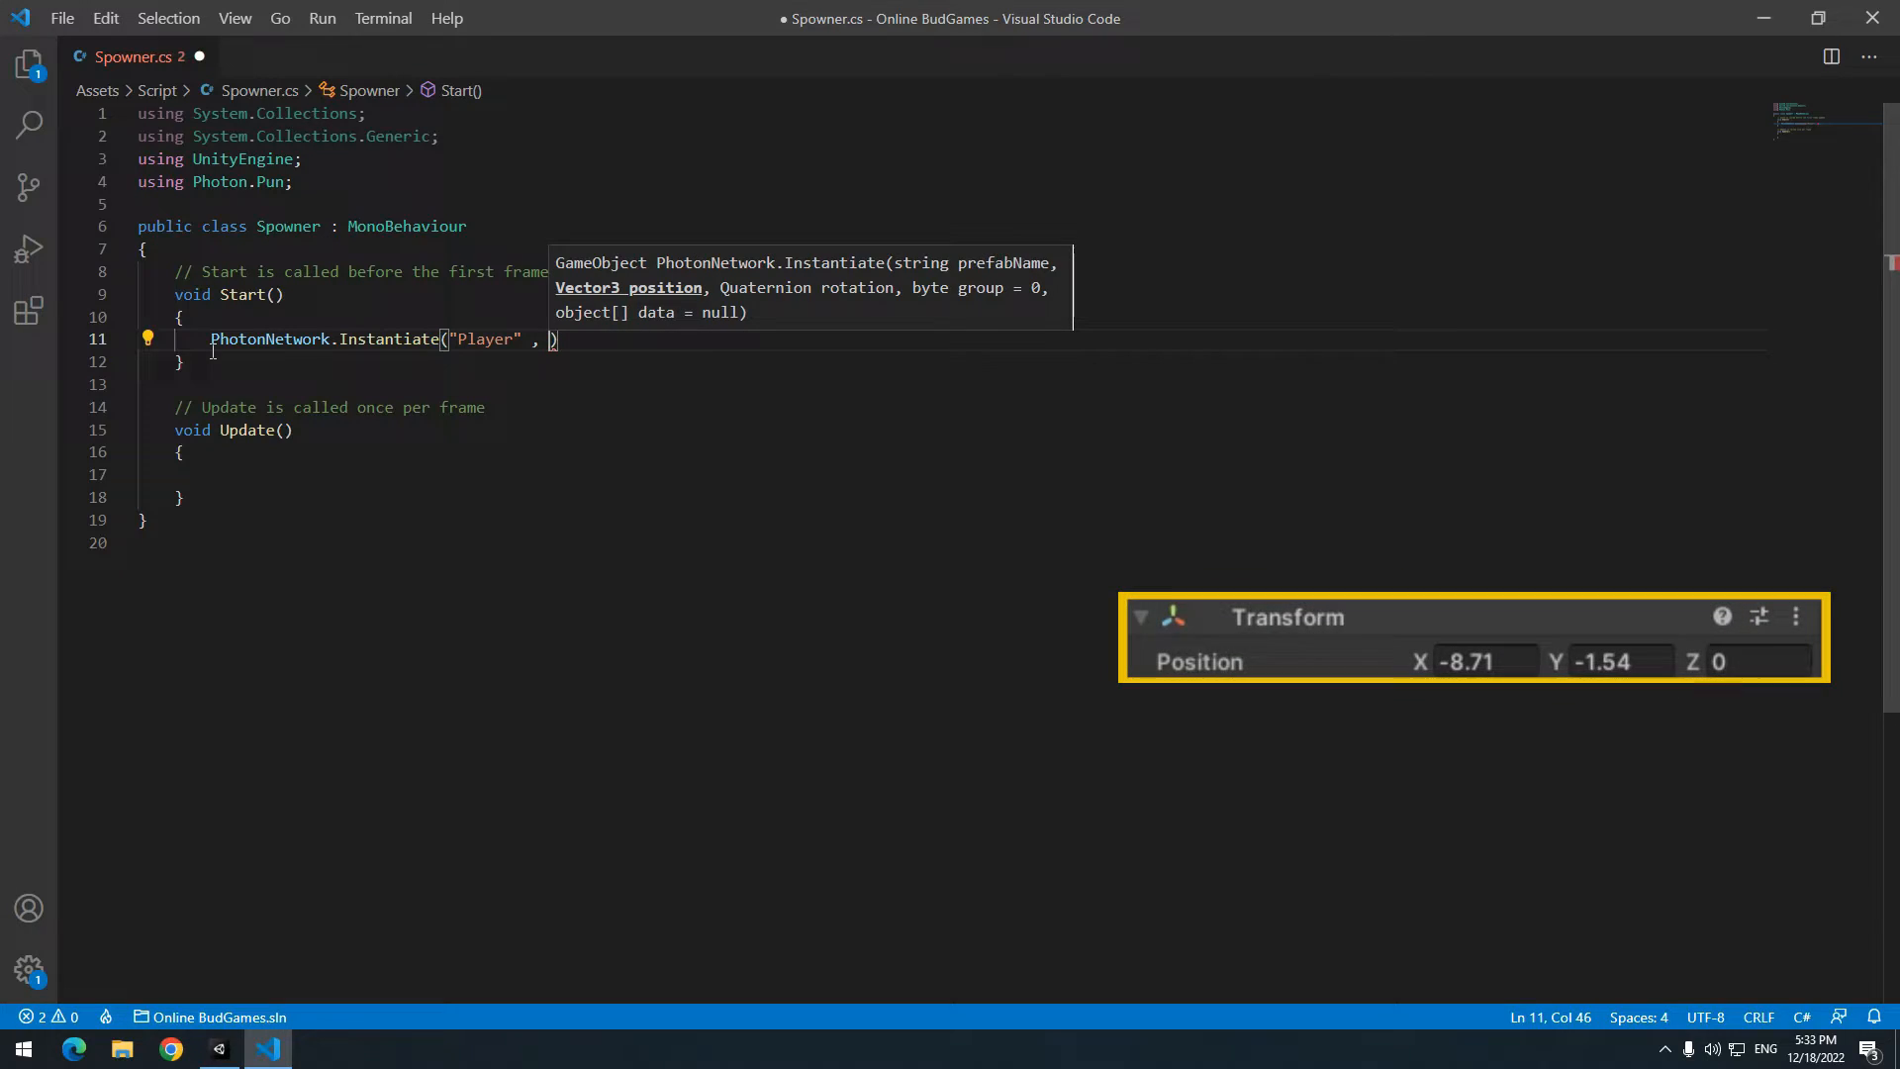
- Drag a Player across the scene to measure the x range, then finish with Quaternion.identity
{"action": "left_click", "coordinate": [216, 1048]}
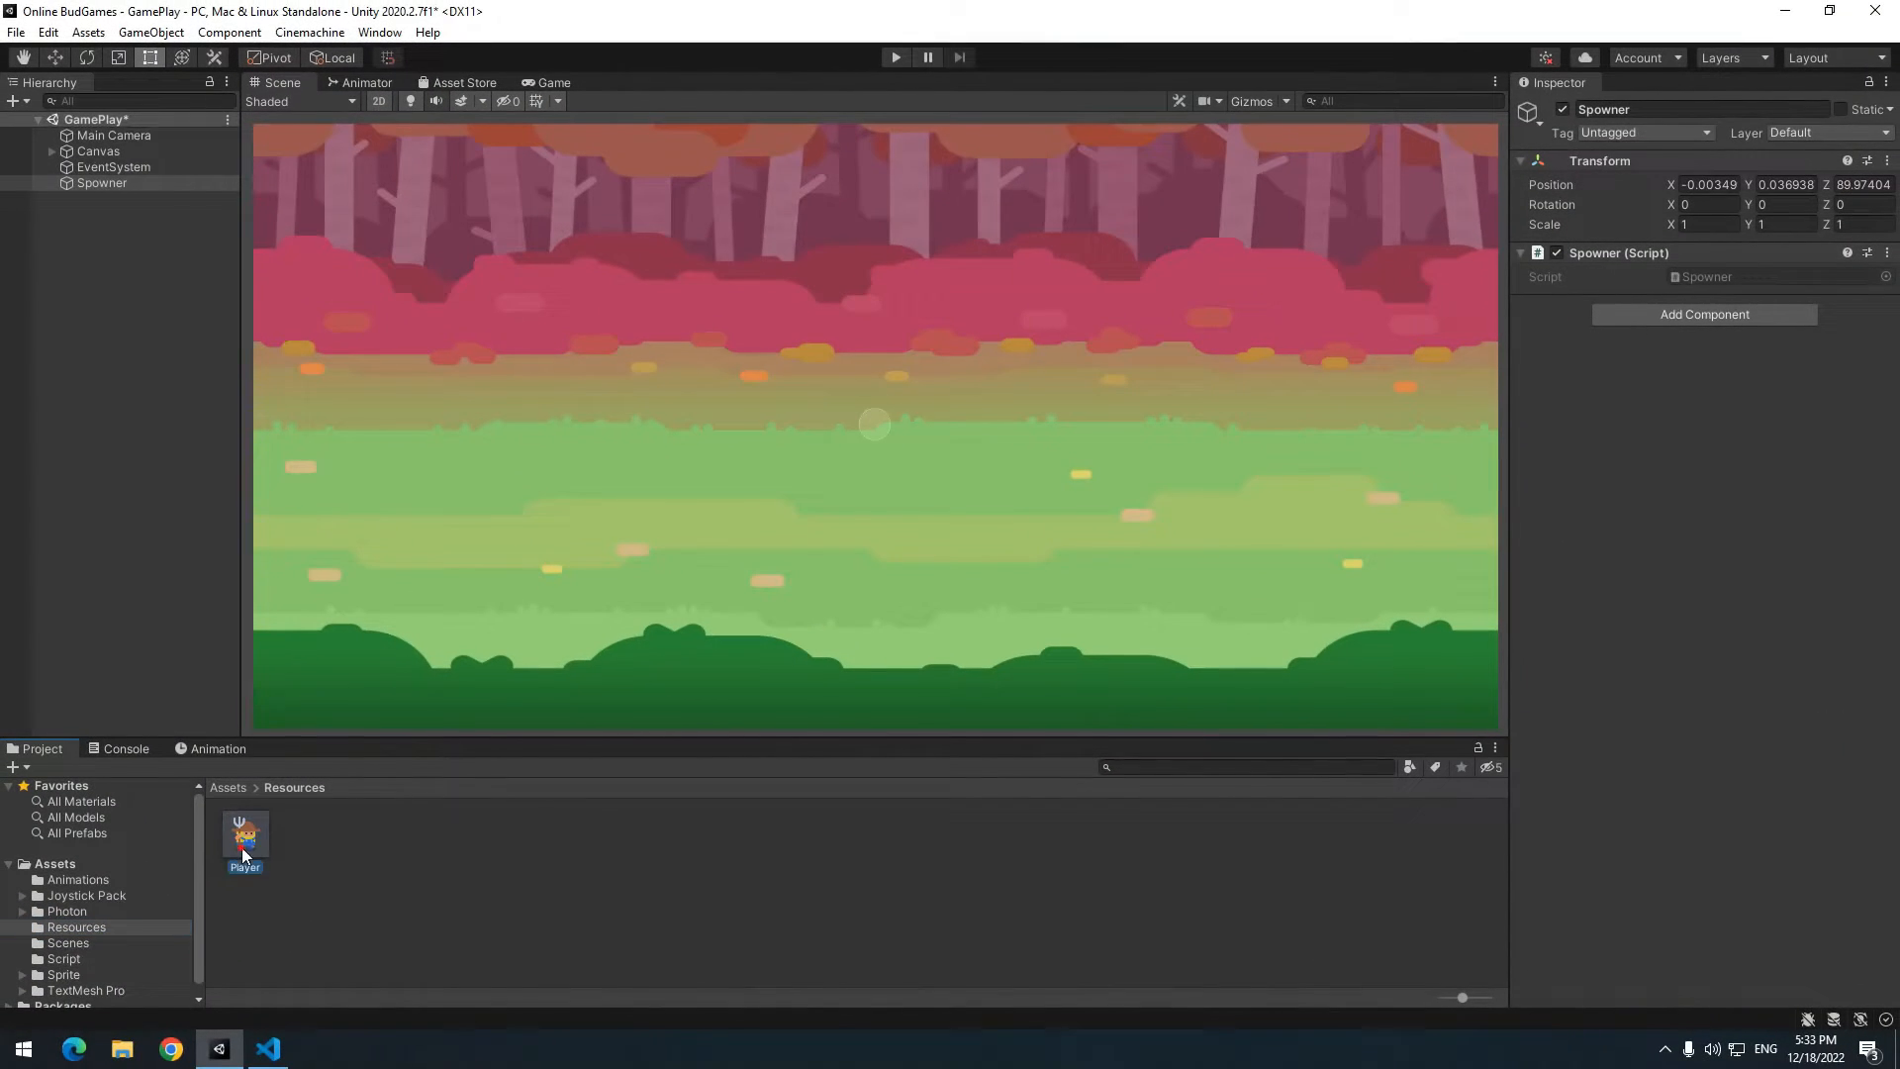
{"action": "left_click_drag", "start_coordinate": [243, 837], "coordinate": [318, 454]}
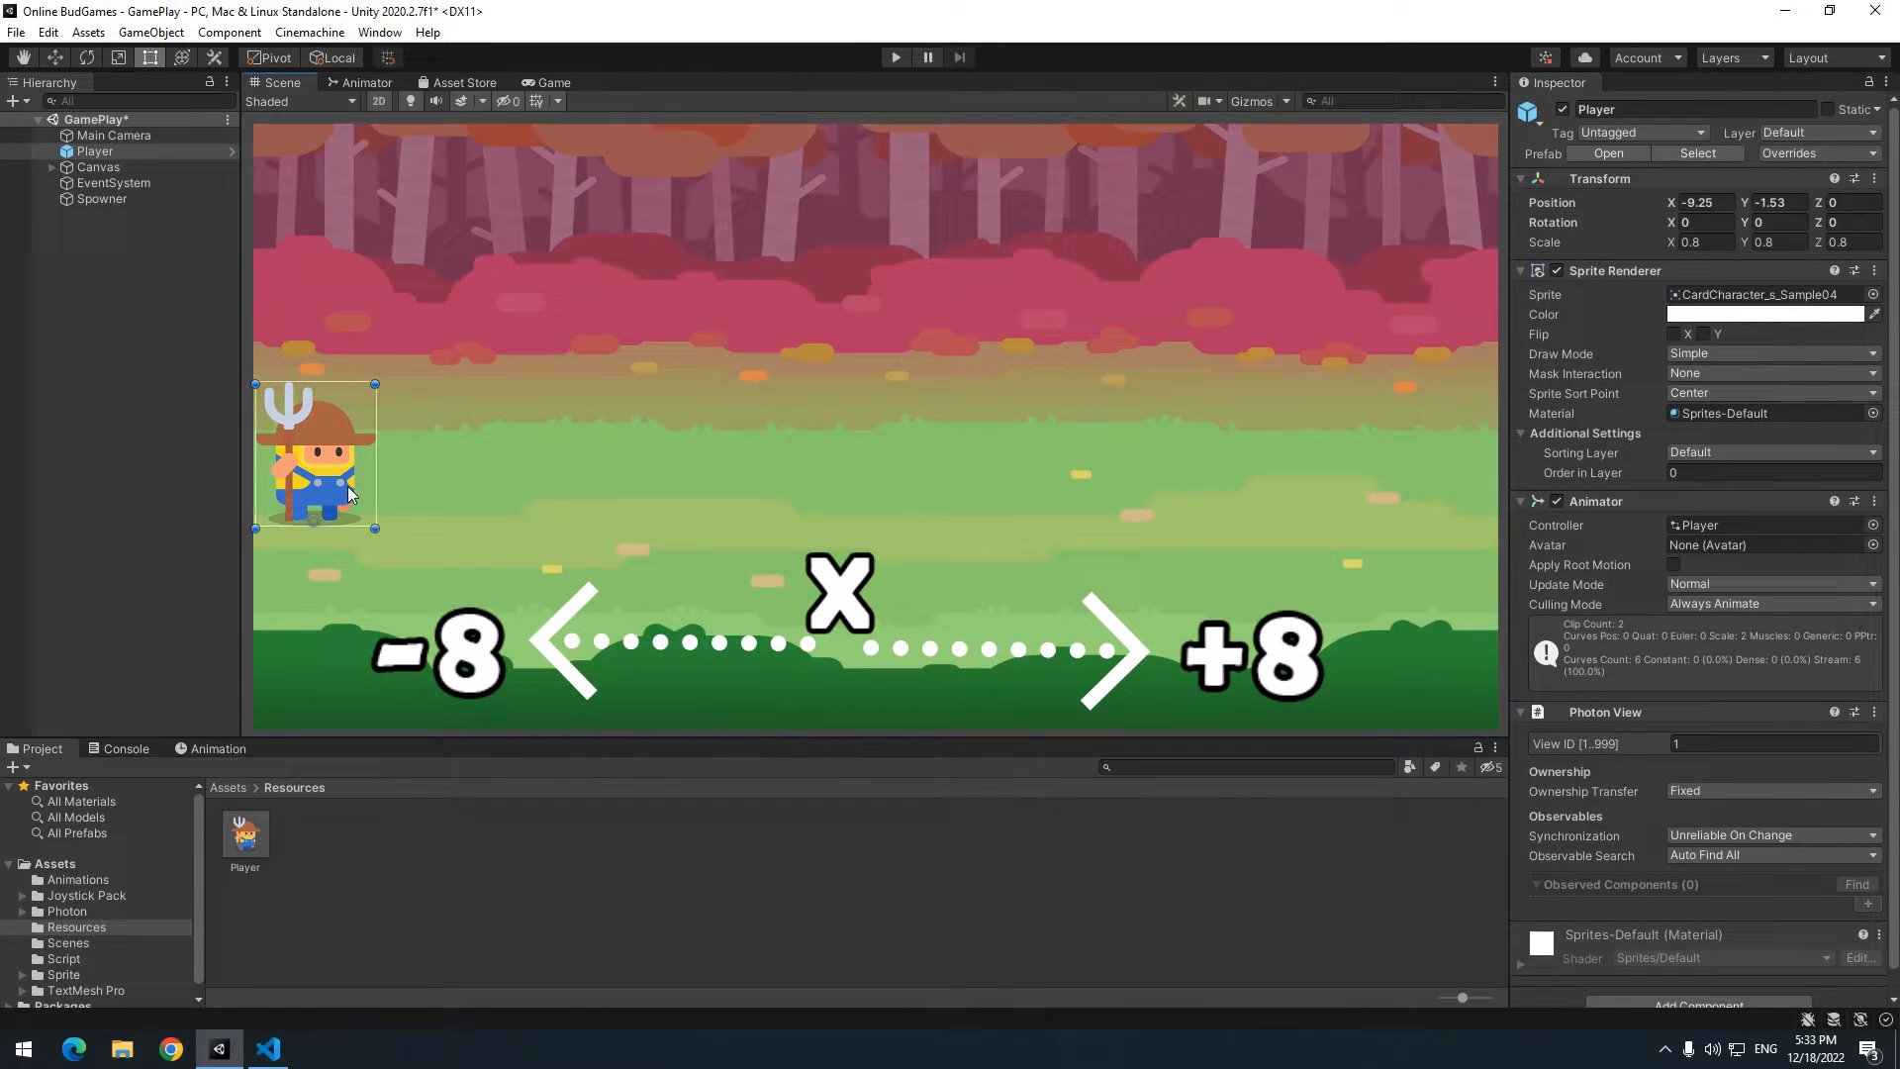
{"action": "left_click_drag", "start_coordinate": [315, 454], "coordinate": [383, 451]}
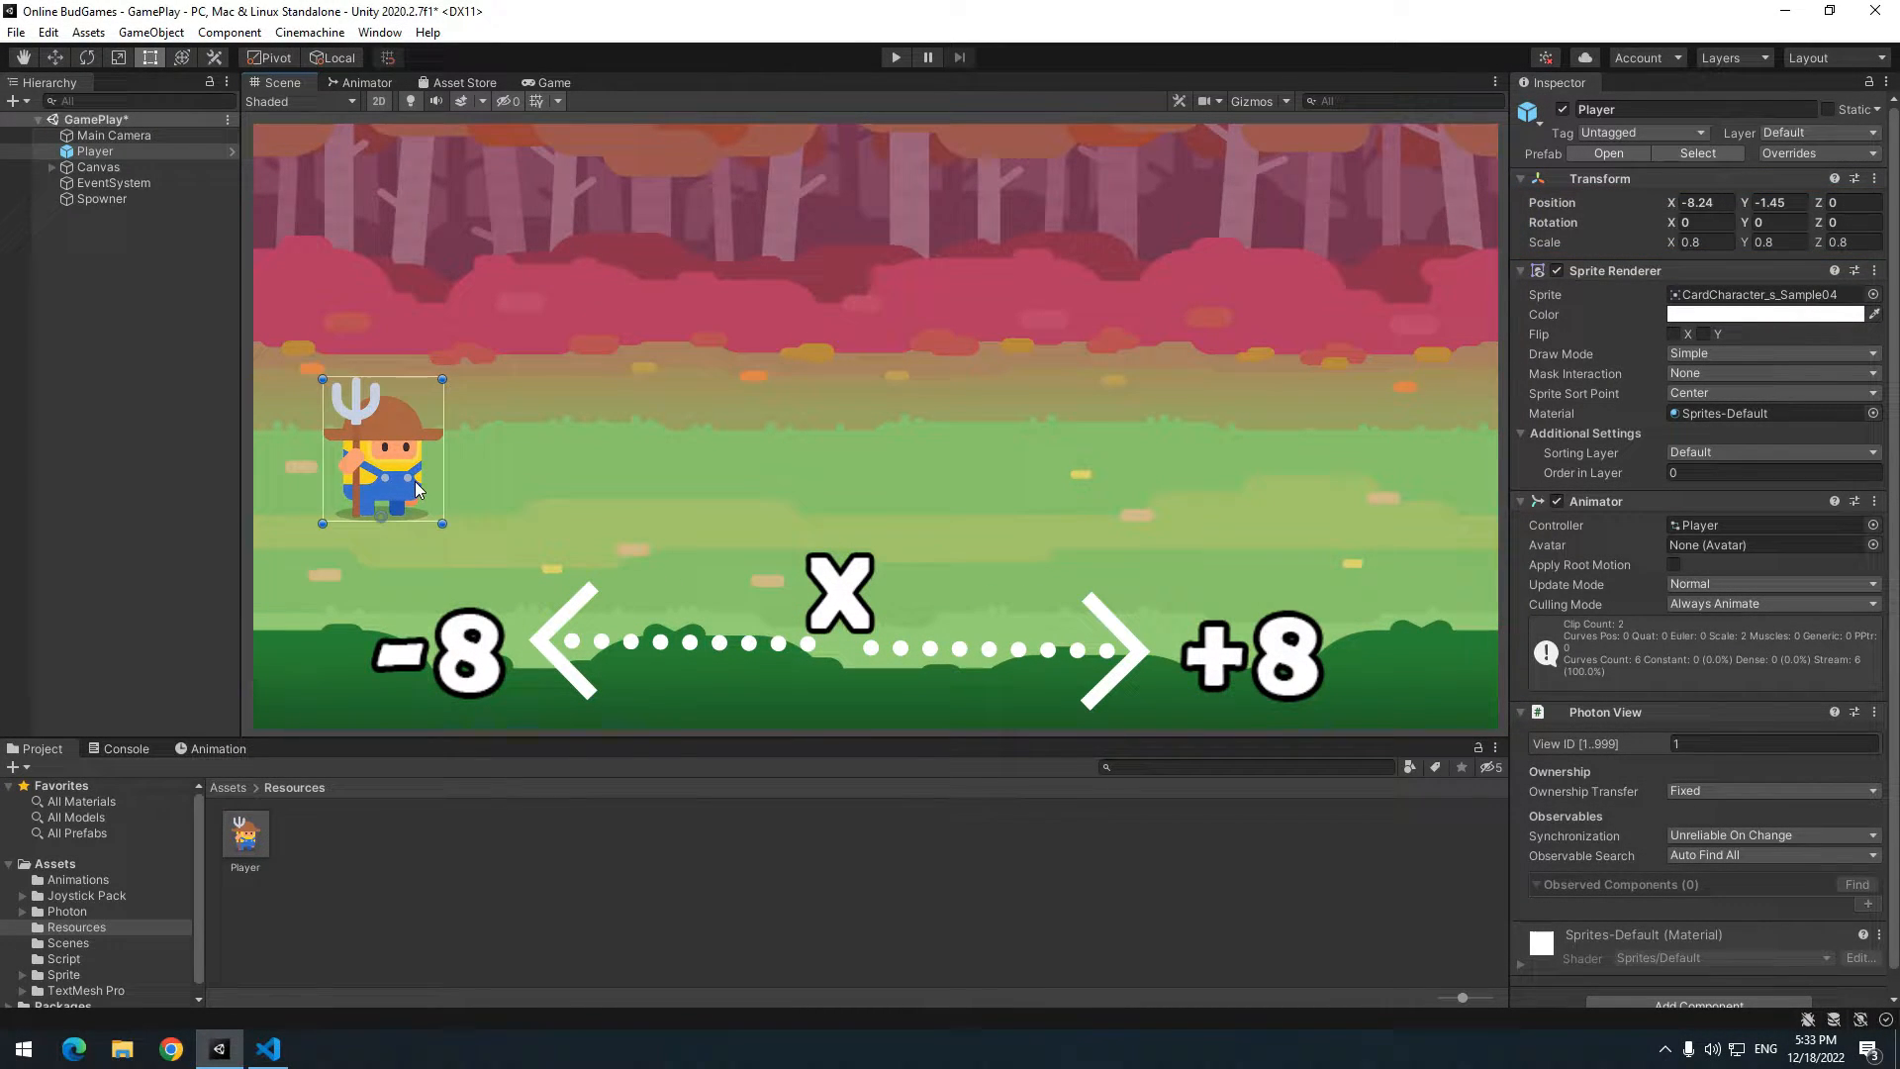
{"action": "left_click_drag", "start_coordinate": [382, 451], "coordinate": [1420, 412]}
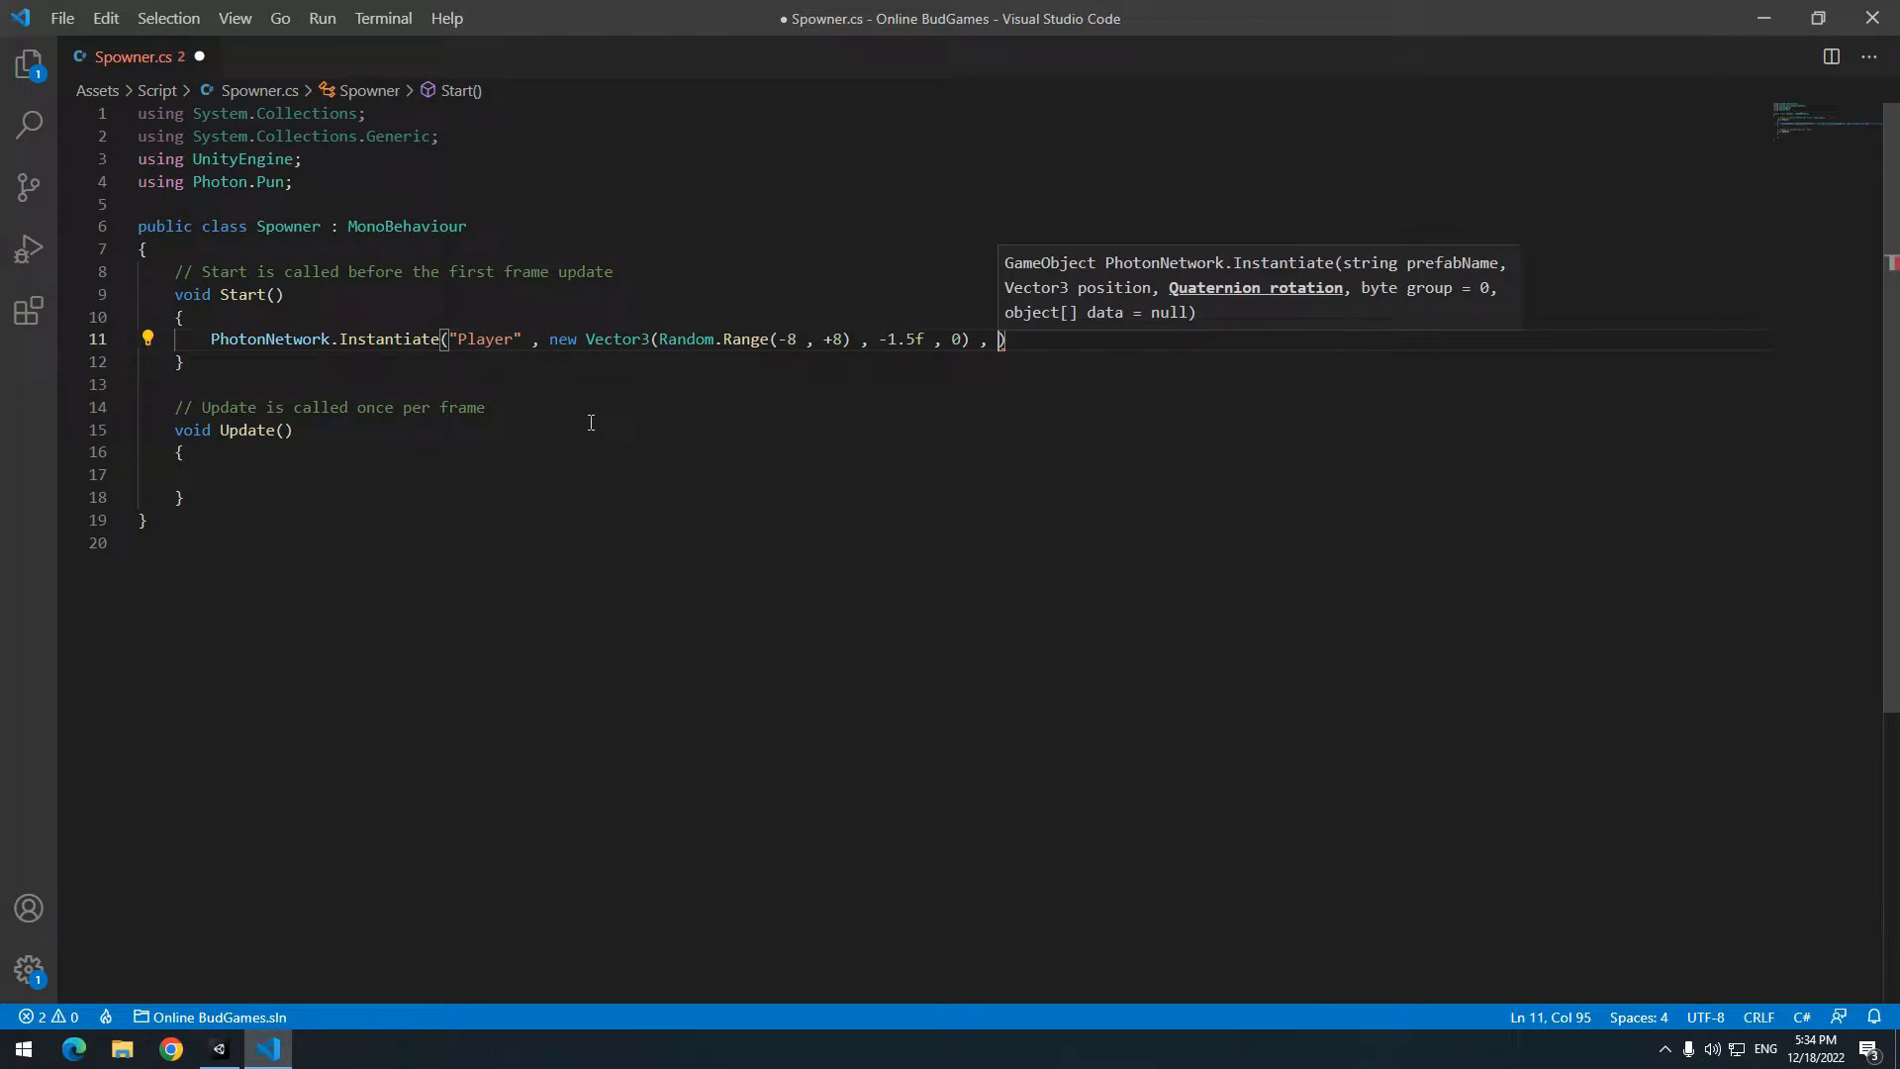
{"action": "type", "text": "Quaternion.identity);"}
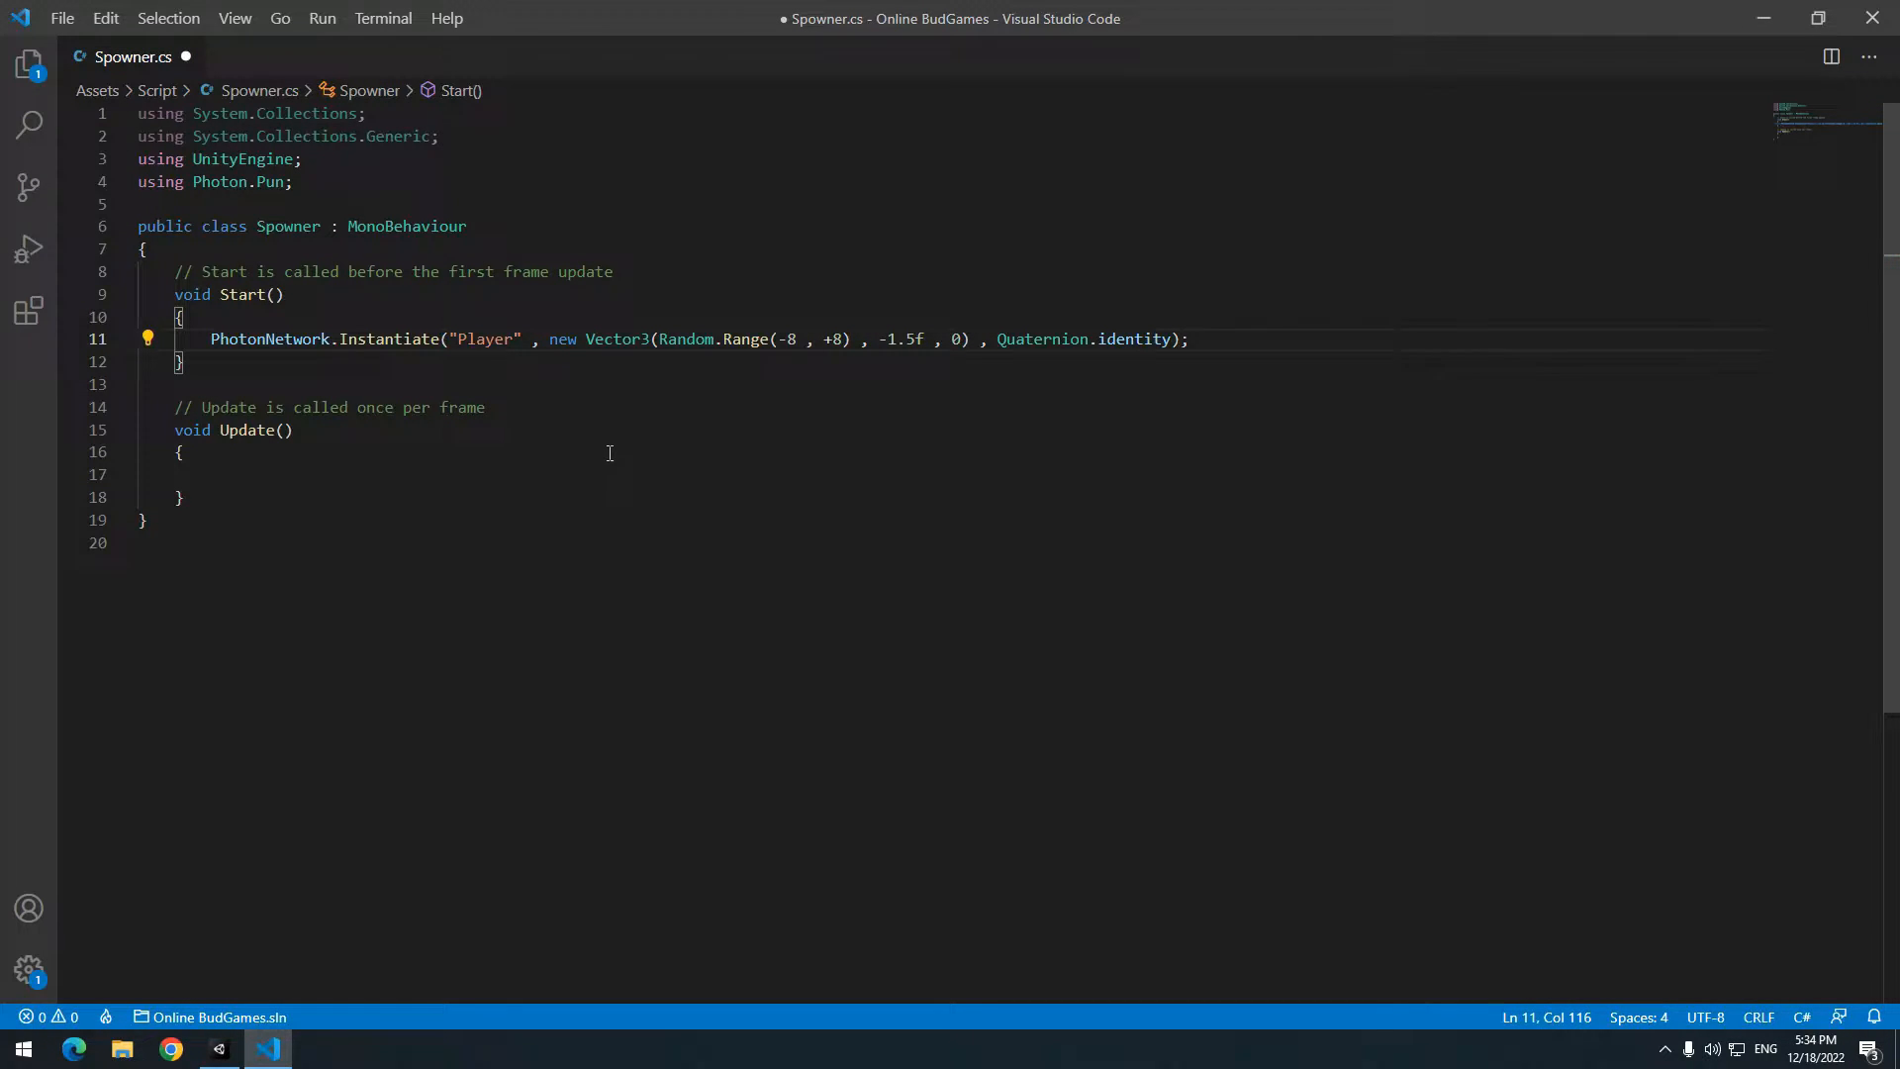
{"action": "left_click", "coordinate": [217, 1048]}
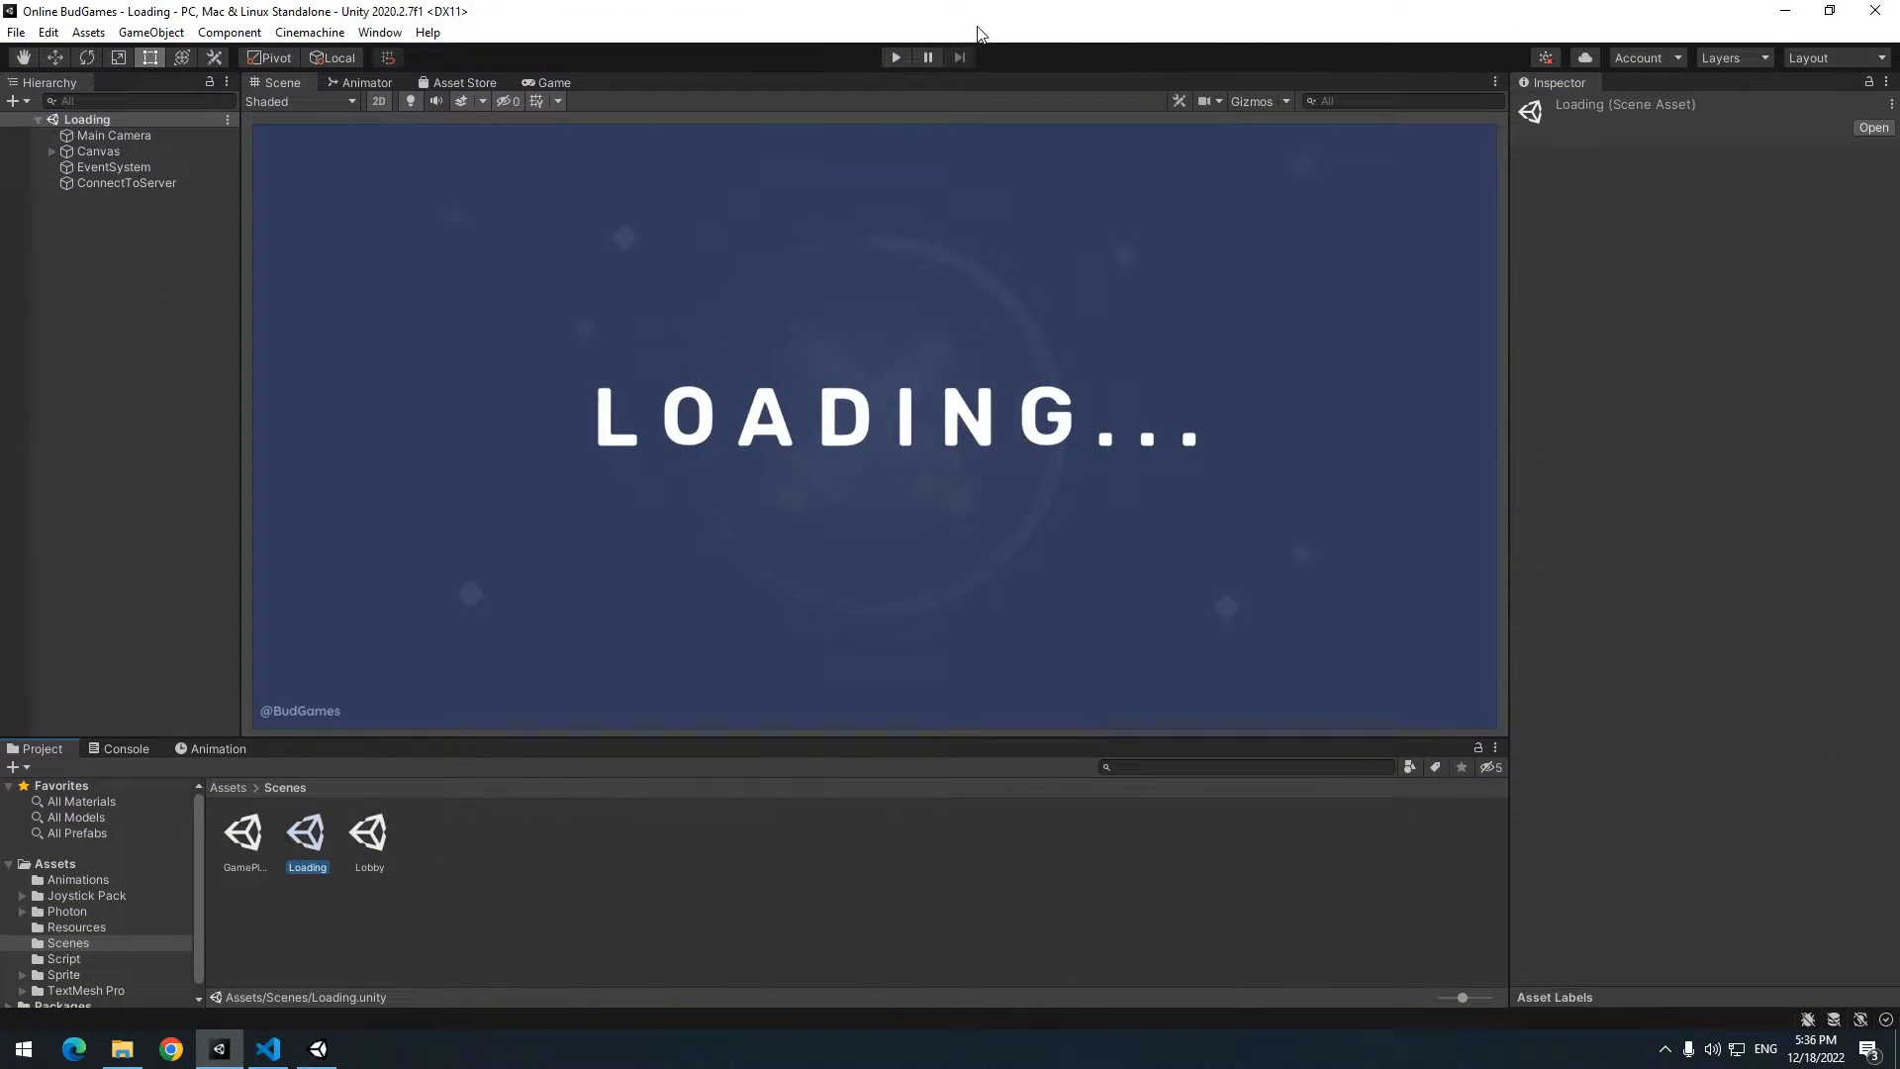
- Test the game from the Loading scene, then return to the GamePlay scene
{"action": "left_click", "coordinate": [895, 58]}
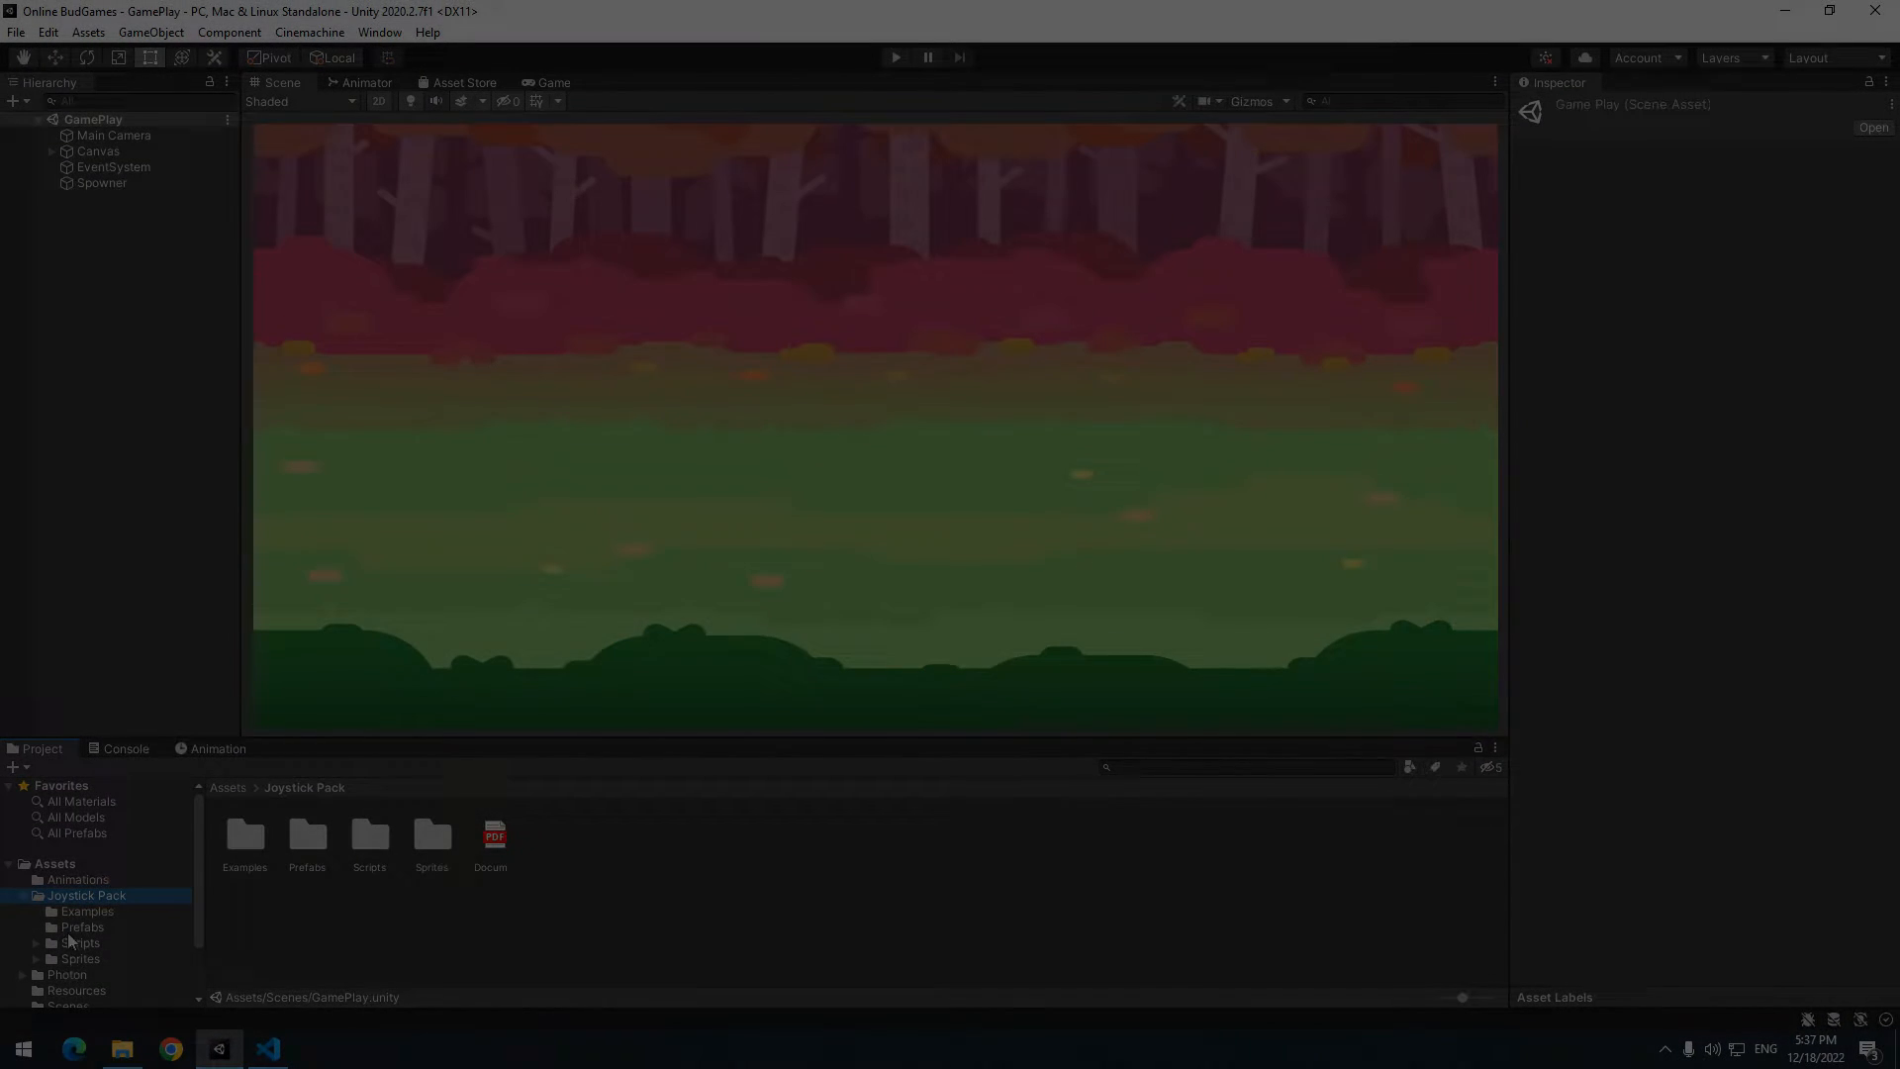
- Write joystick movement and animation into Player.cs, attach it, and add a Fixed Joystick
{"action": "left_click", "coordinate": [82, 927]}
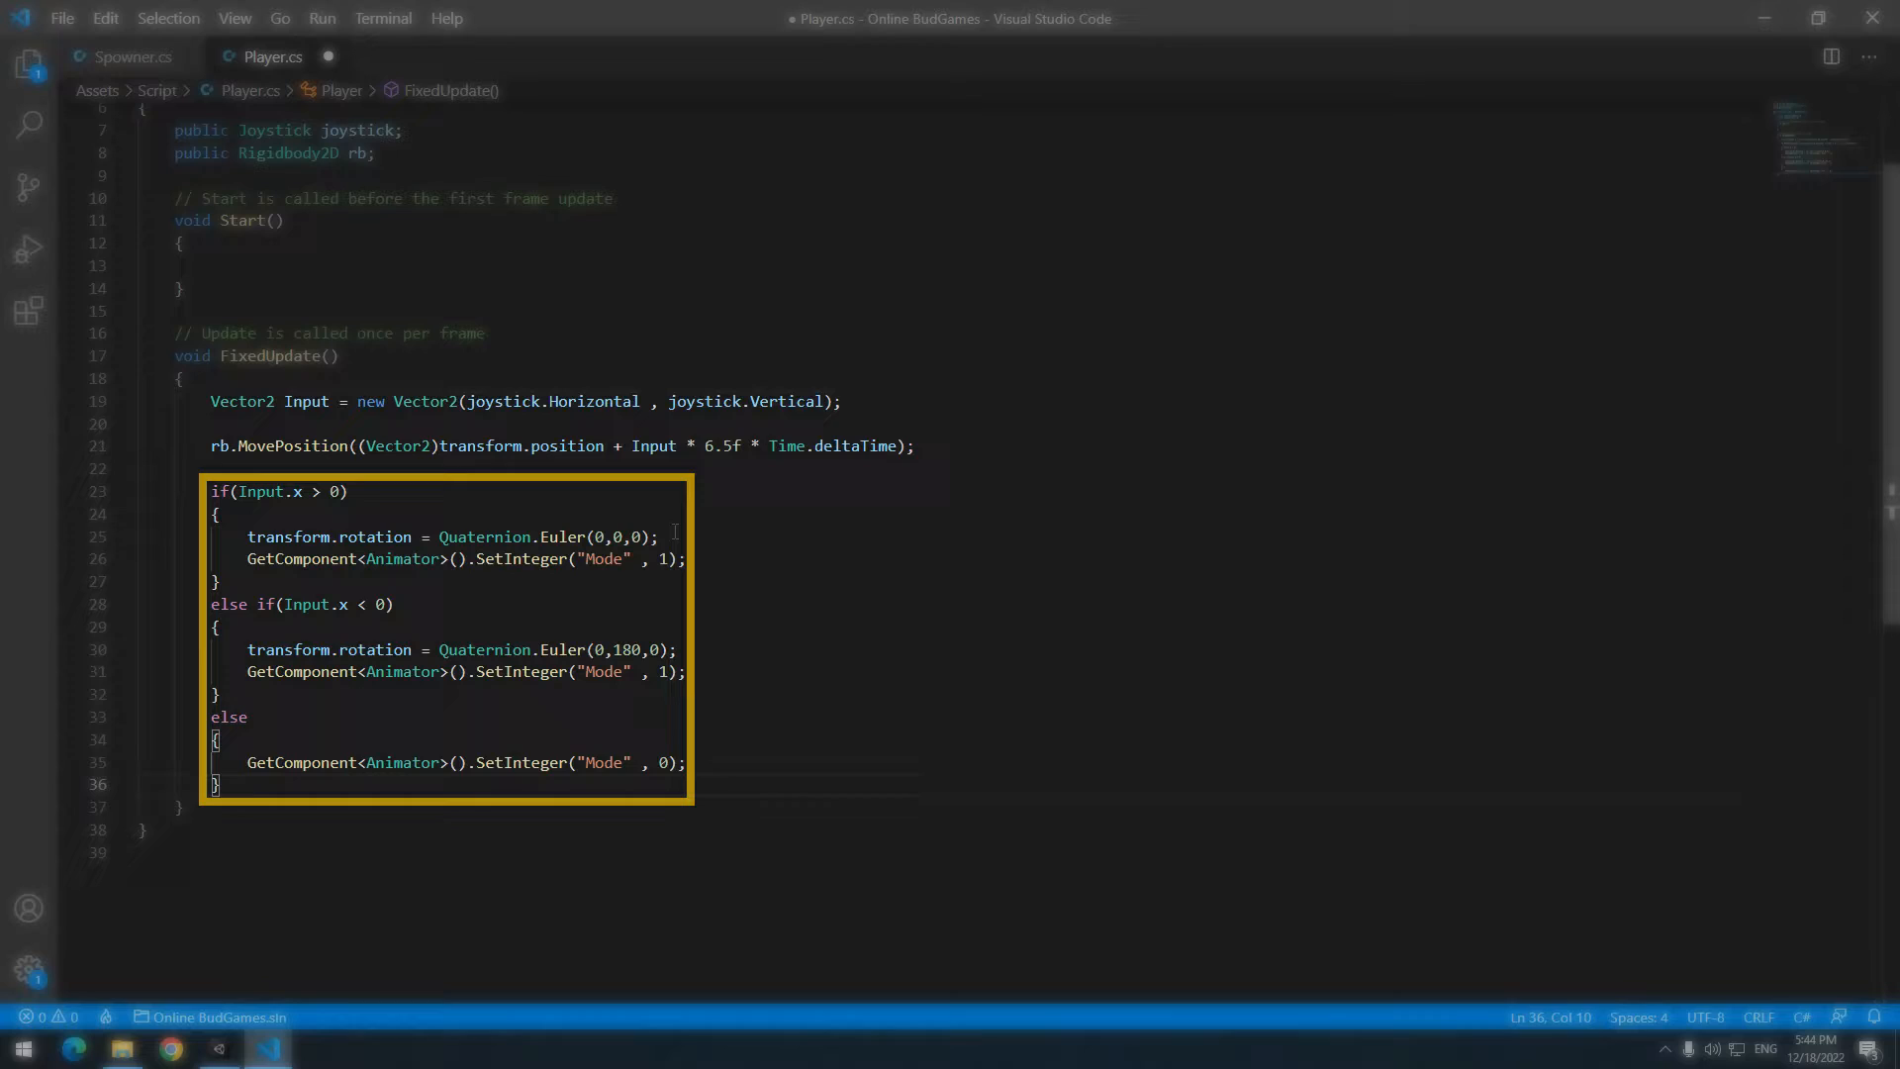
{"action": "left_click", "coordinate": [217, 1048]}
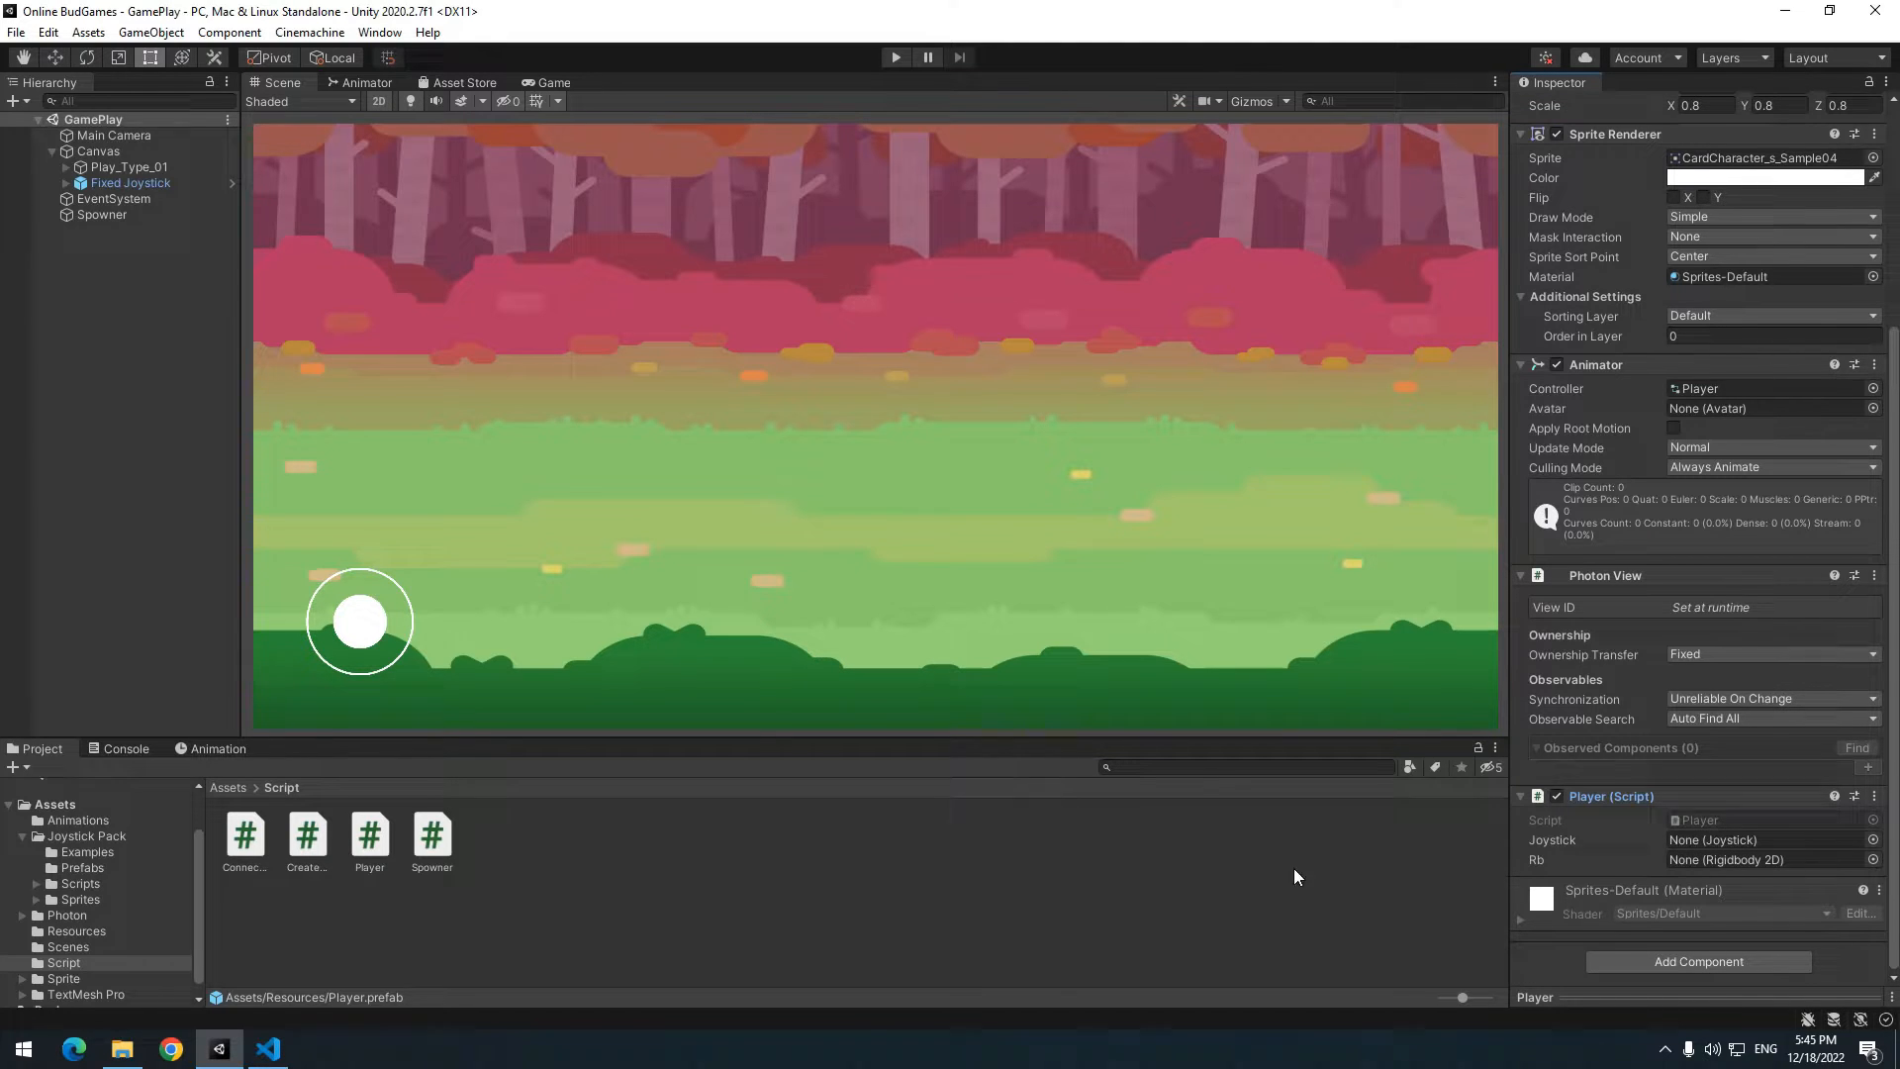
- Open Spowner.cs from the Project window in VS Code
{"action": "left_click", "coordinate": [269, 1048]}
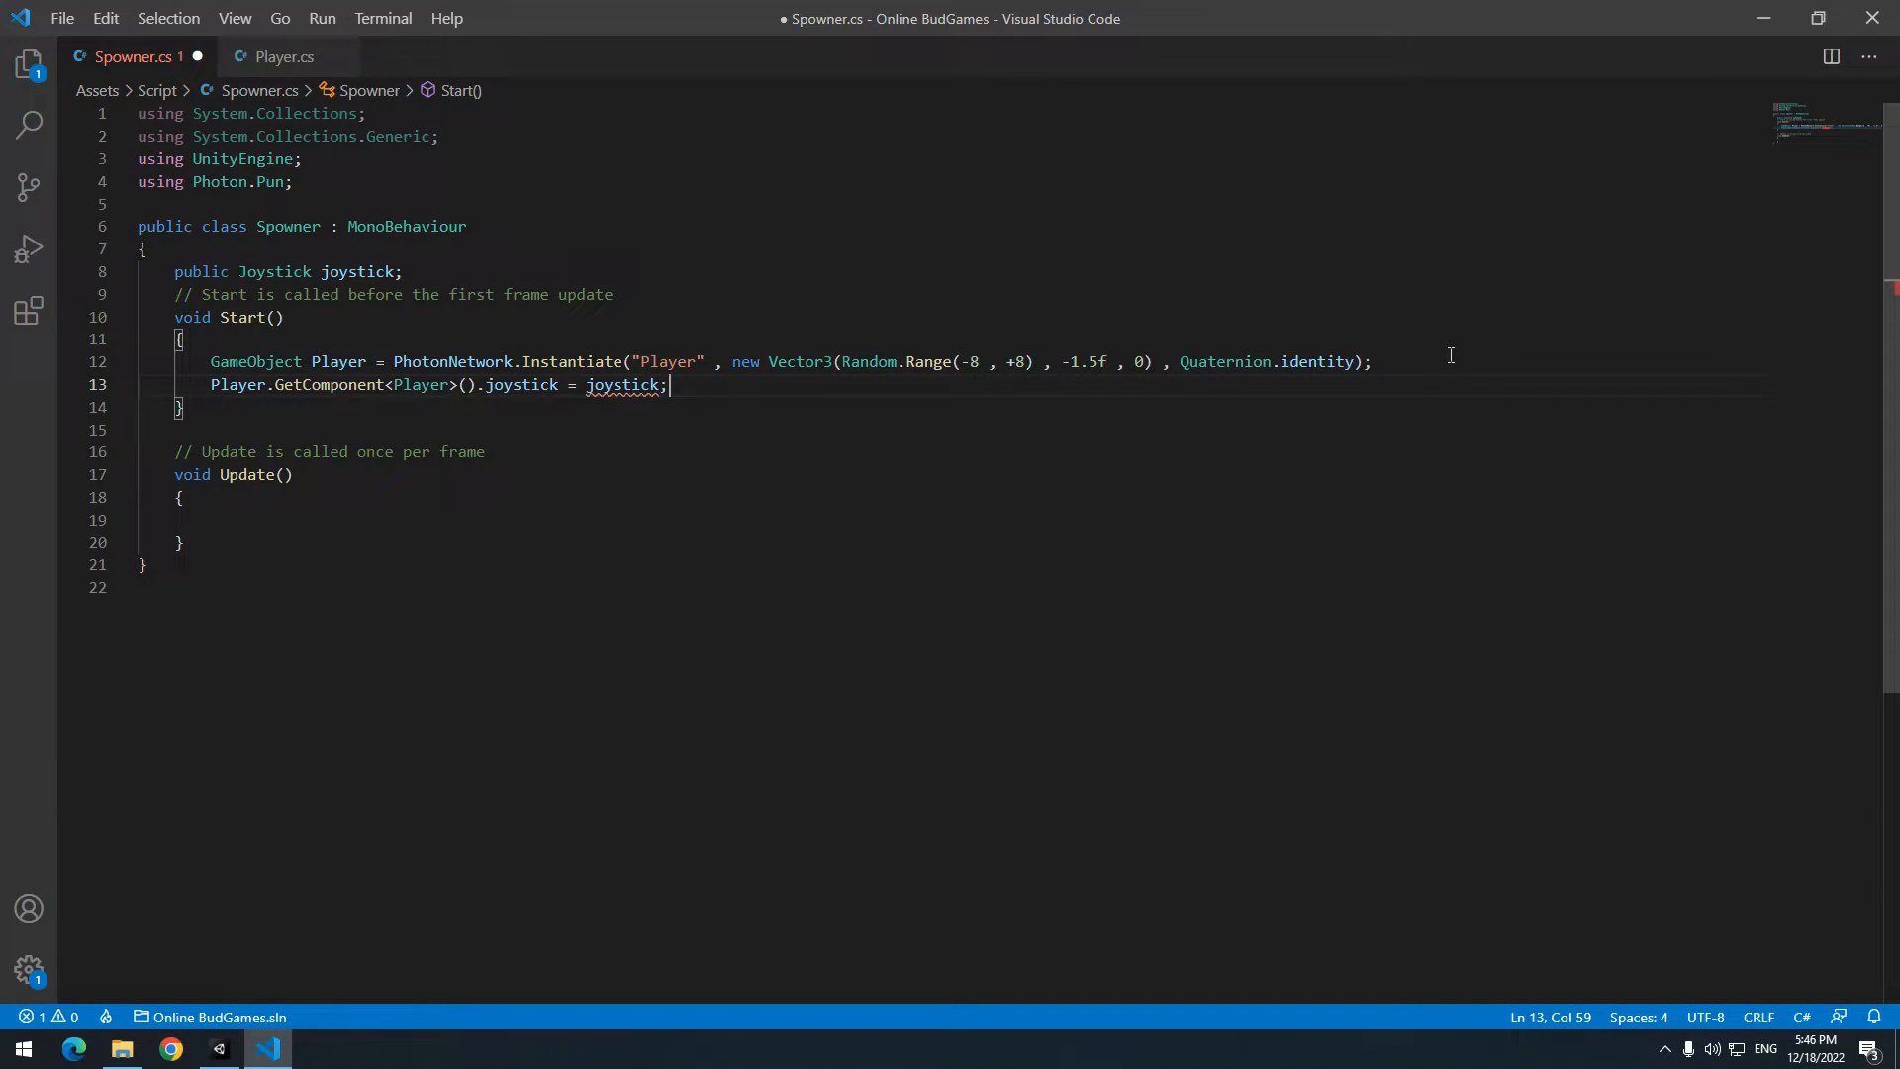
- Pass Spowner's joystick to each spawned Player, add a zero-gravity Rigidbody 2D as Rb, and play
{"action": "left_click", "coordinate": [217, 1048]}
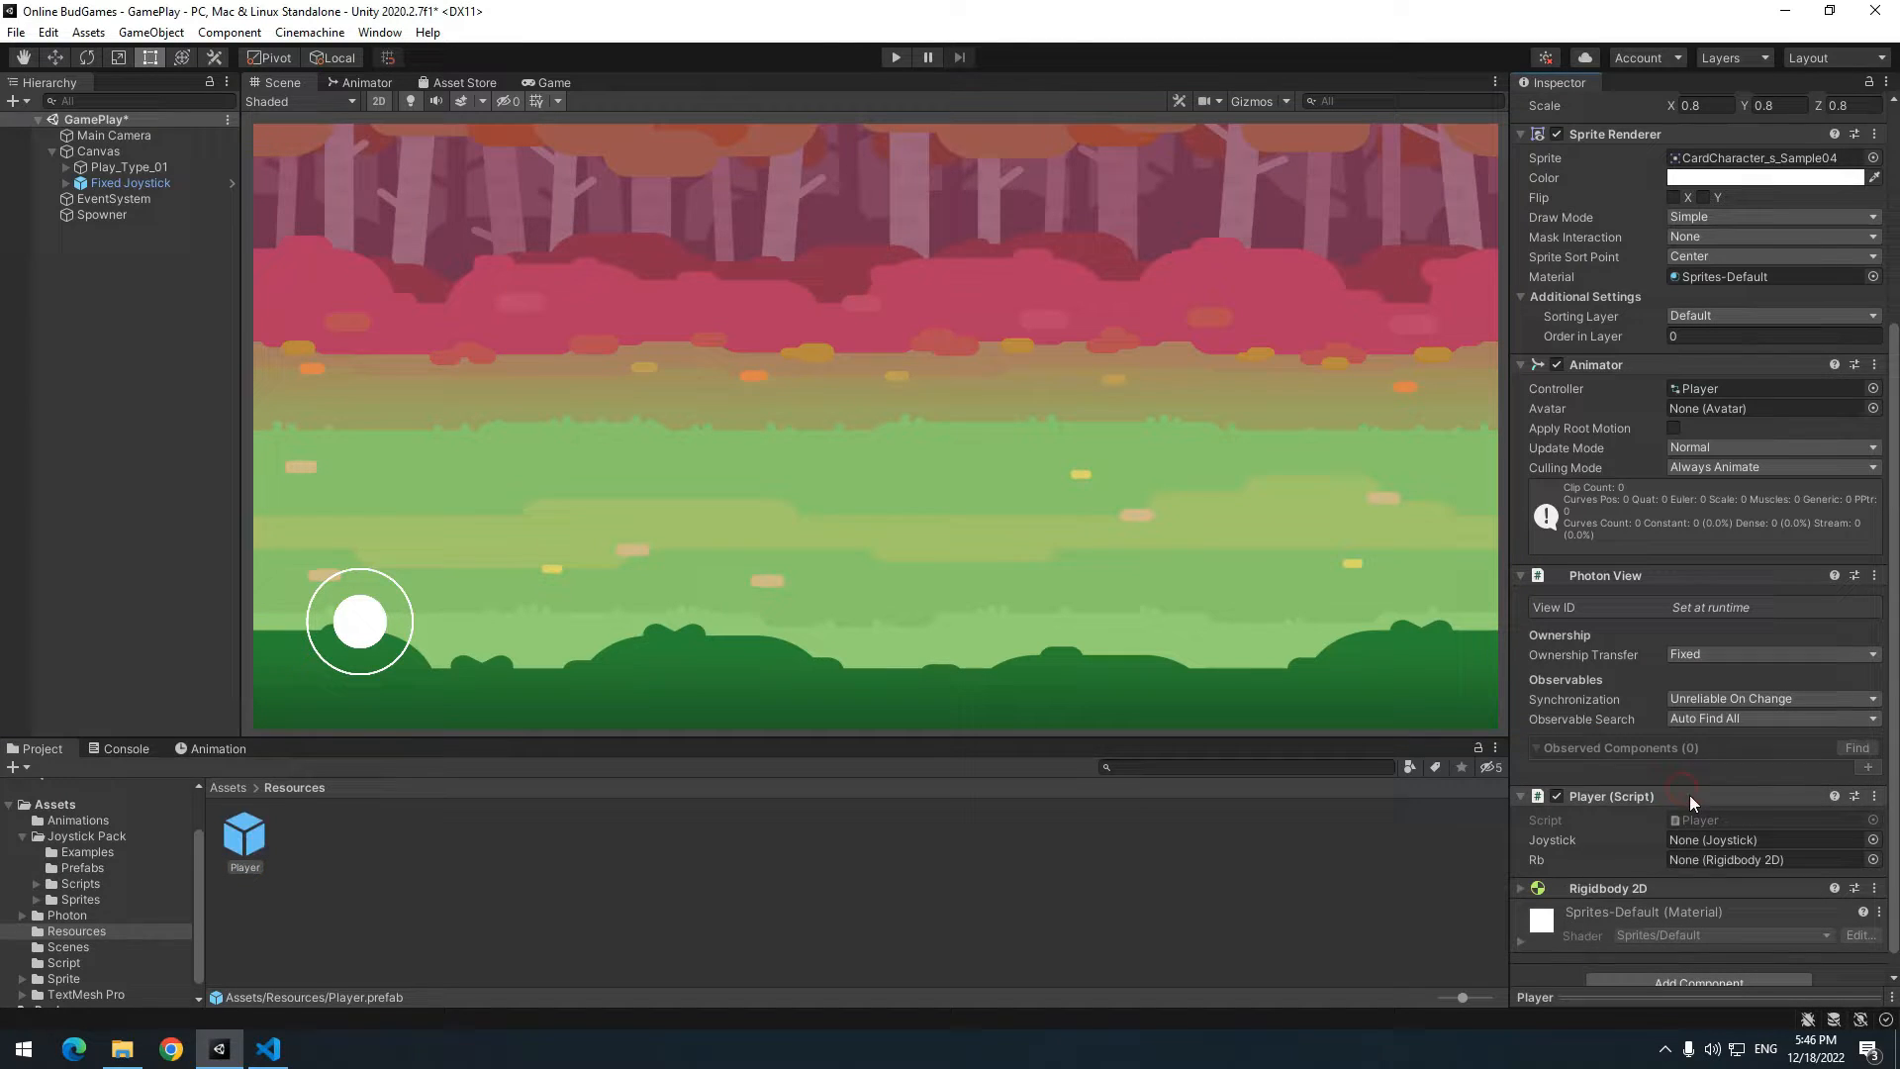
{"action": "scroll", "scroll_direction": "down", "scroll_amount": 3}
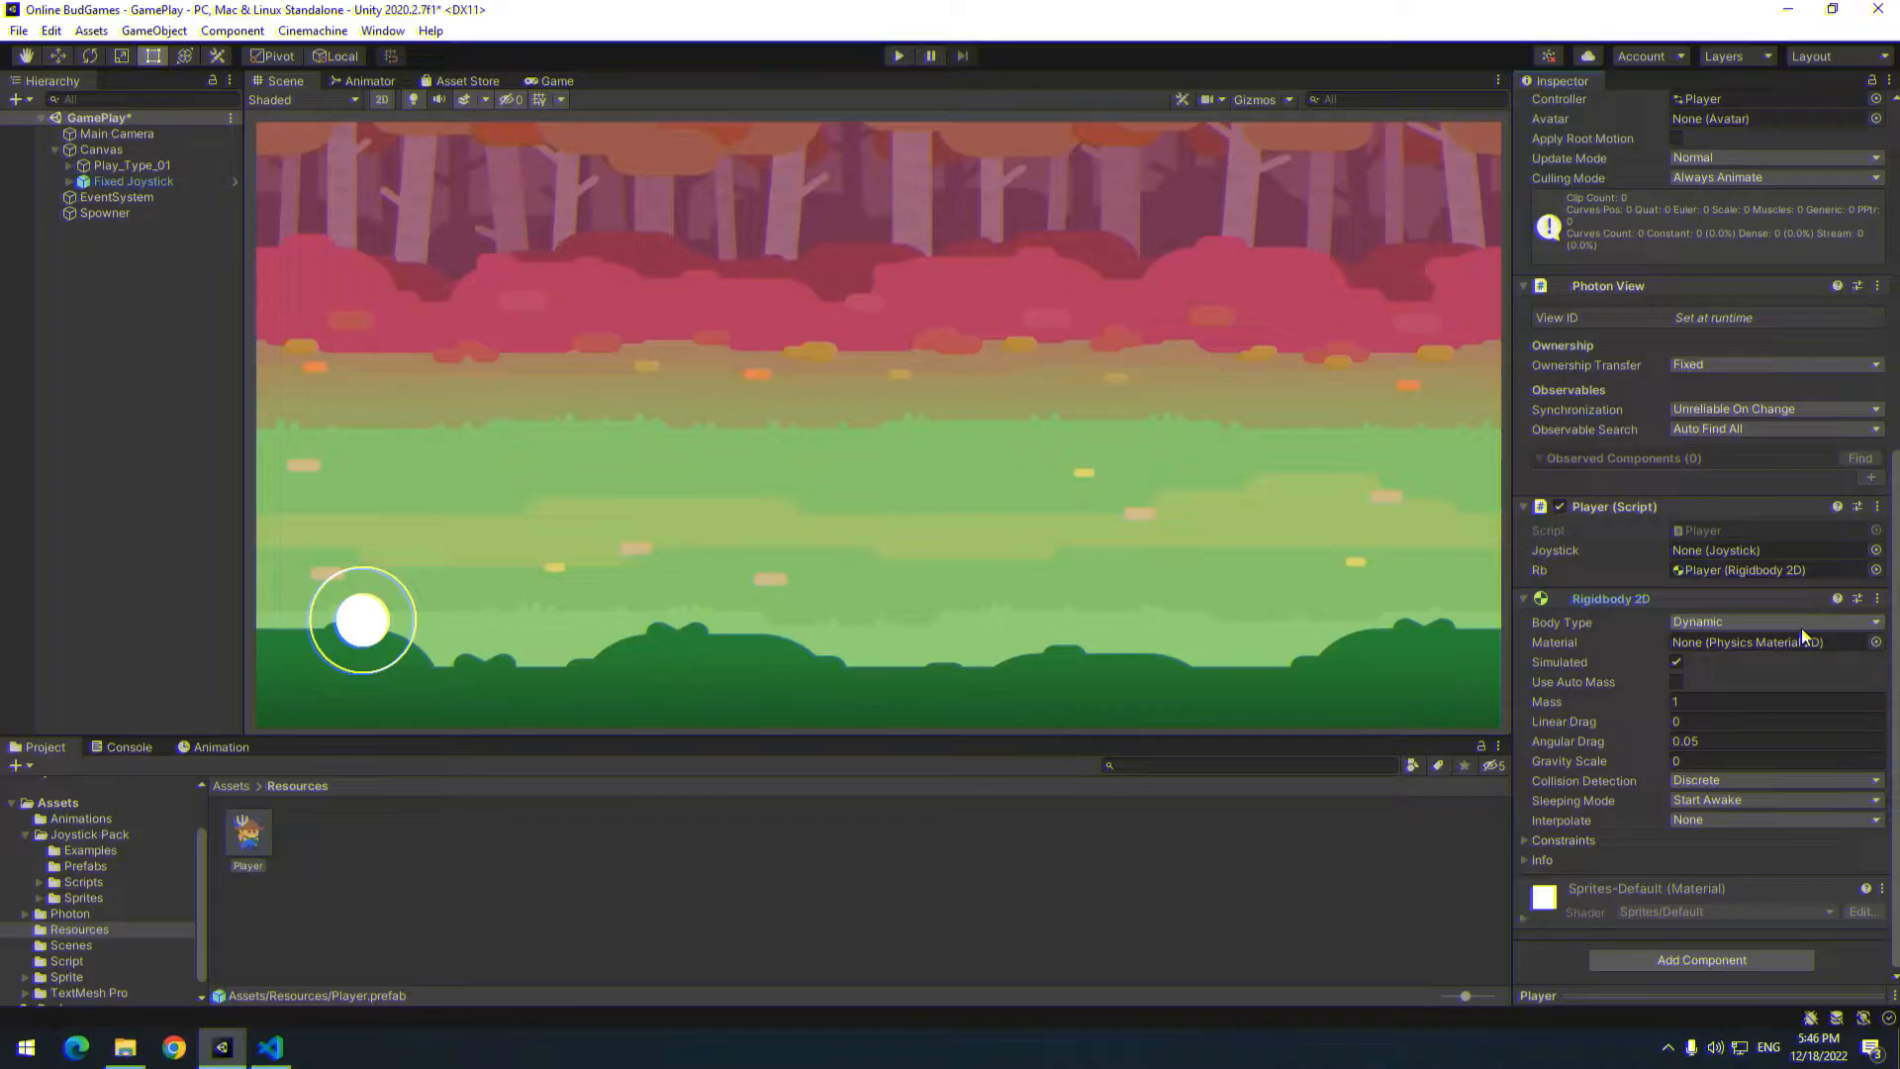
{"action": "left_click", "coordinate": [896, 56]}
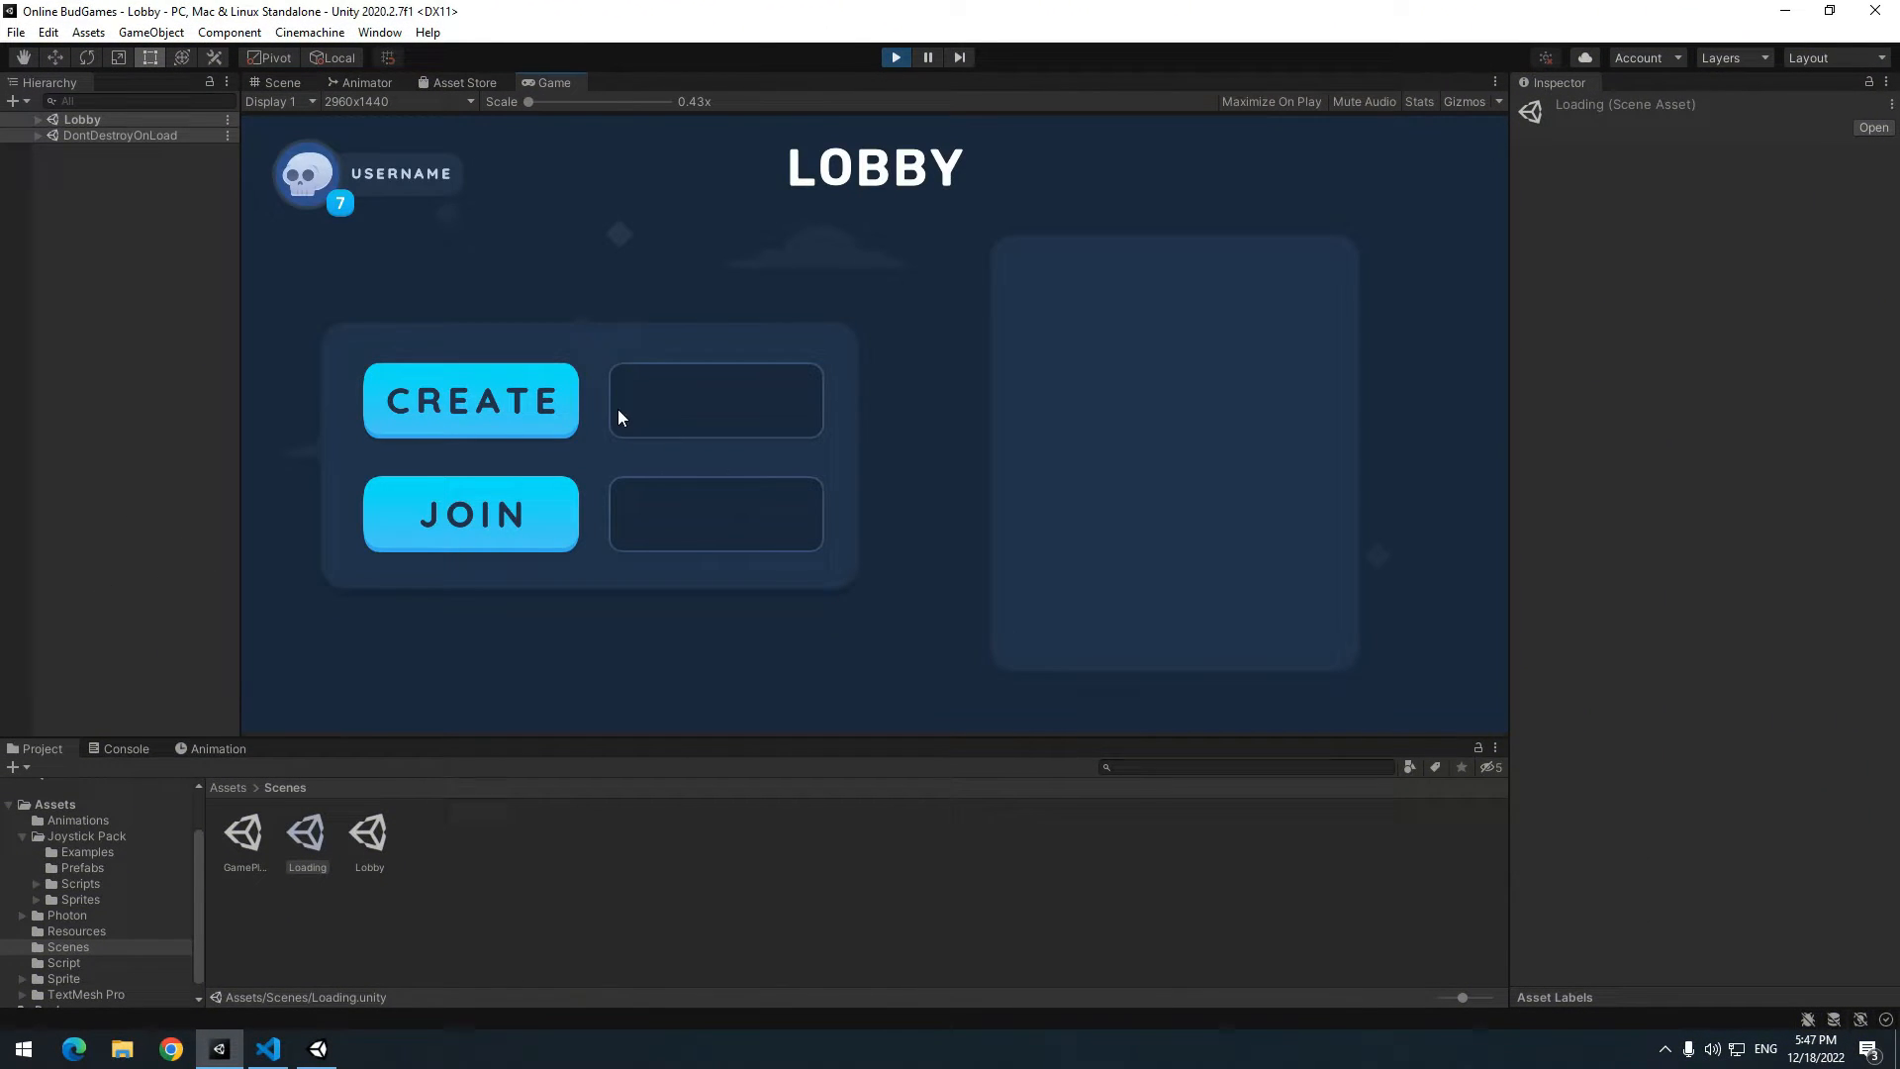
{"action": "type", "text": "opo"}
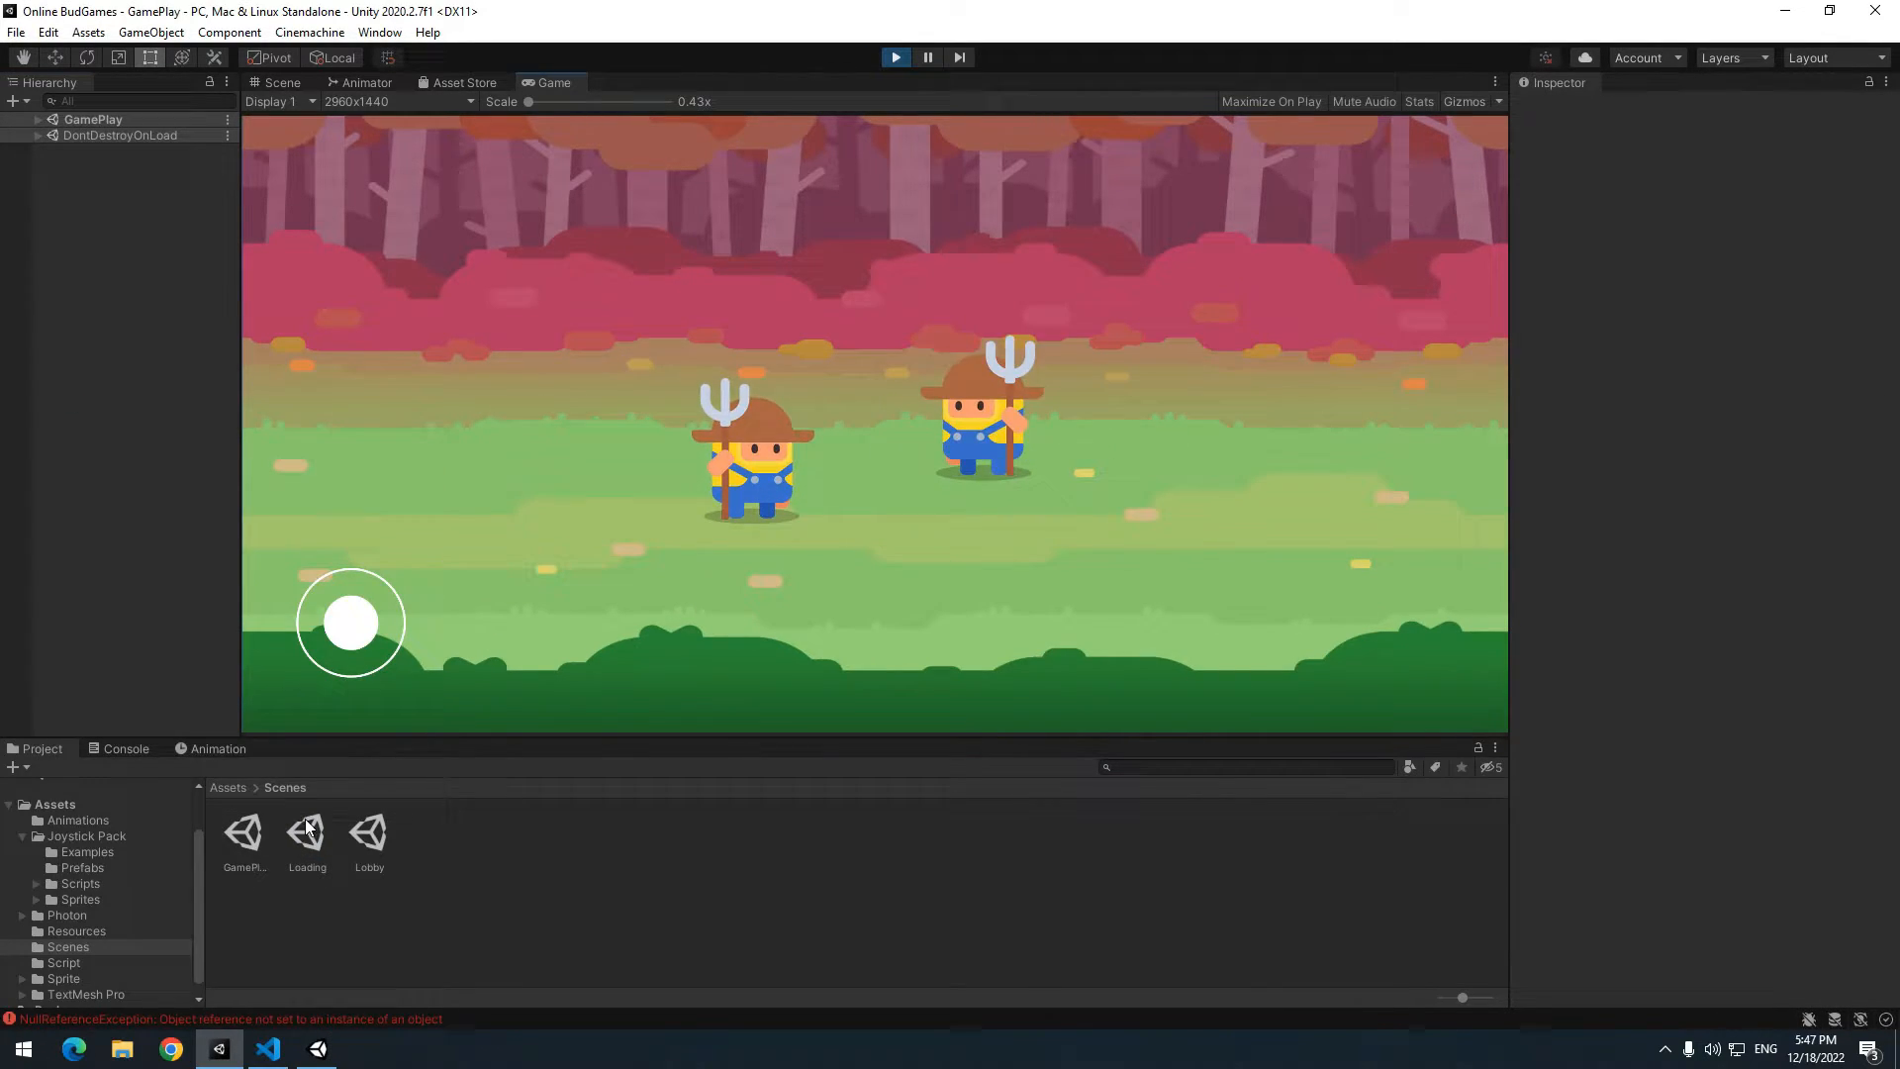
{"action": "left_click", "coordinate": [126, 748]}
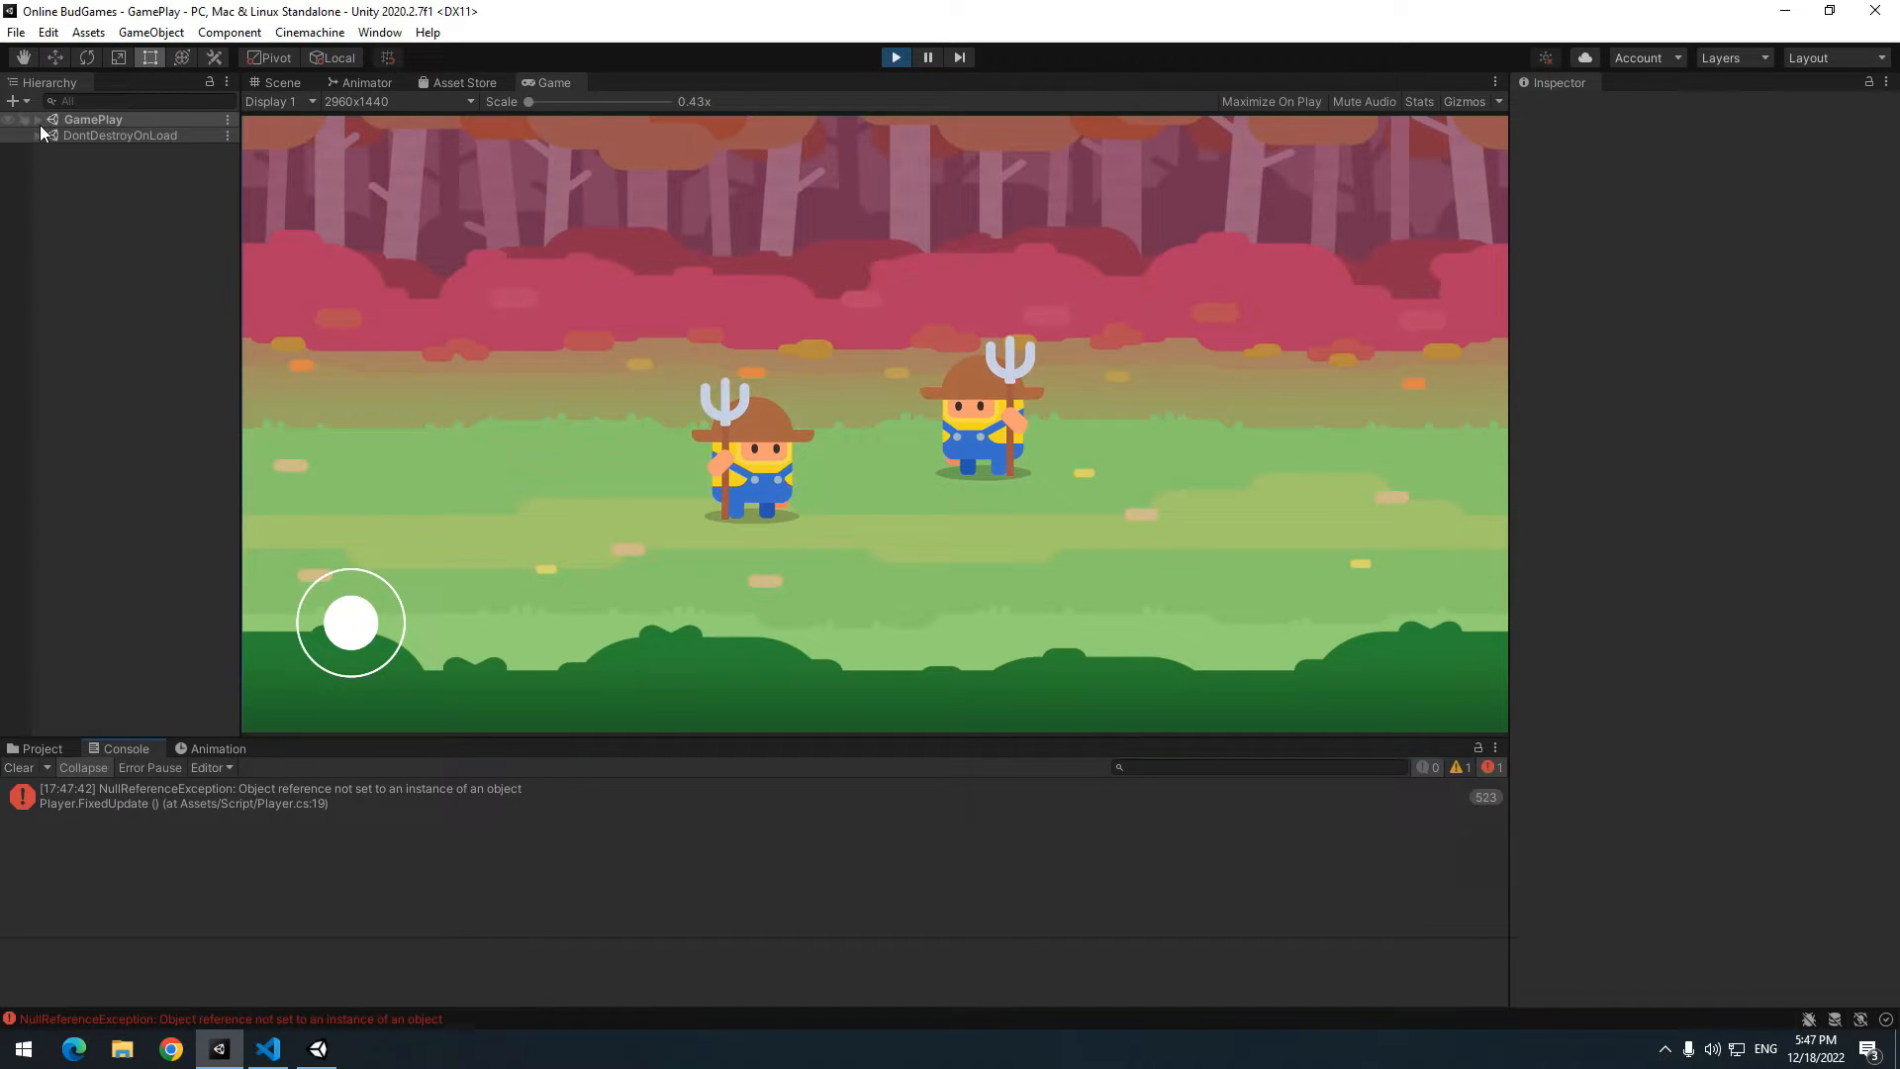
{"action": "left_click", "coordinate": [112, 198]}
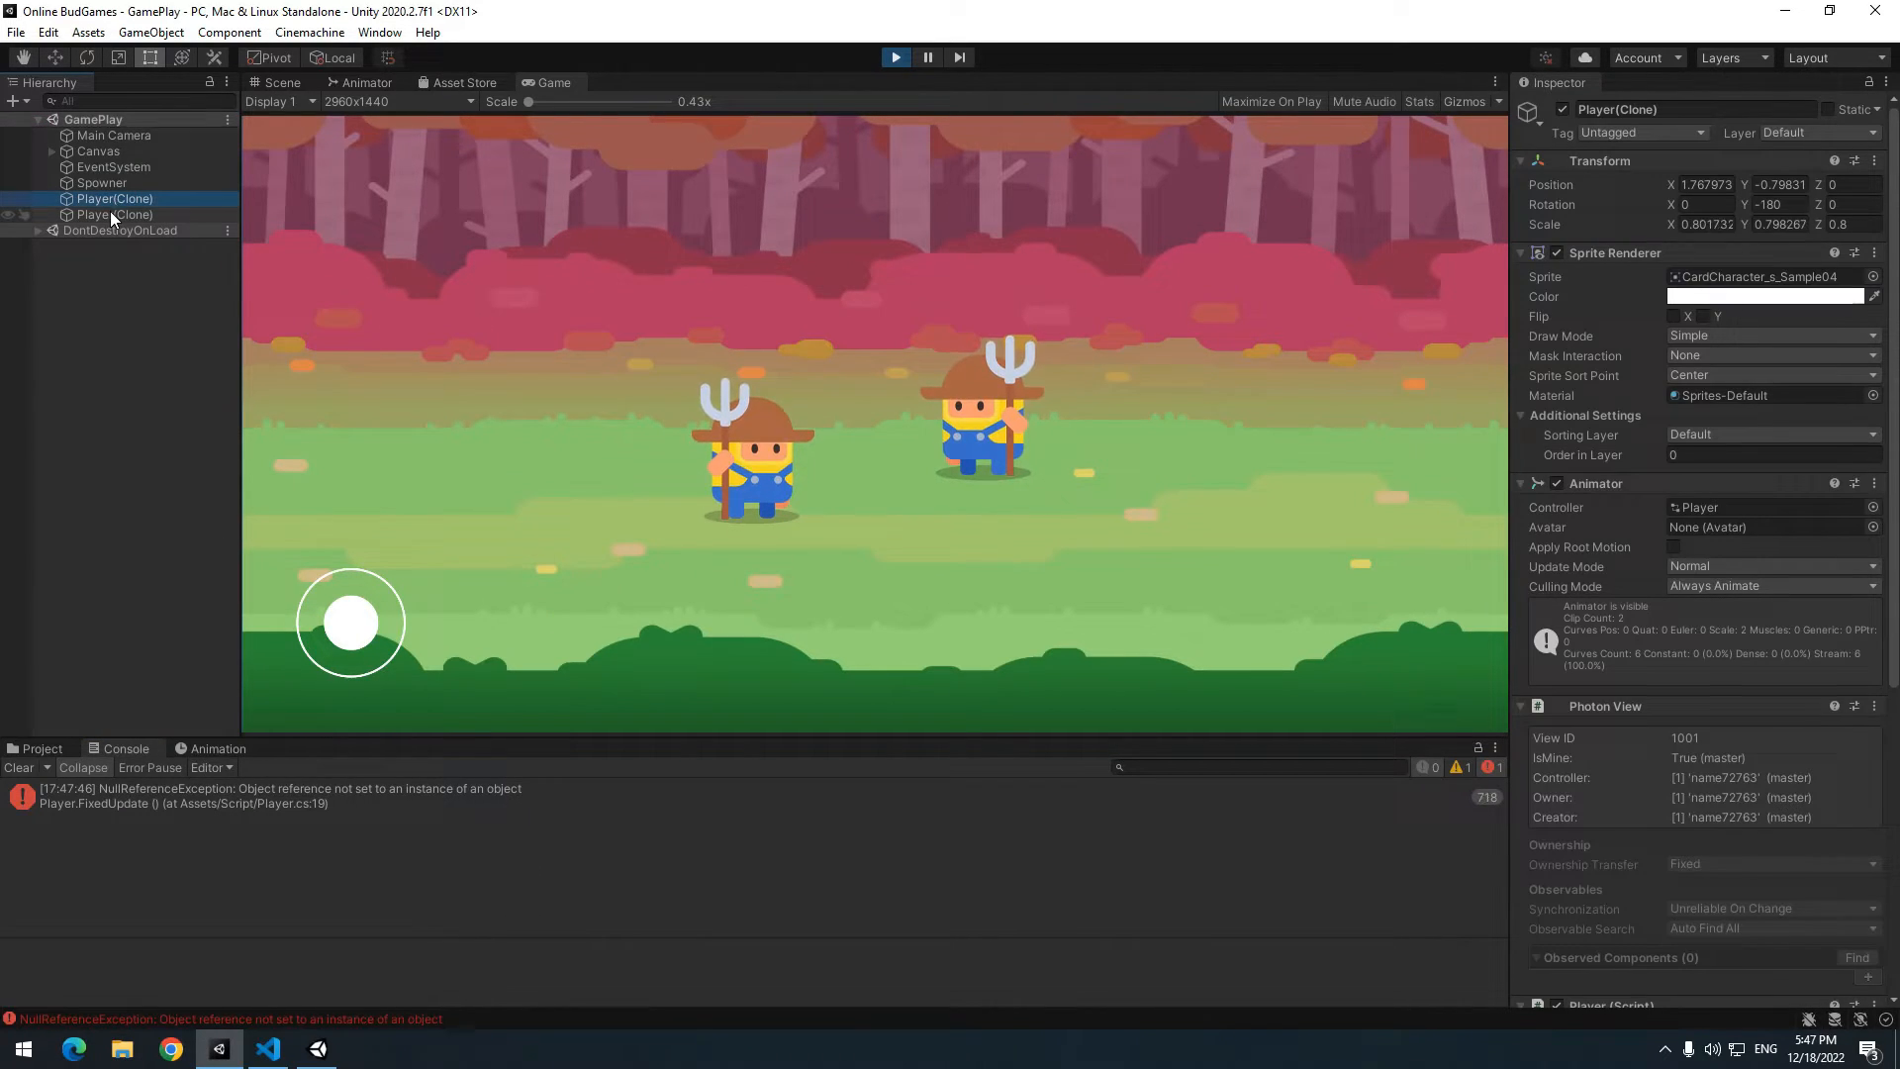
{"action": "left_click", "coordinate": [114, 215]}
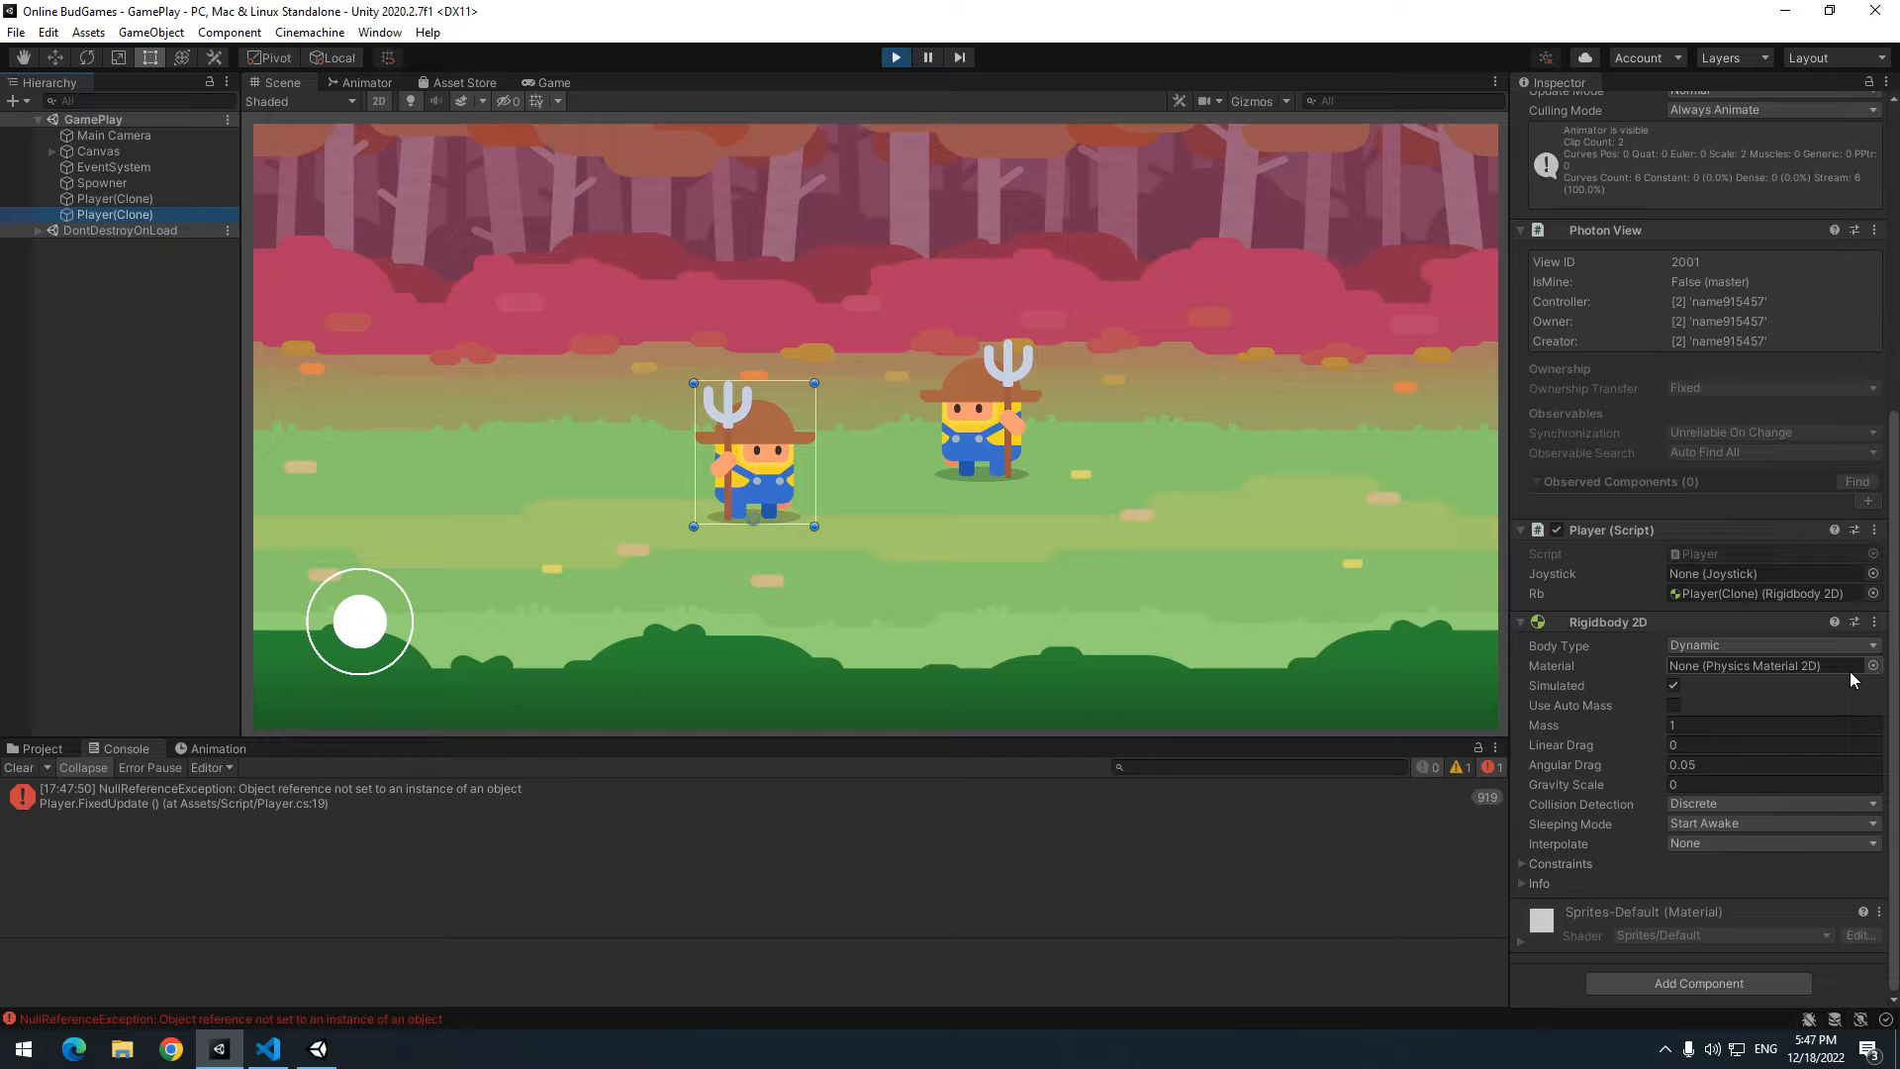
{"action": "left_click", "coordinate": [65, 151]}
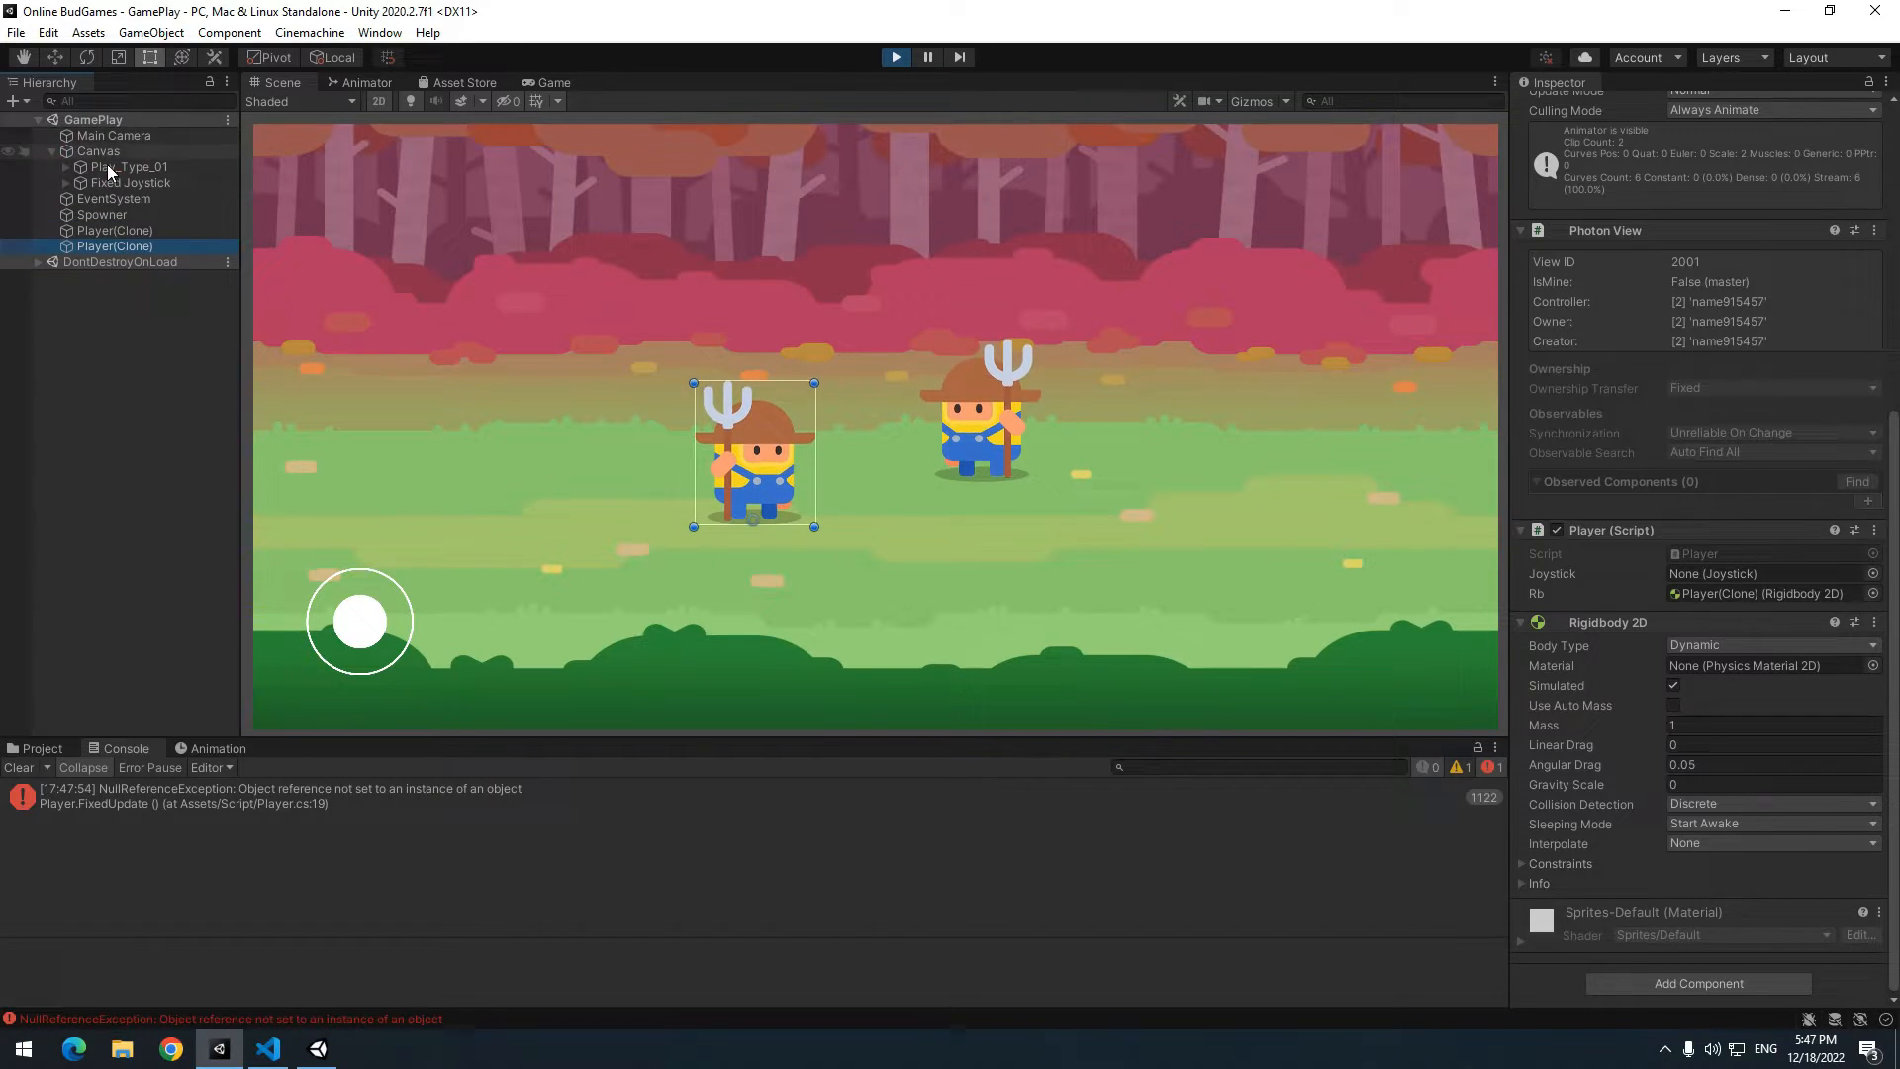
{"action": "left_click", "coordinate": [552, 82]}
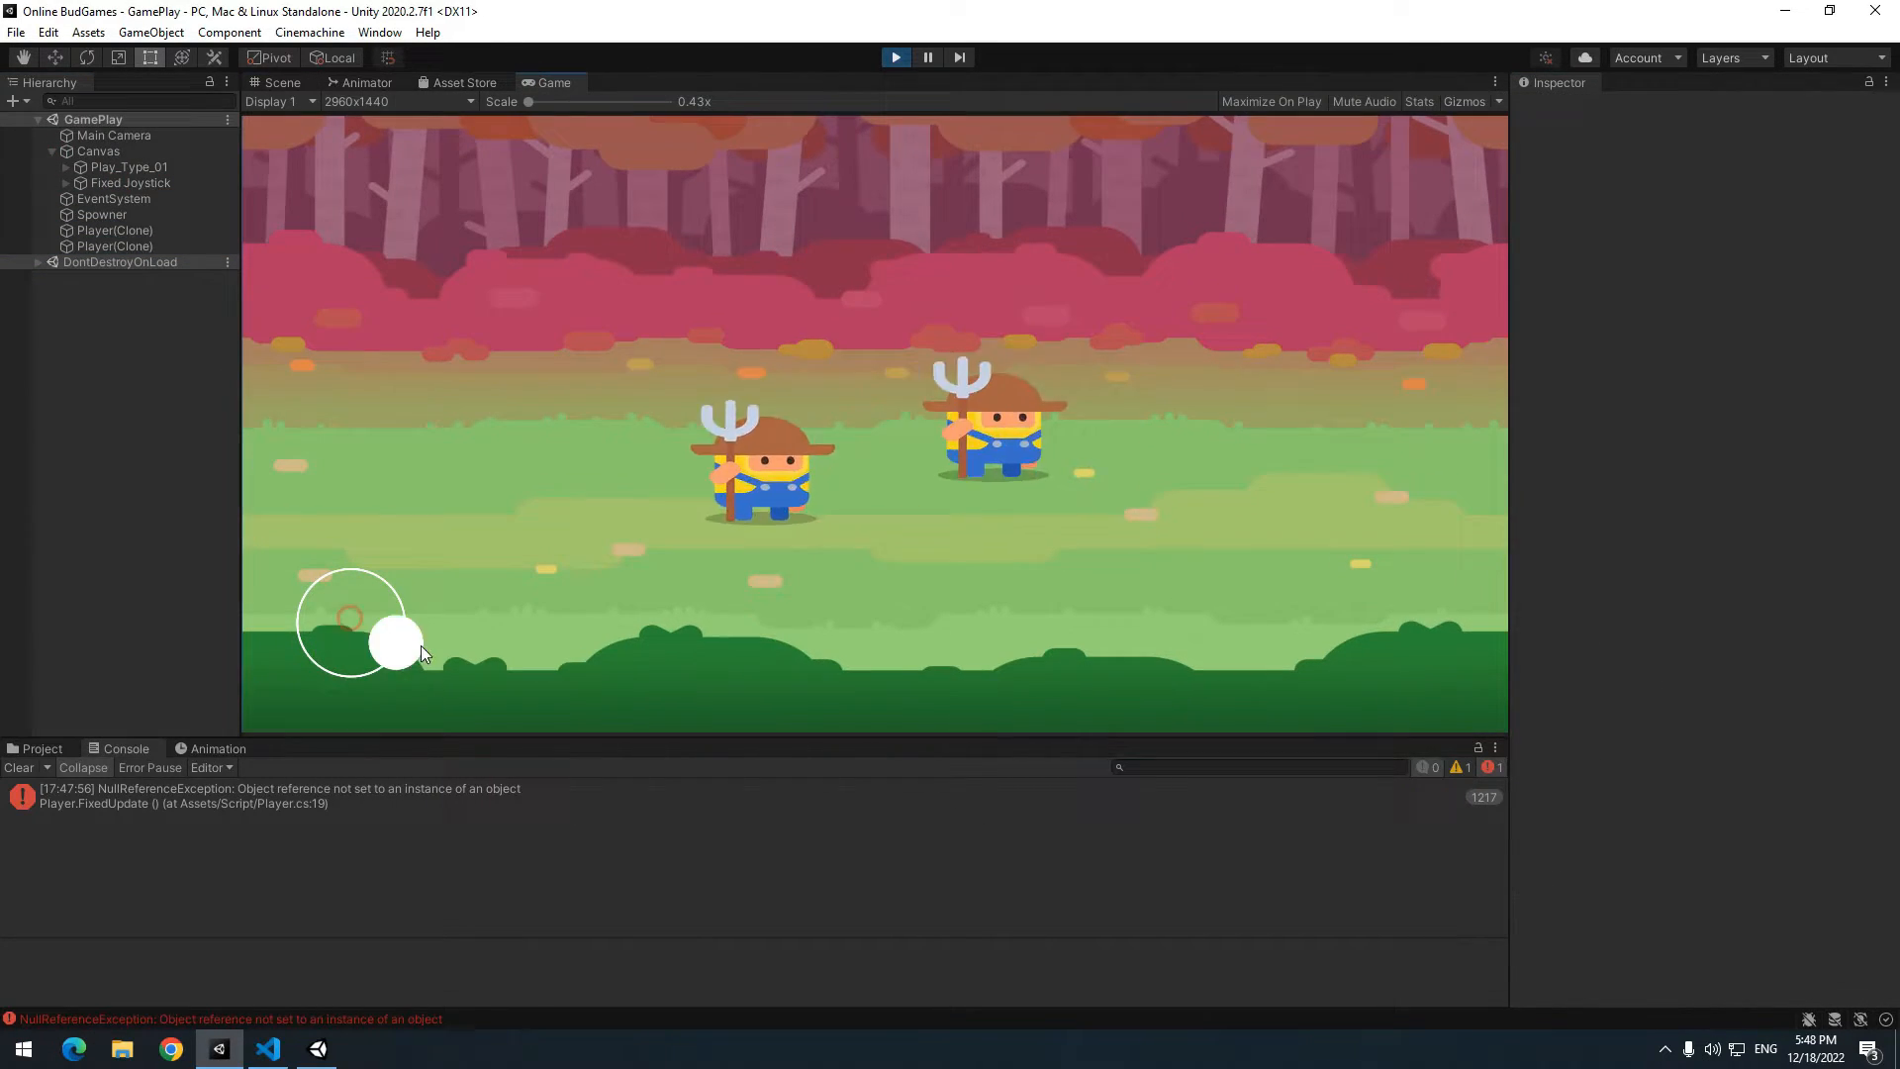
{"action": "left_click", "coordinate": [267, 1048]}
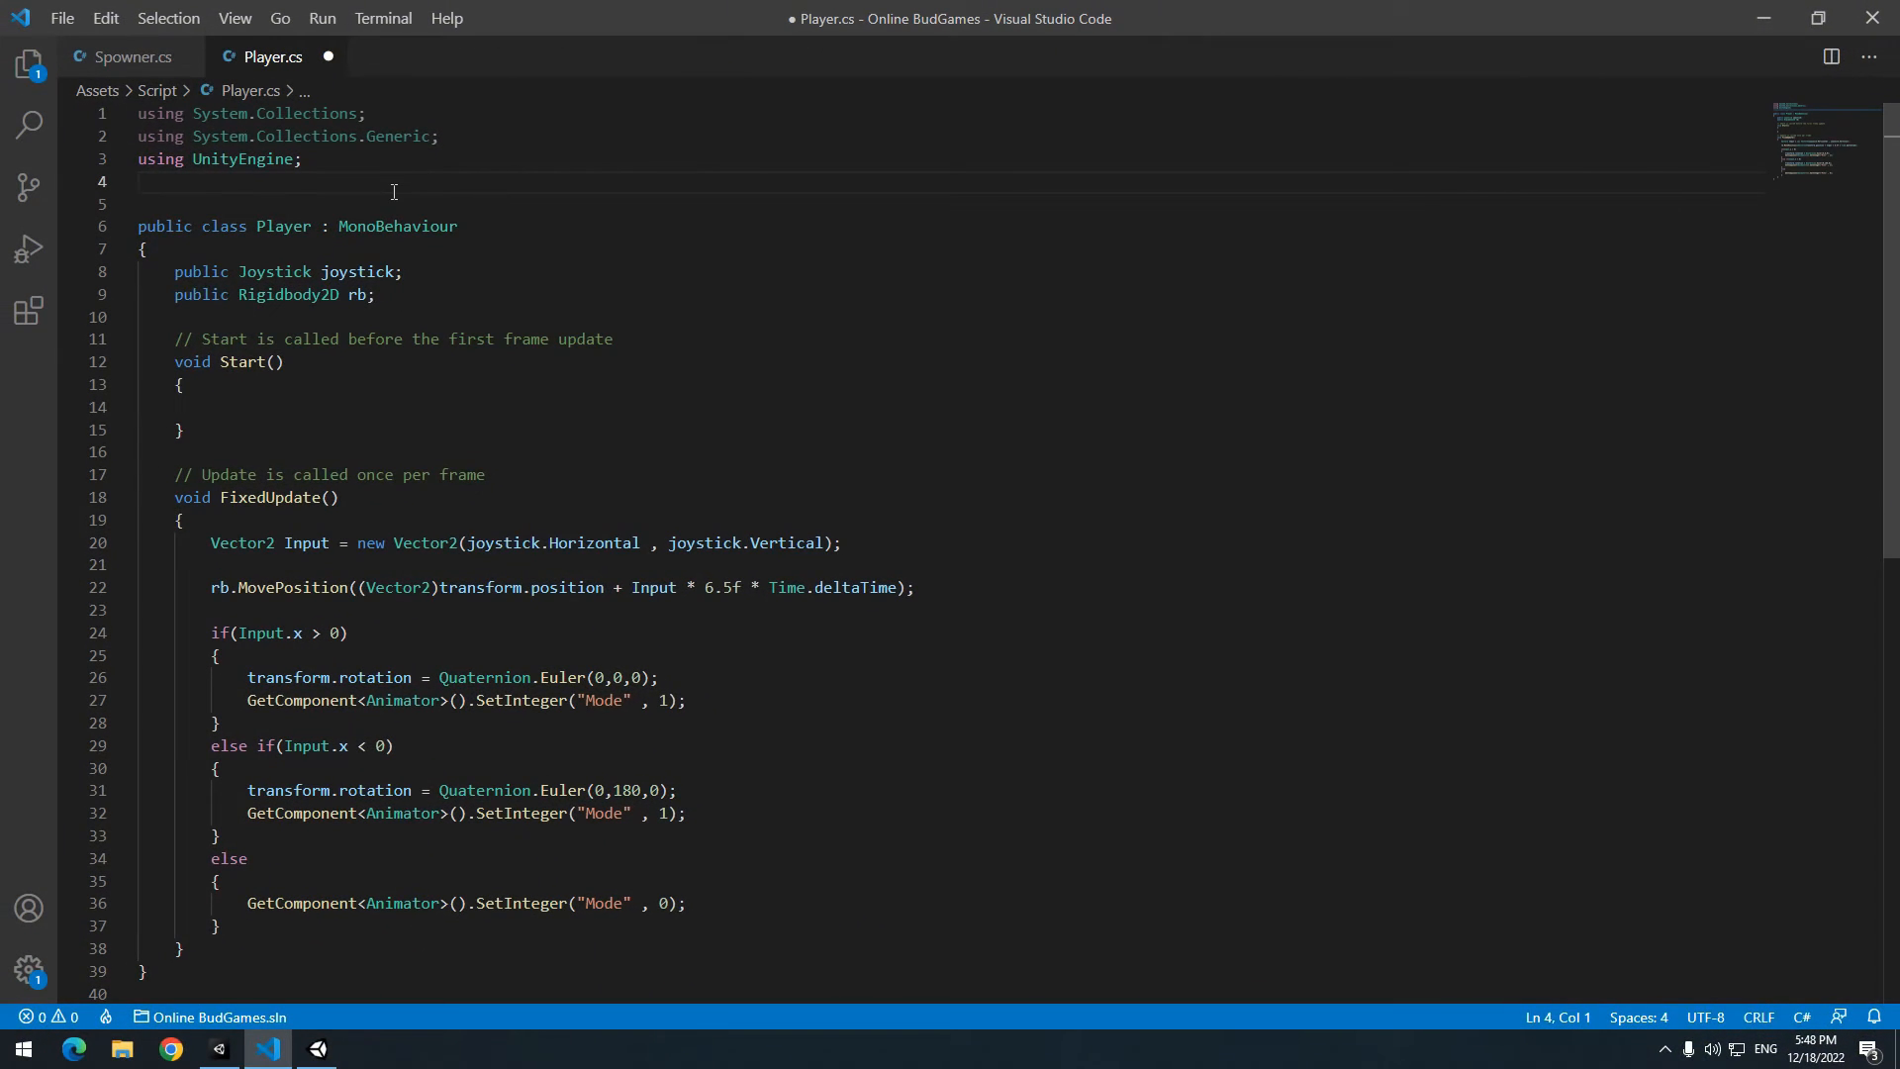
- Import Photon.Pun and wrap FixedUpdate in if(GetComponent<PhotonView>().IsMine == true)
{"action": "type", "text": "p"}
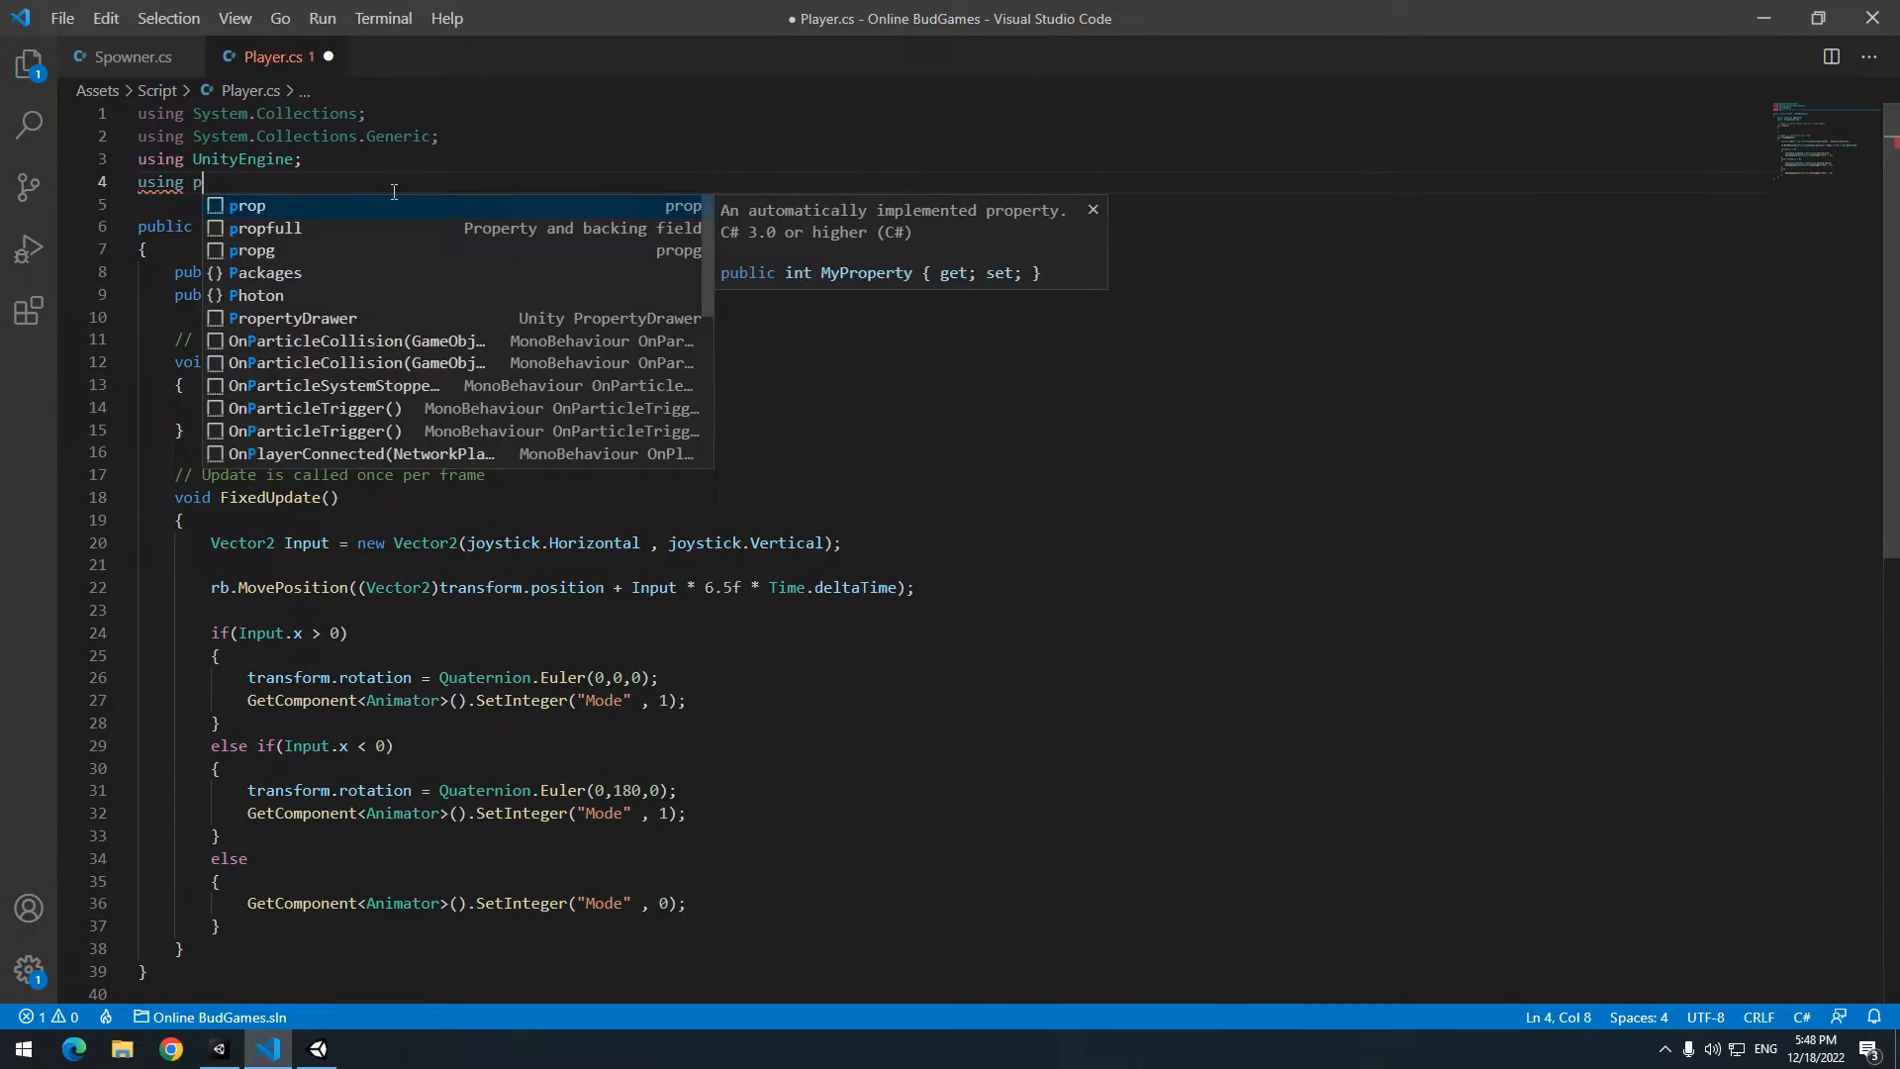
{"action": "type", "text": "hoton.Pun;"}
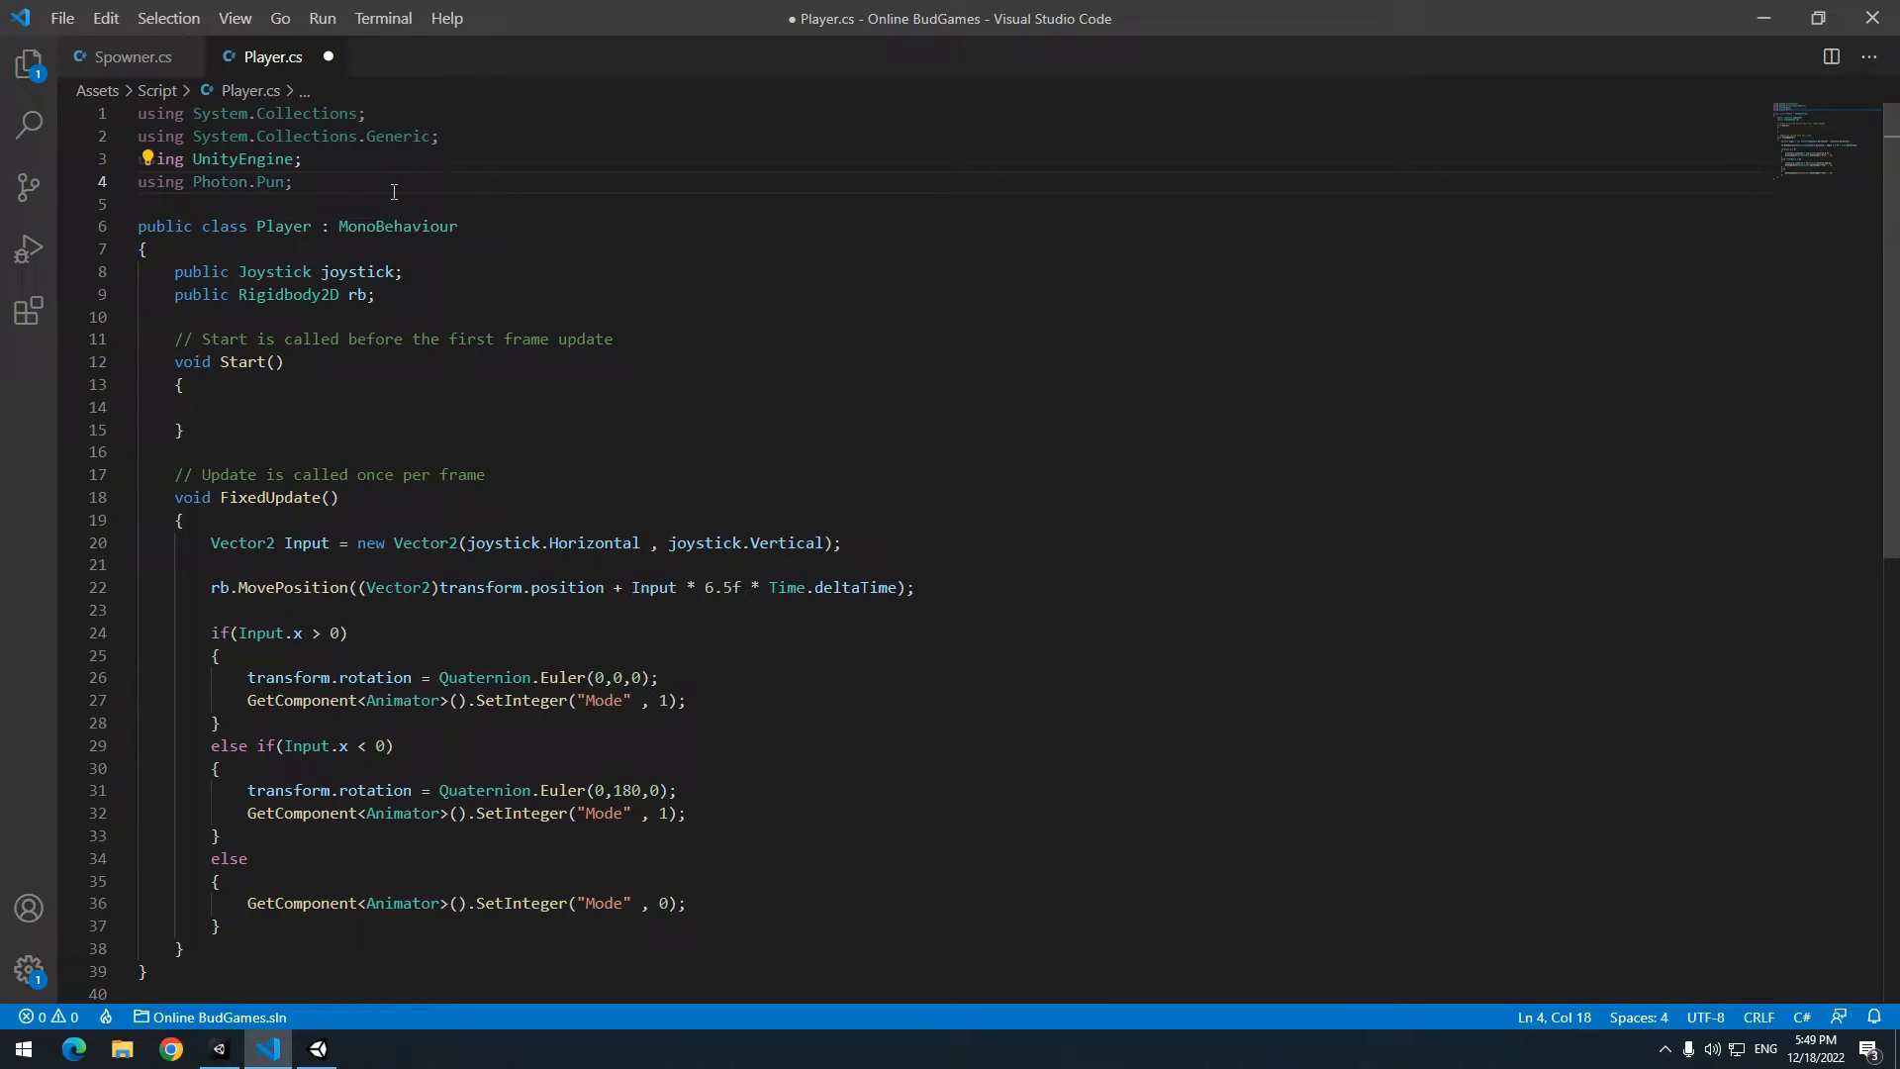
{"action": "key", "text": "Enter"}
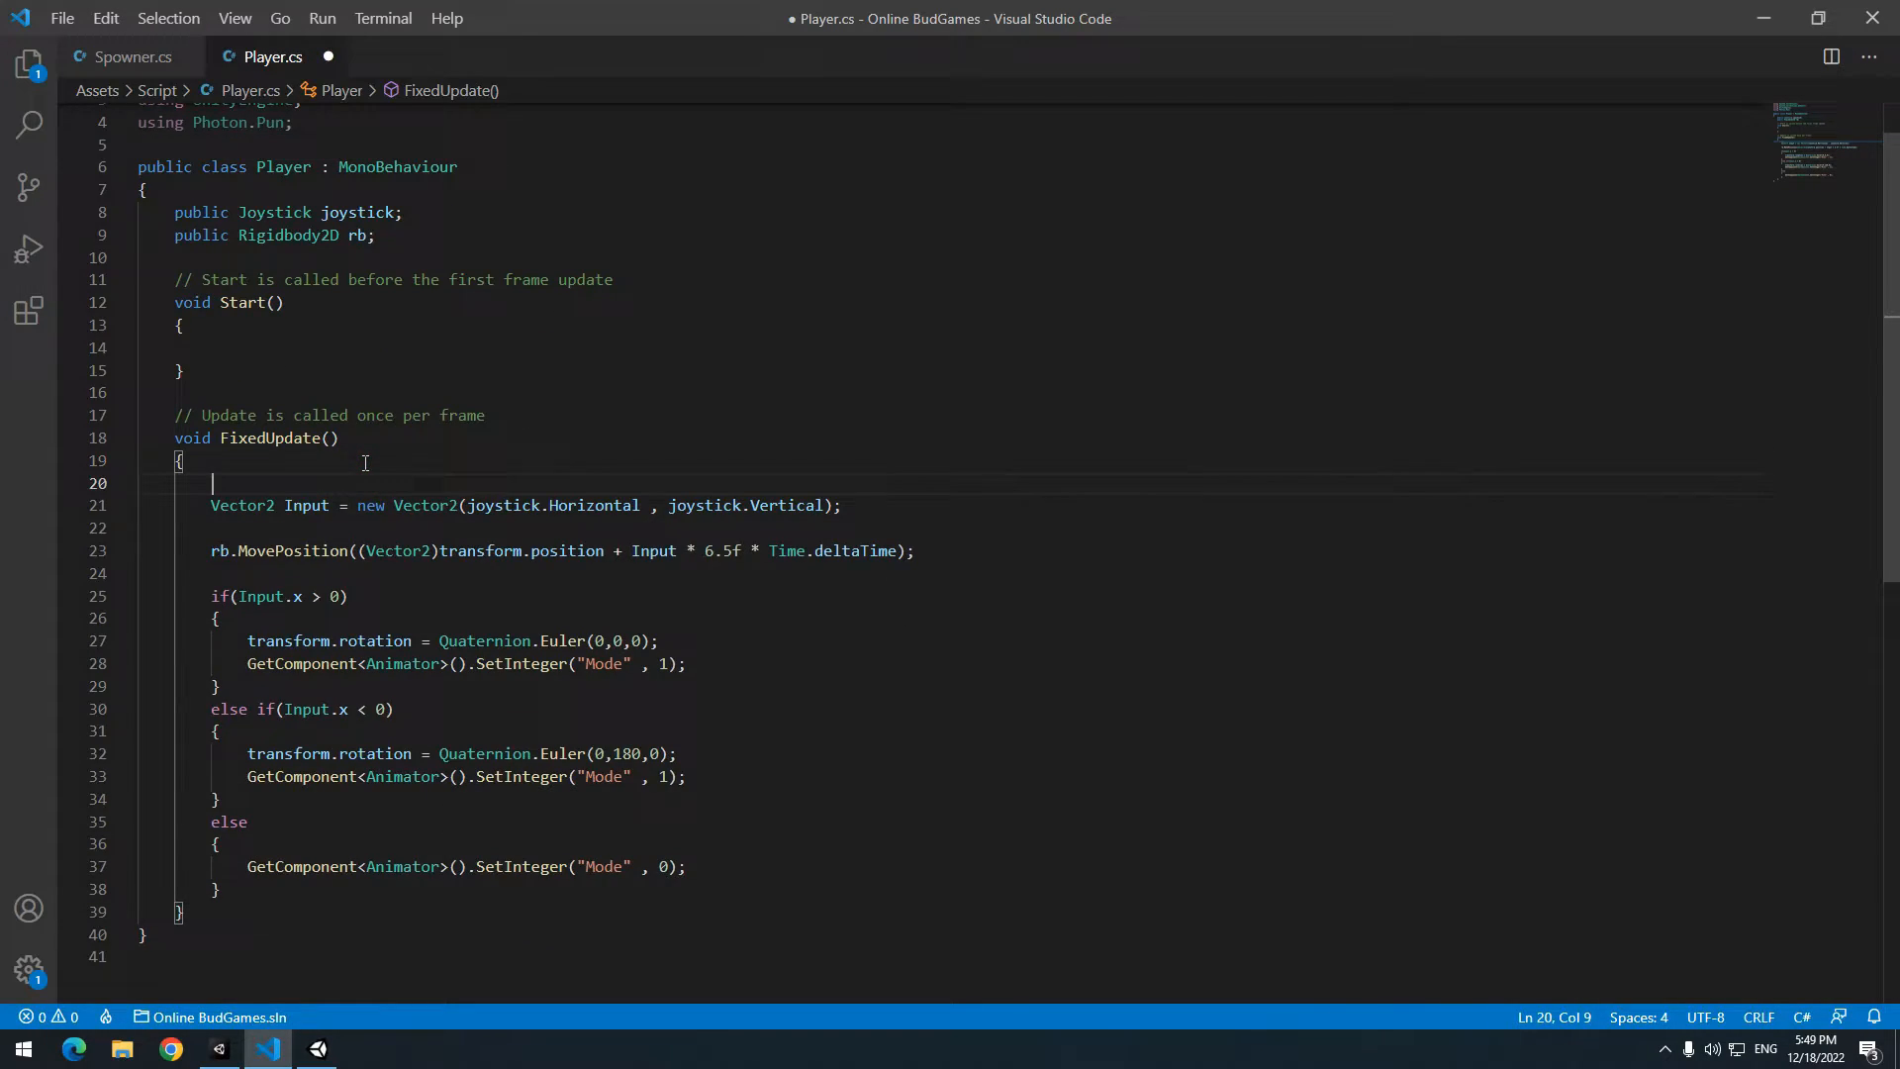
{"action": "type", "text": "if()"}
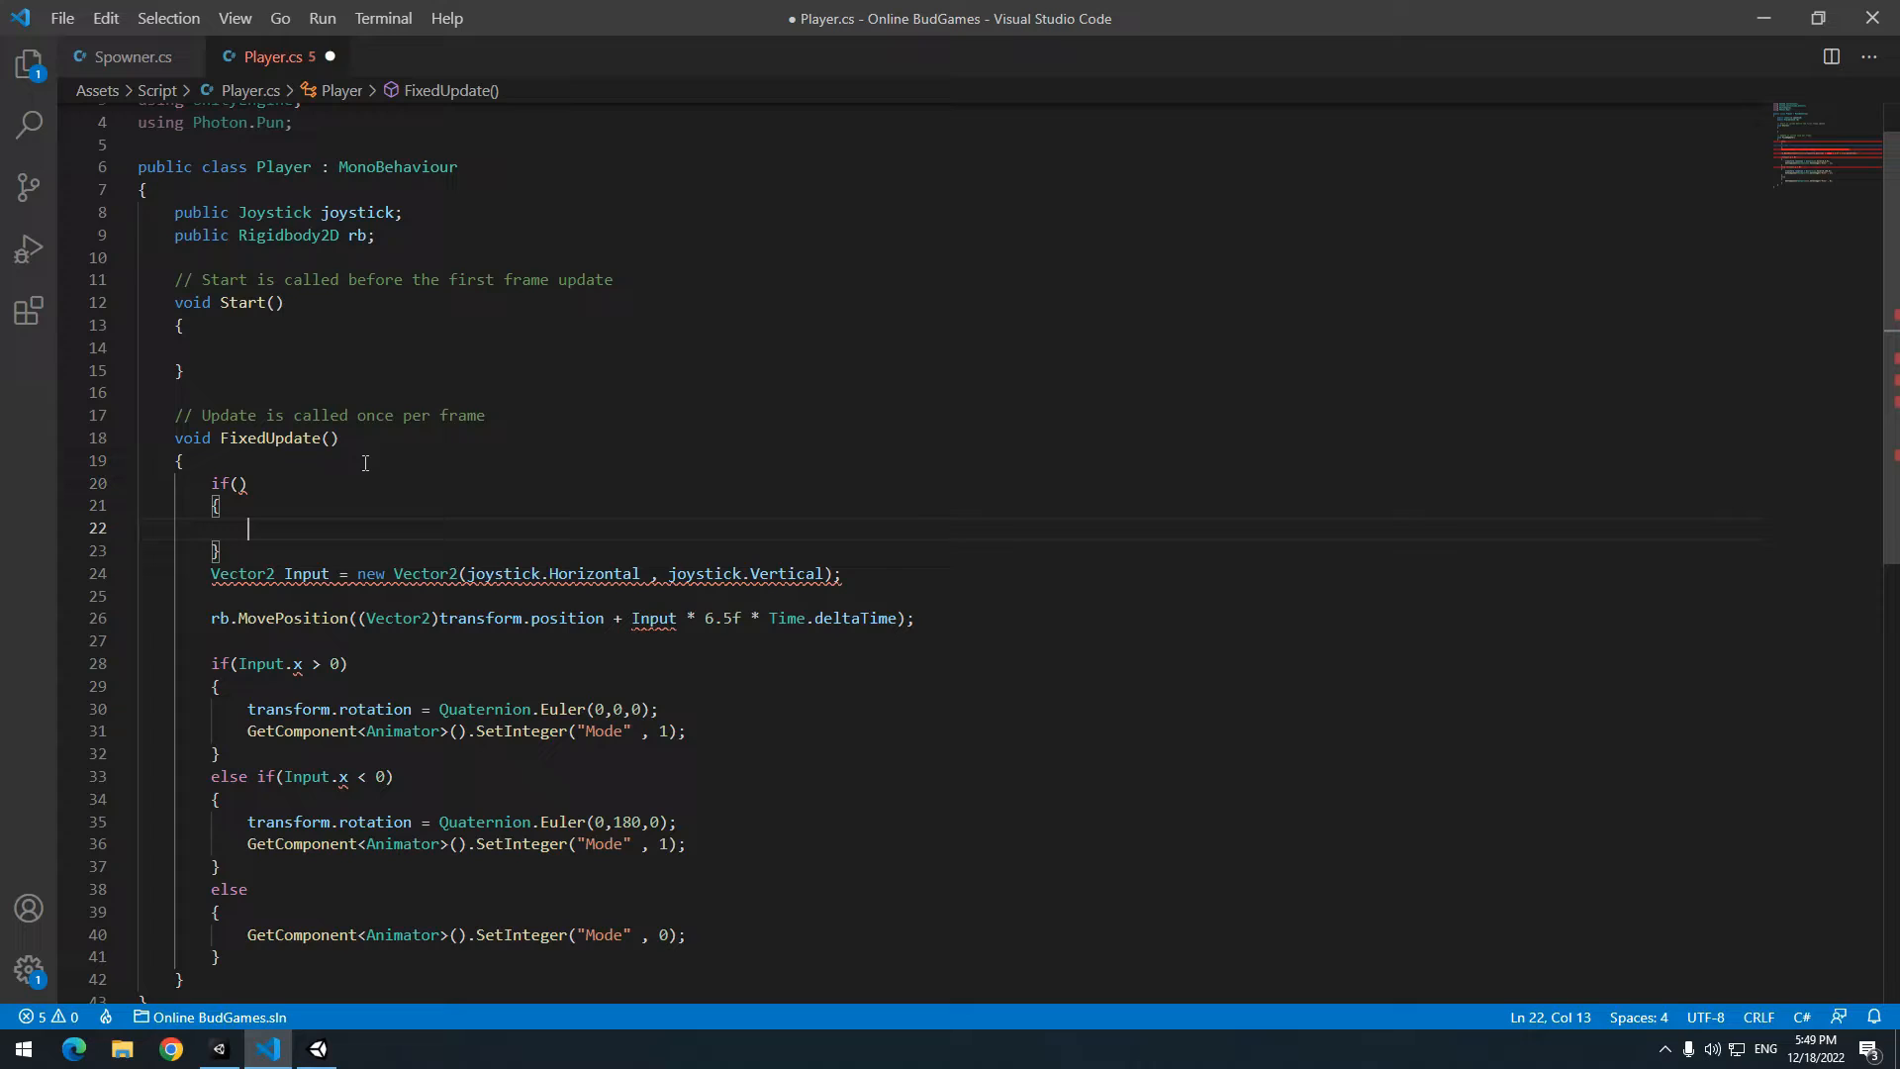
{"action": "type", "text": "GetComponent<PhotonView>().IsMine == )"}
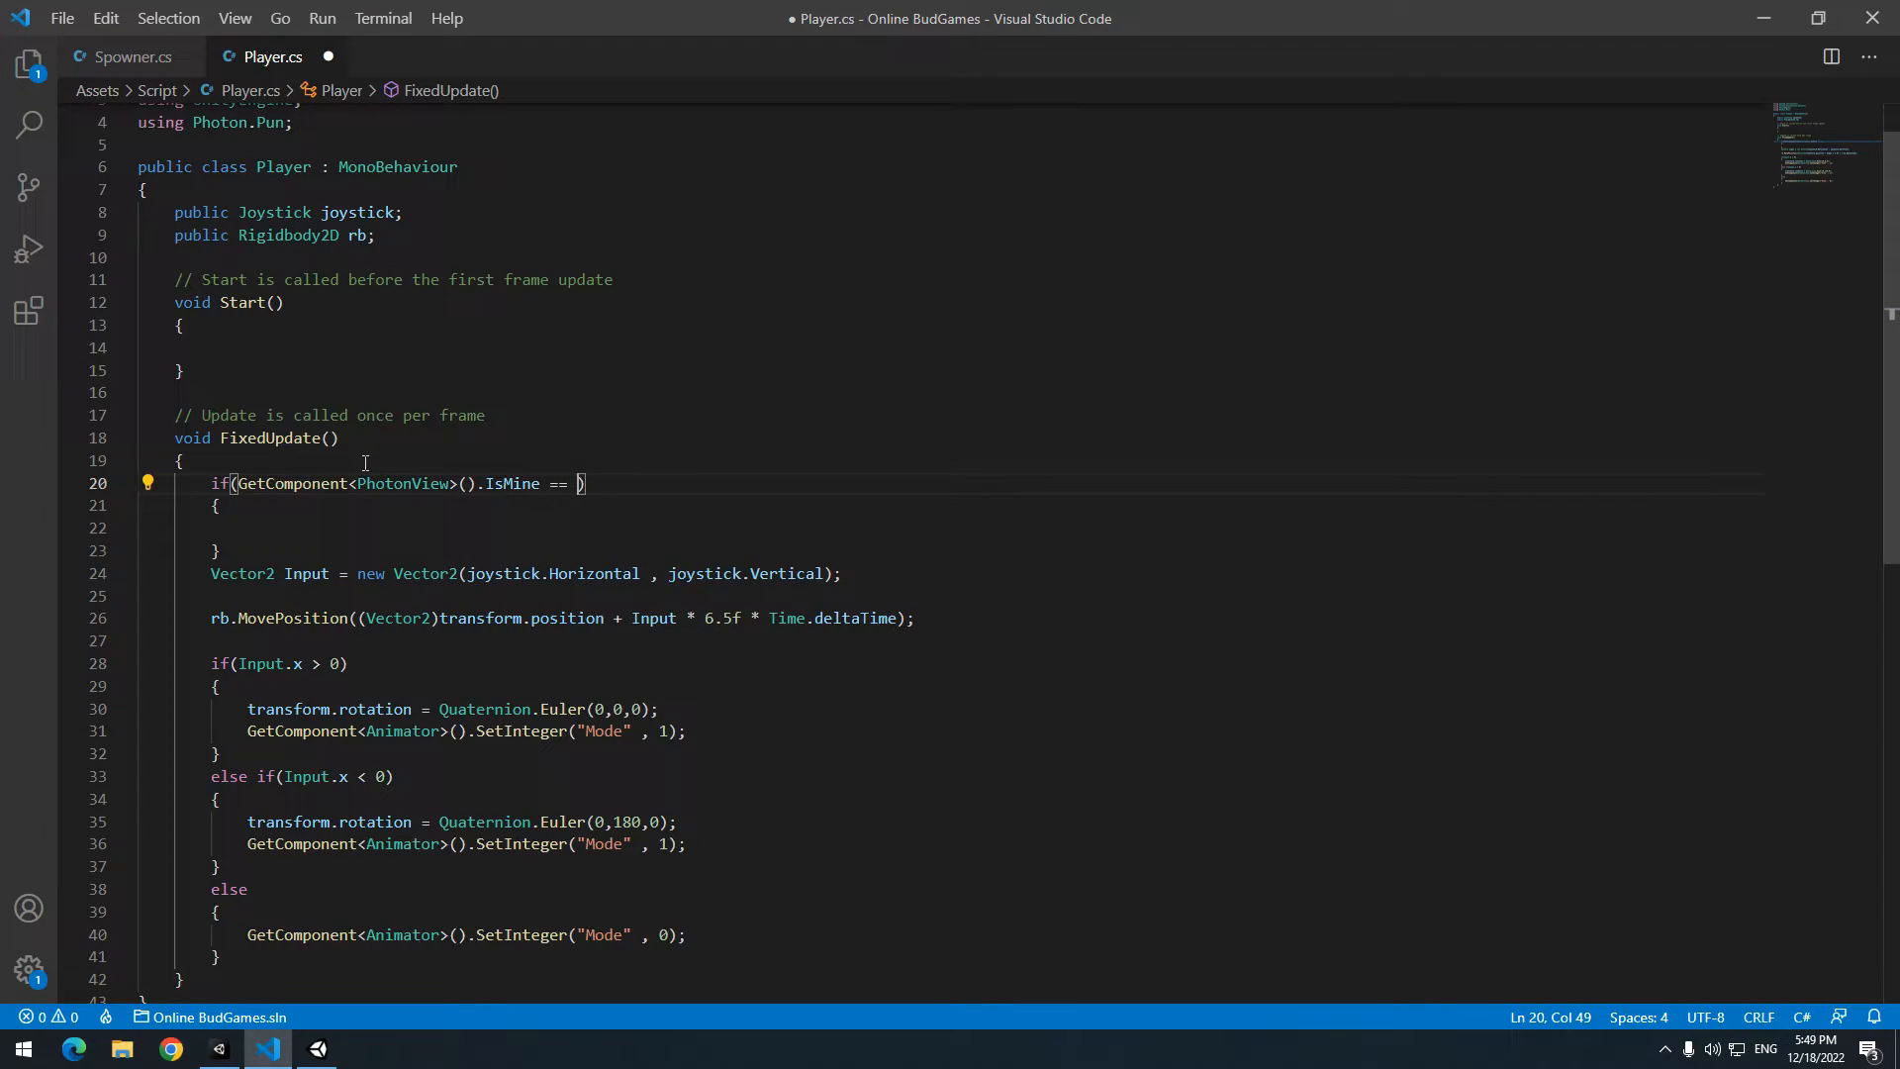
{"action": "type", "text": "true)"}
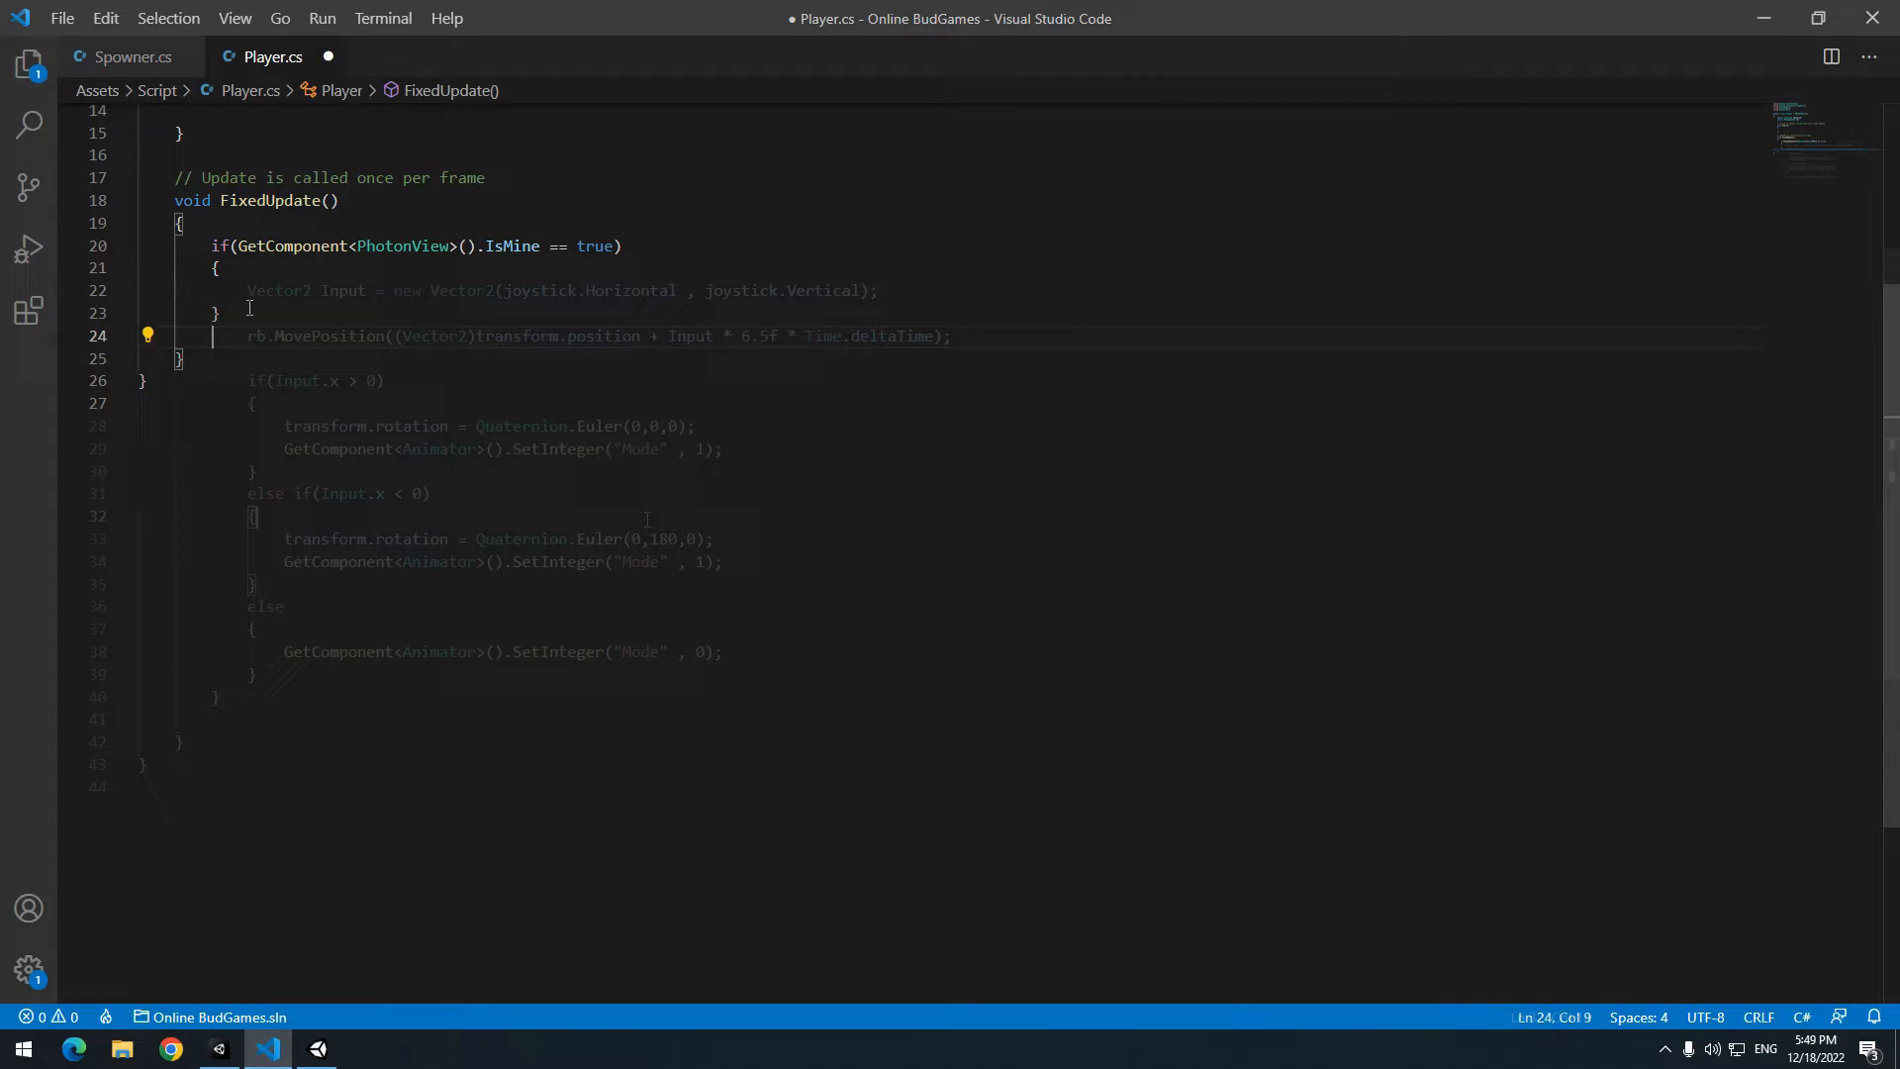
{"action": "left_click", "coordinate": [318, 1048]}
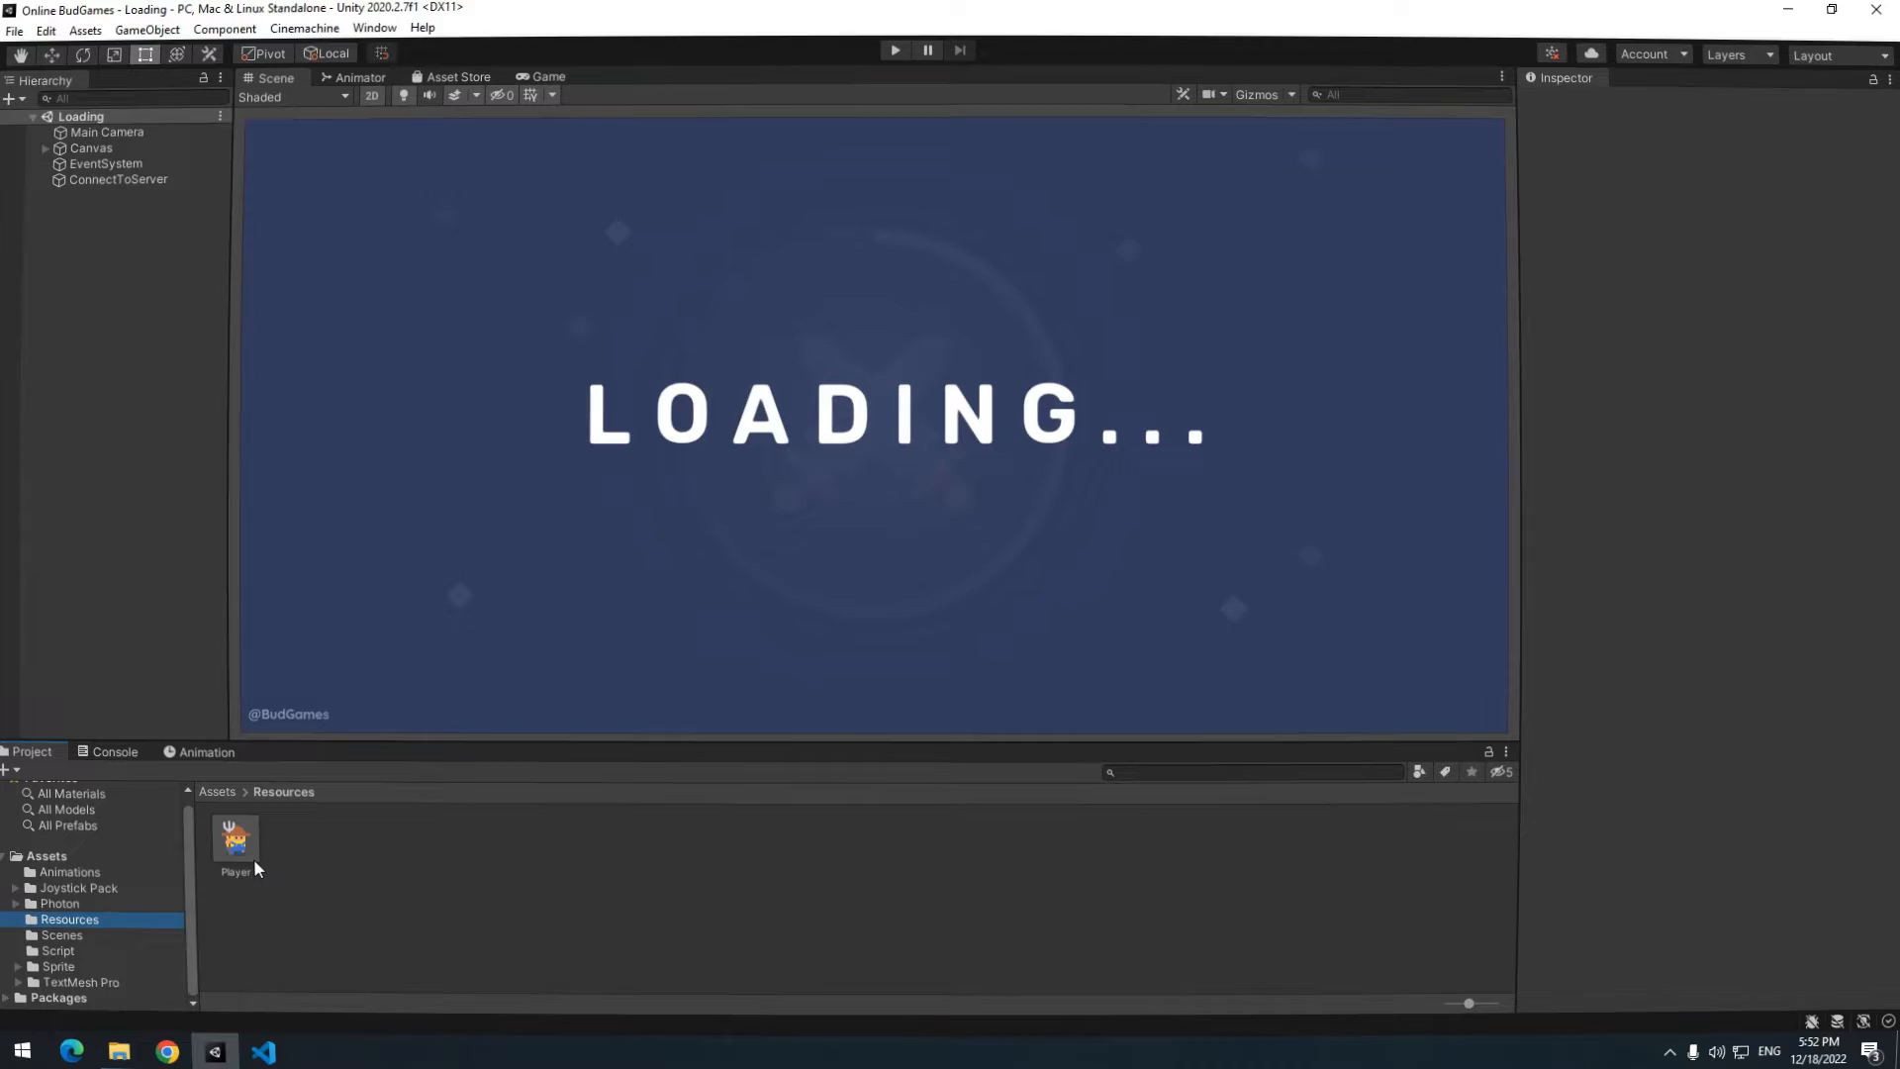
- Give the Player prefab a Photon Transform View Classic syncing position and rotation, plus a Photon Animator View syncing Mode
{"action": "left_click", "coordinate": [236, 837]}
{"action": "type", "text": "p"}
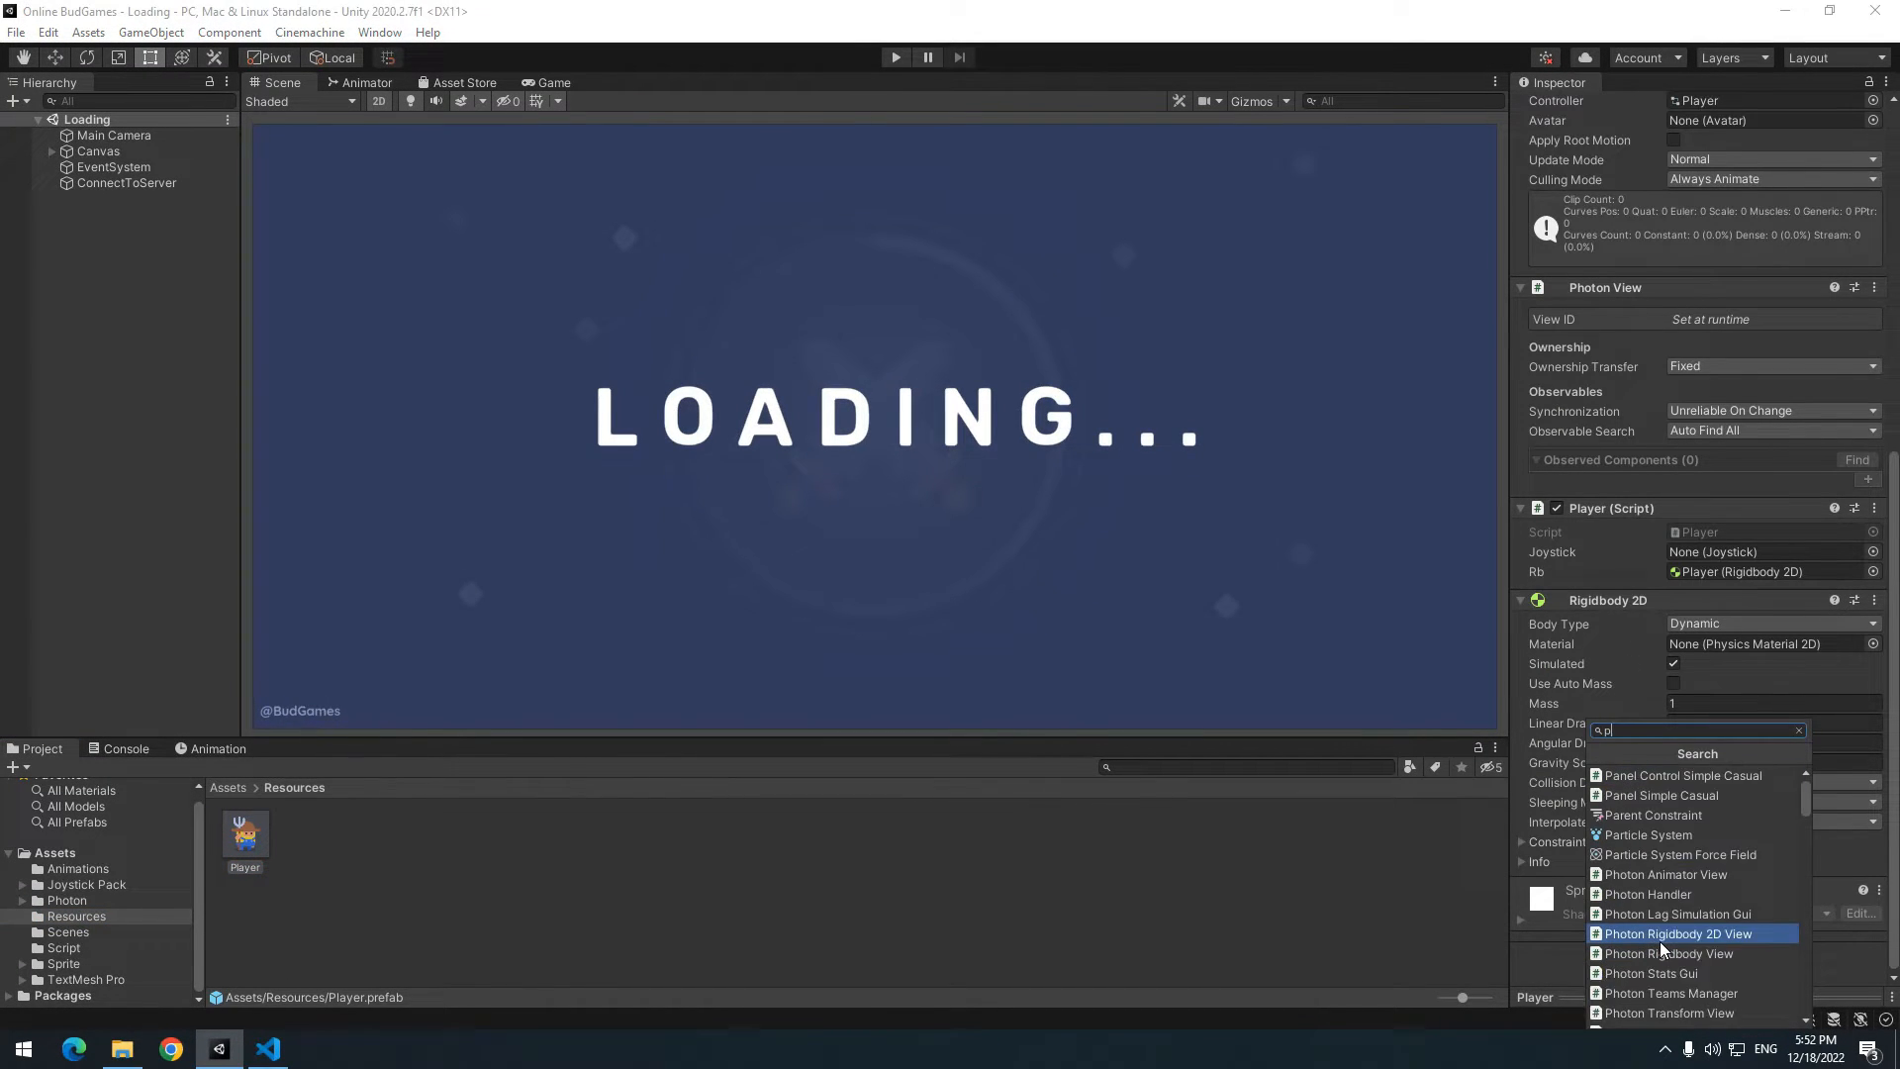
{"action": "left_click", "coordinate": [1666, 1012]}
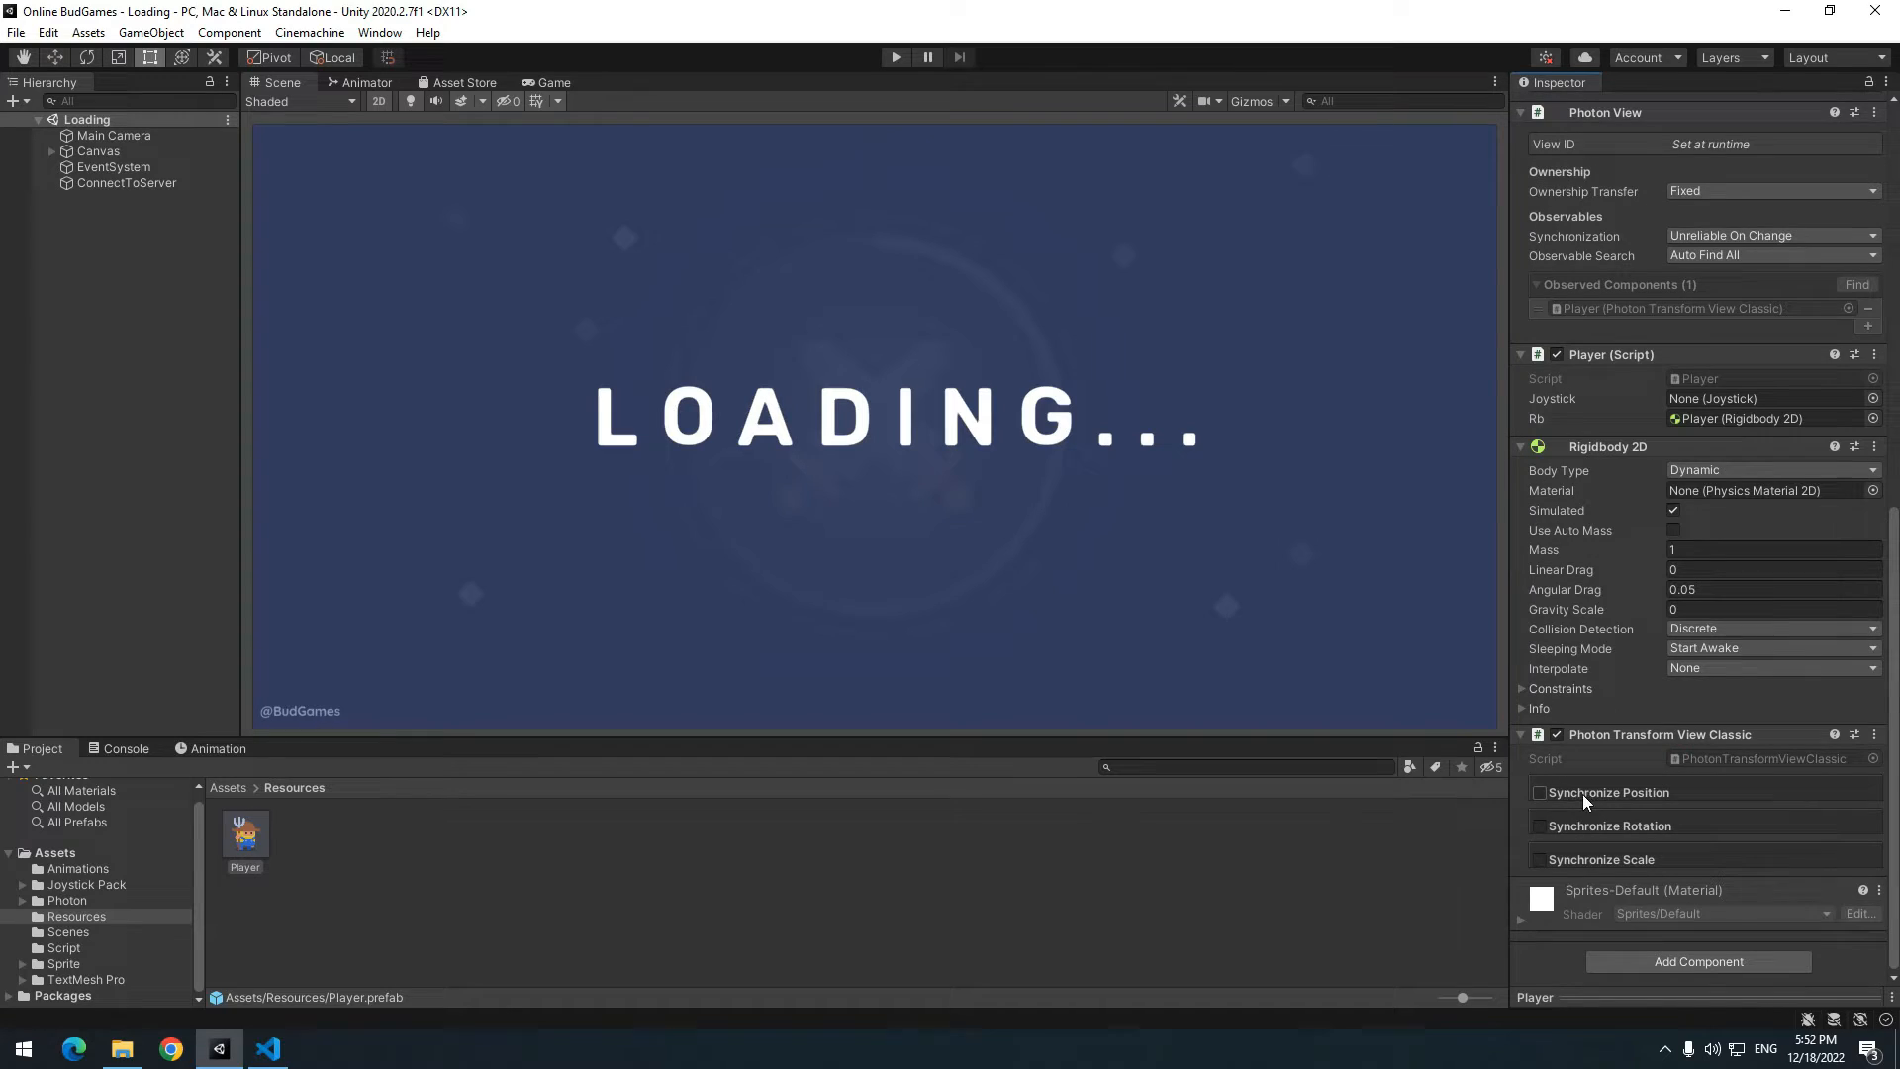
{"action": "left_click", "coordinate": [1540, 791]}
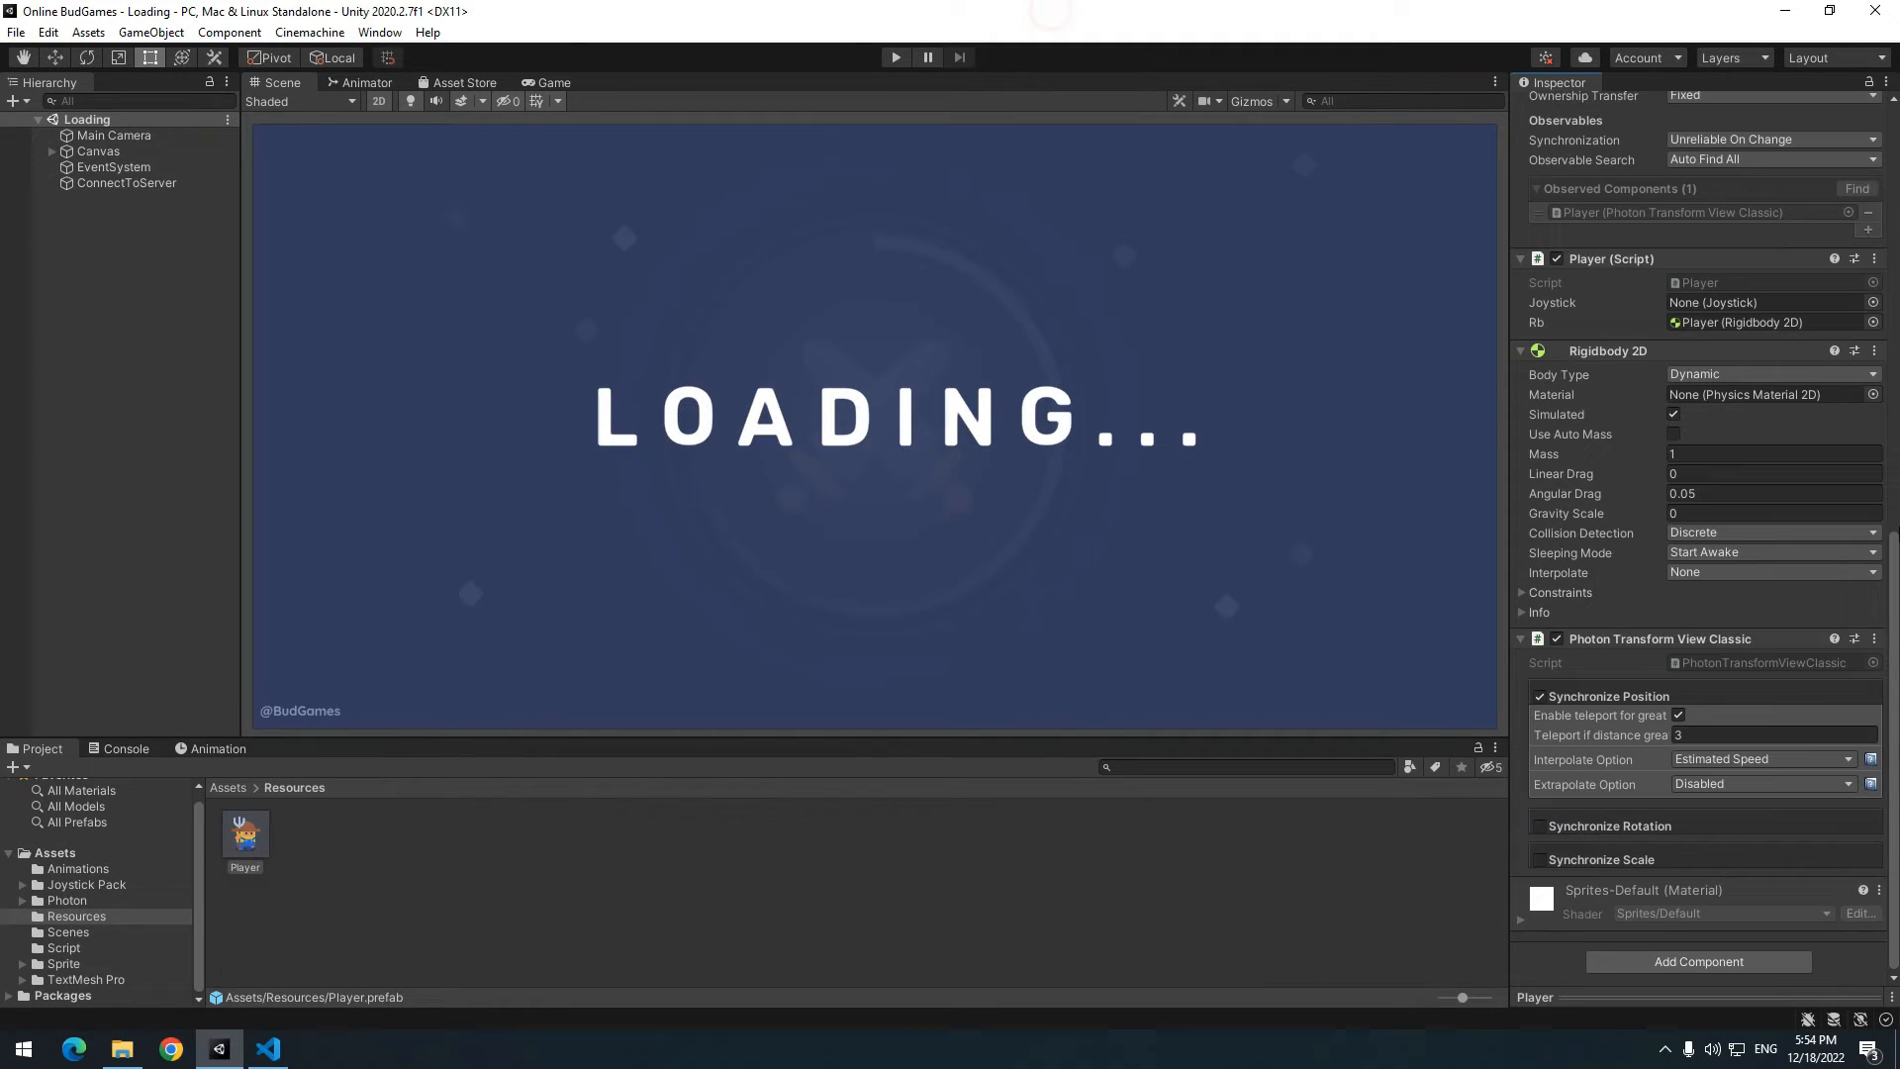
{"action": "left_click", "coordinate": [1539, 825]}
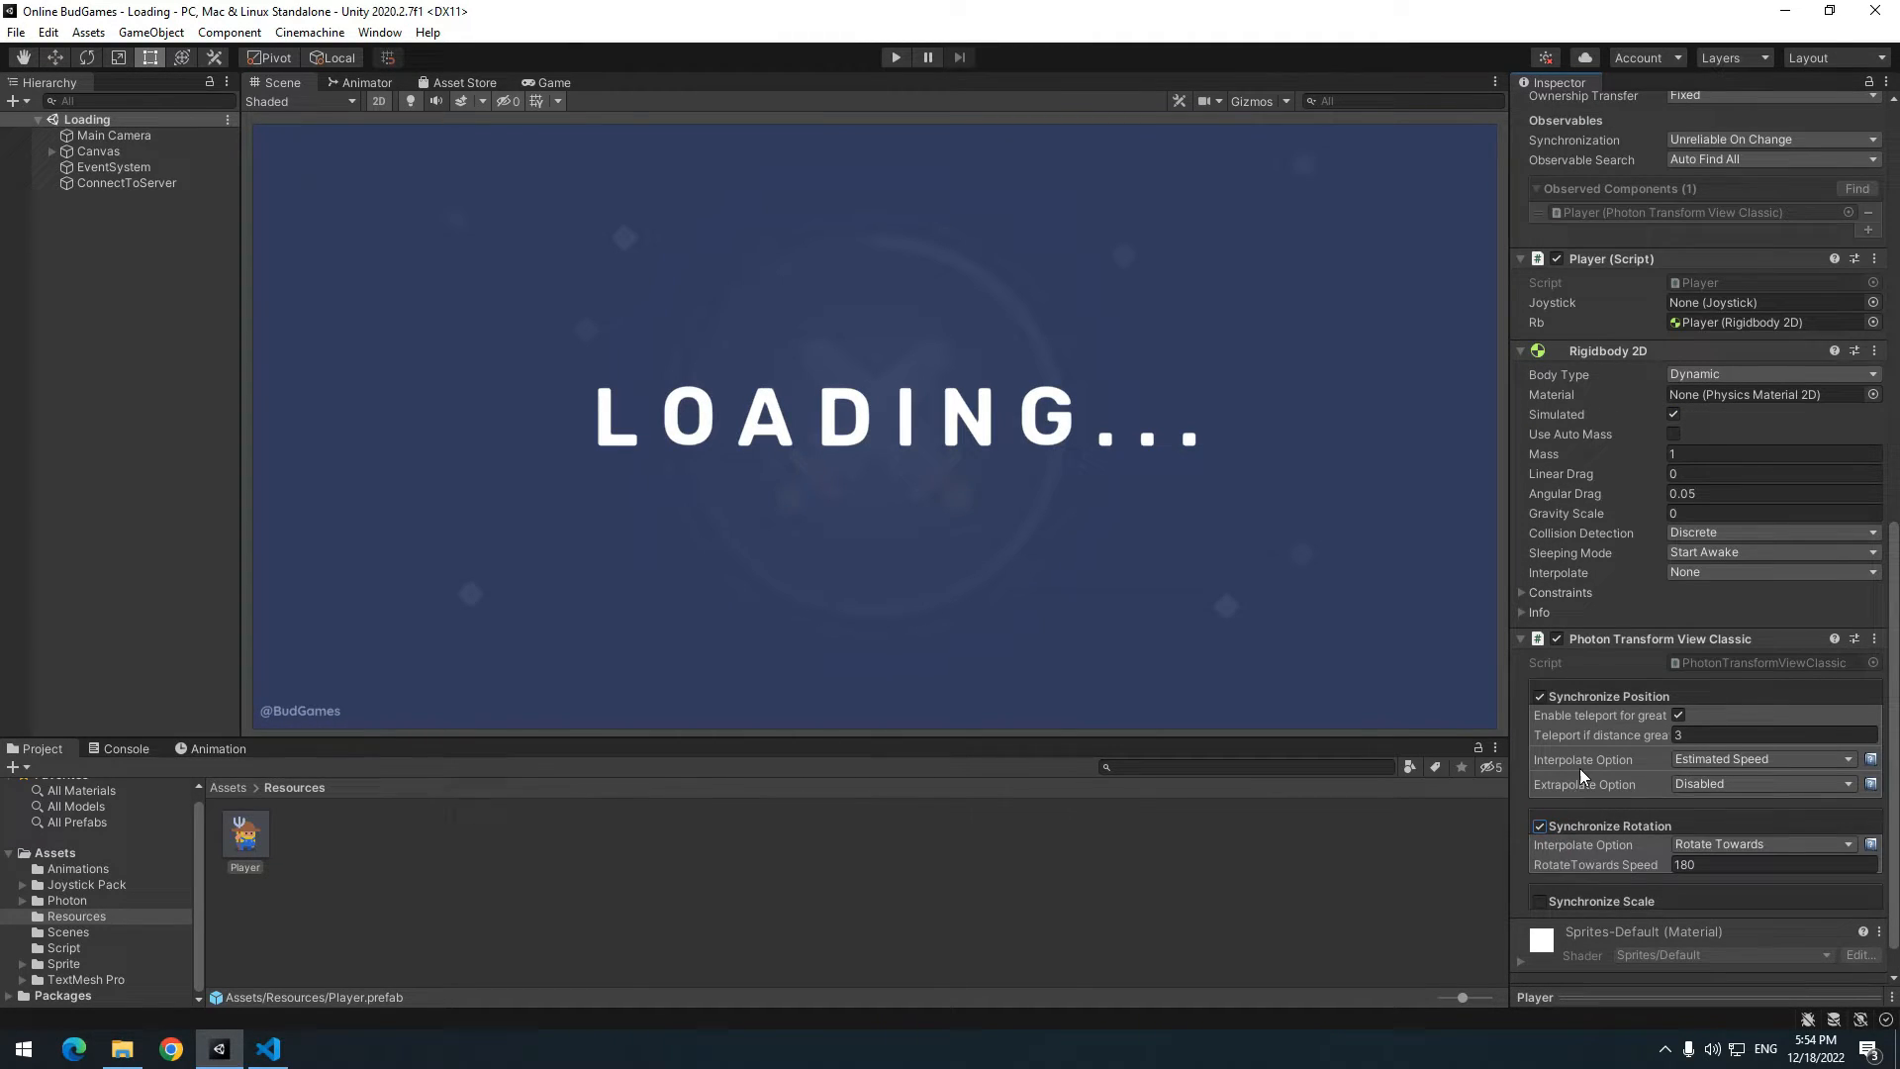
{"action": "left_click", "coordinate": [1757, 844]}
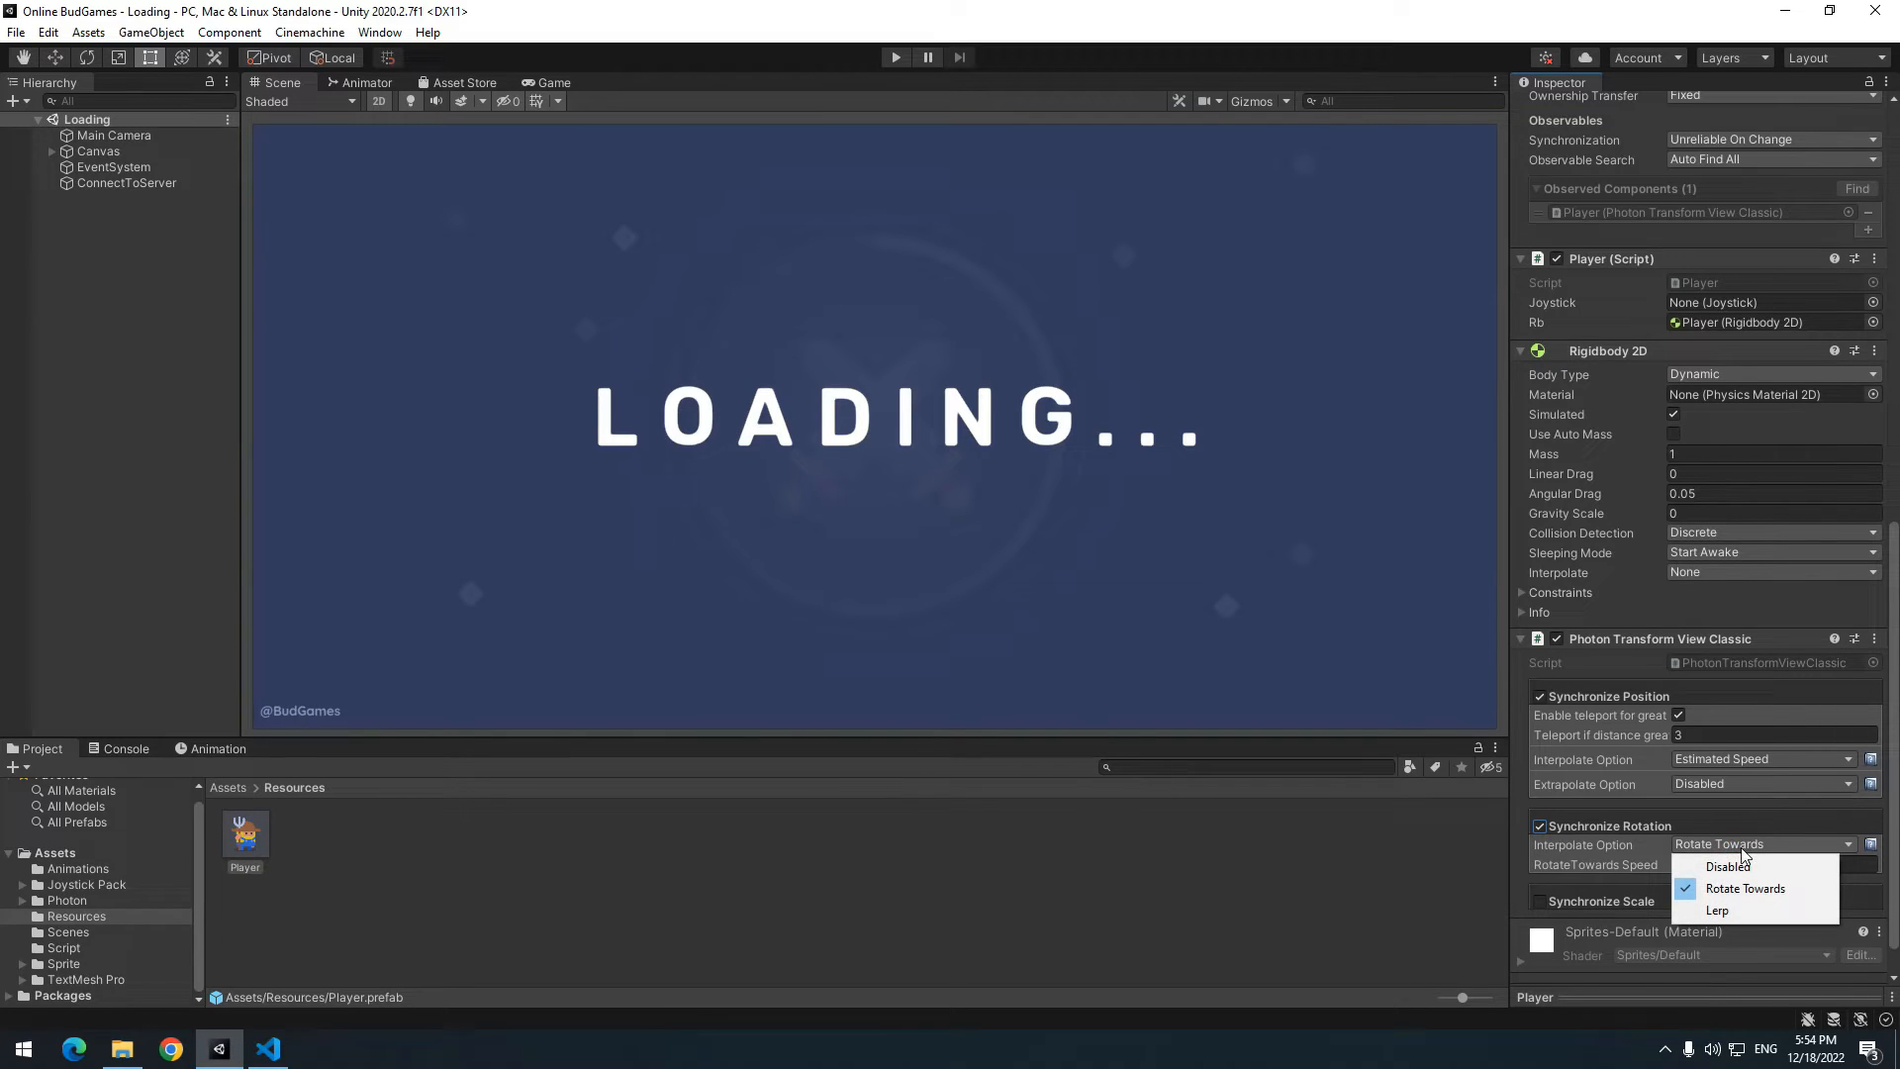
{"action": "left_click", "coordinate": [1727, 865]}
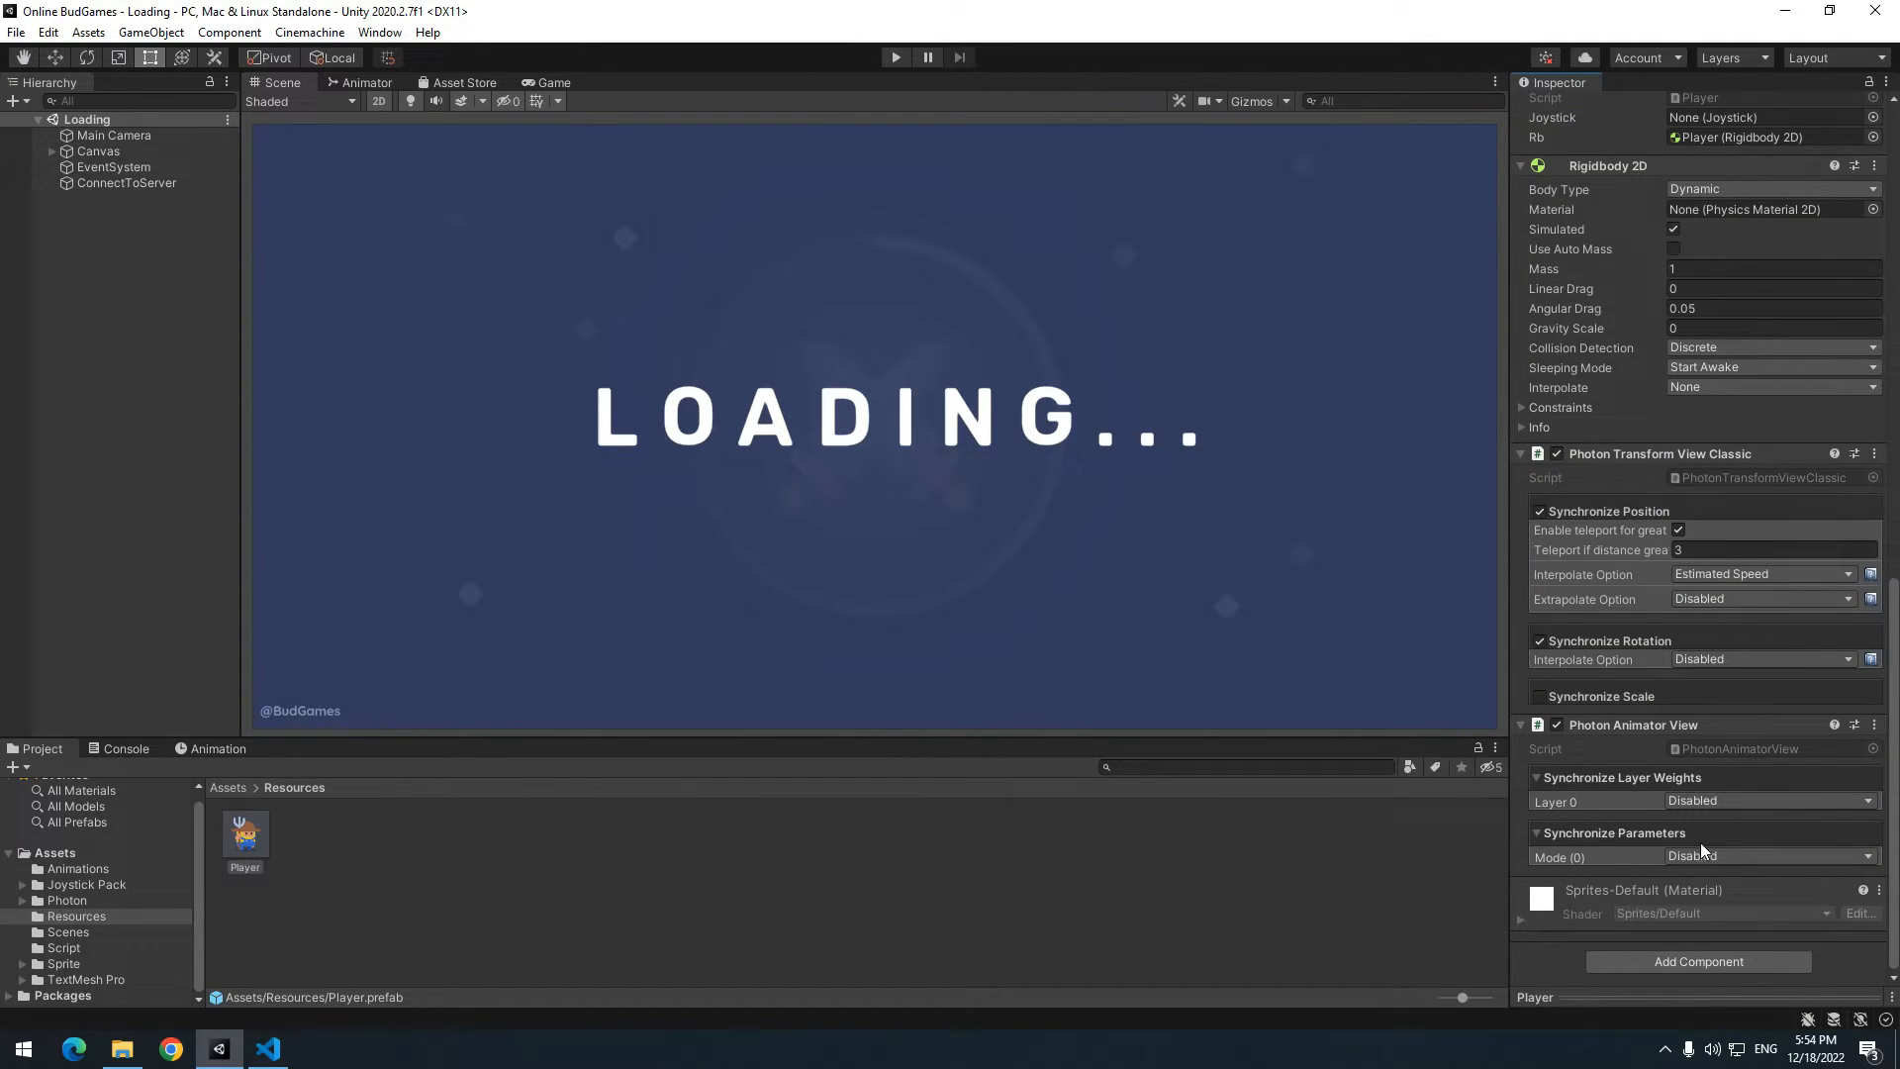
{"action": "left_click", "coordinate": [367, 82]}
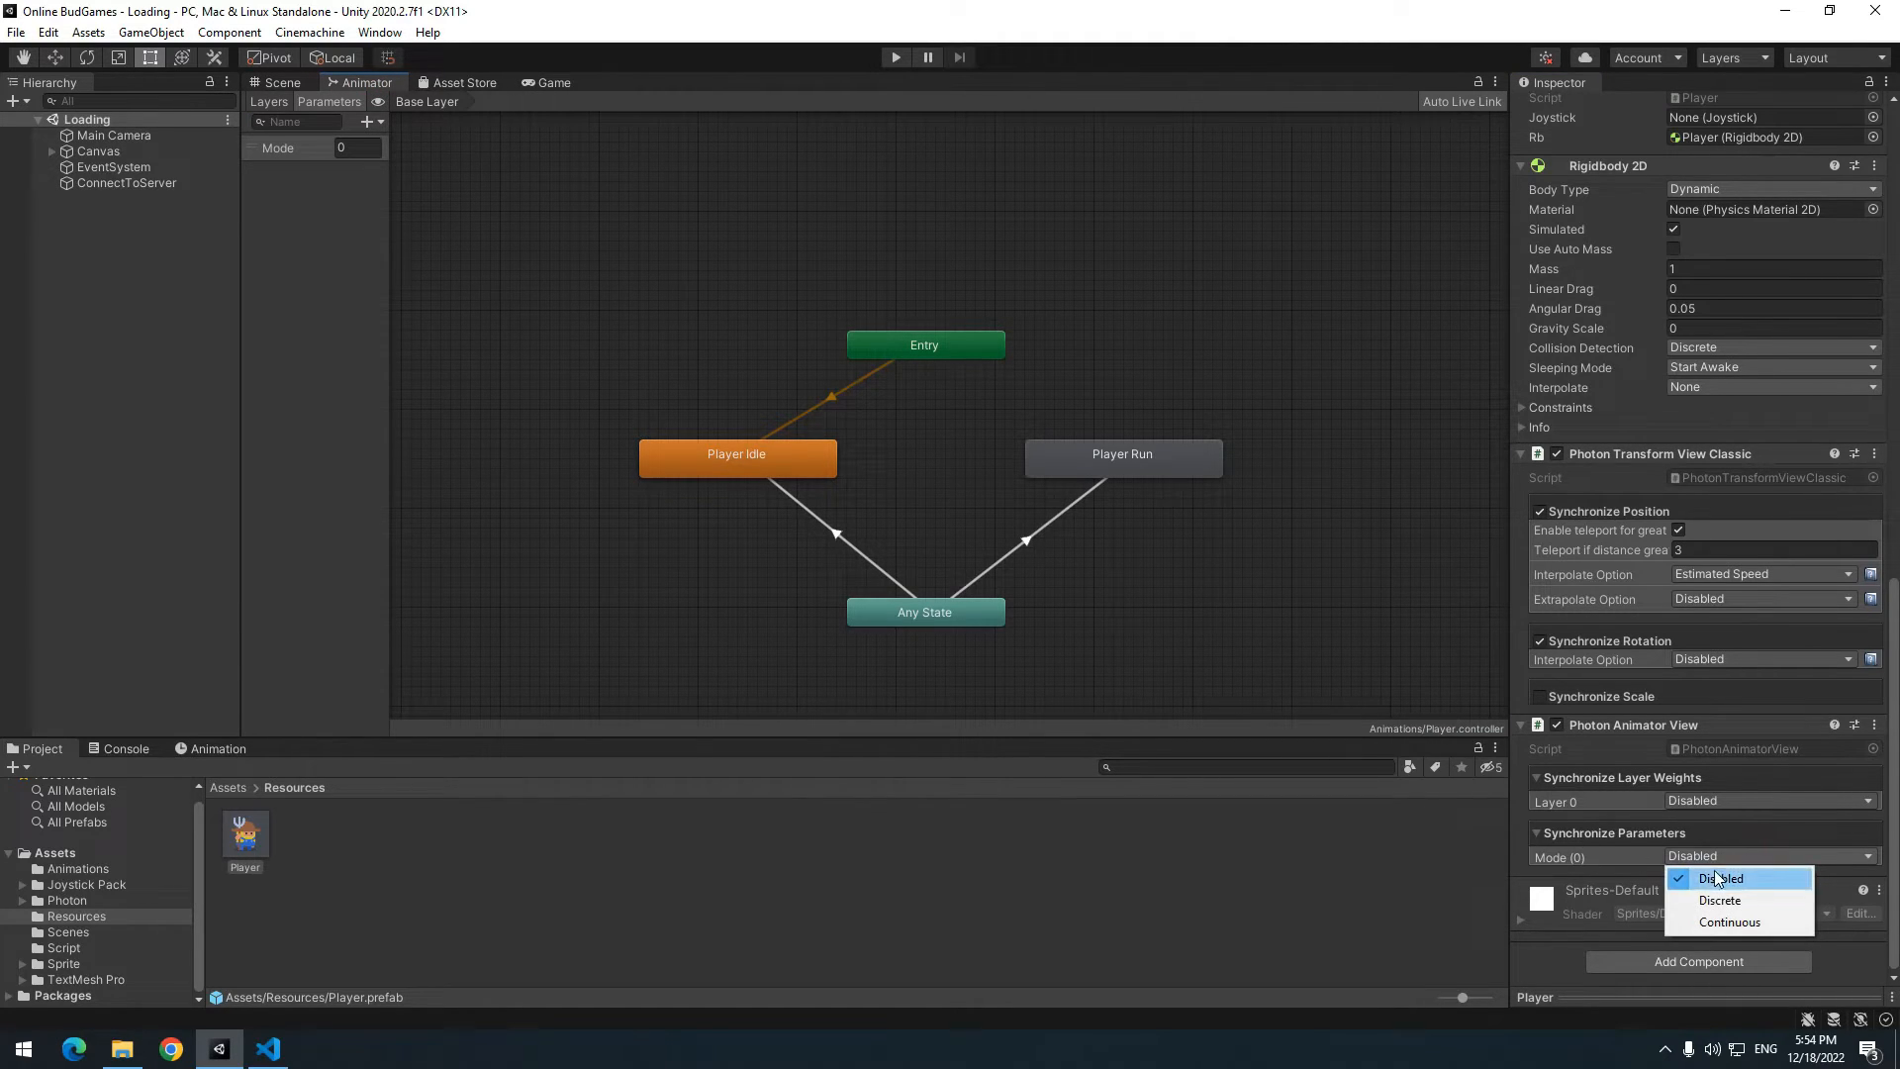
{"action": "left_click", "coordinate": [1720, 900]}
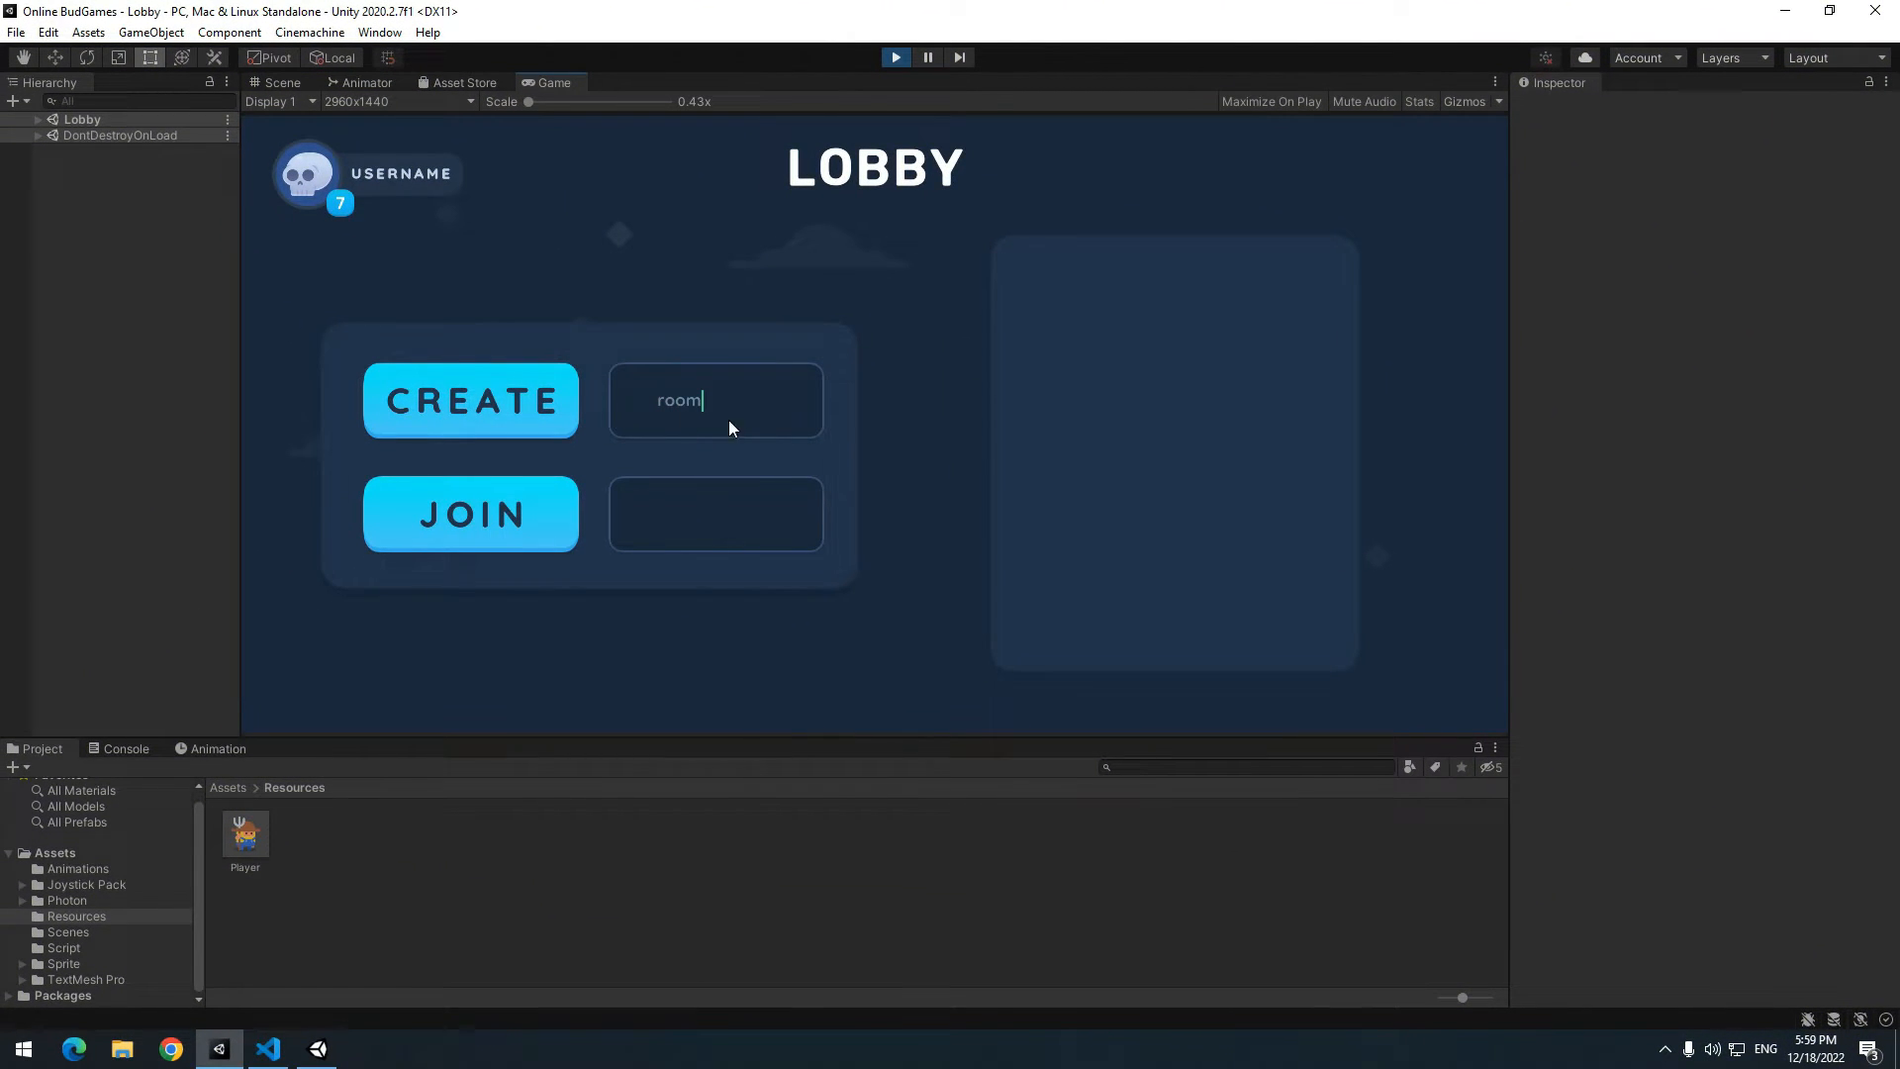
- Create a room in the Lobby to test multiplayer, then return to the Loading scene
{"action": "left_click", "coordinate": [470, 399]}
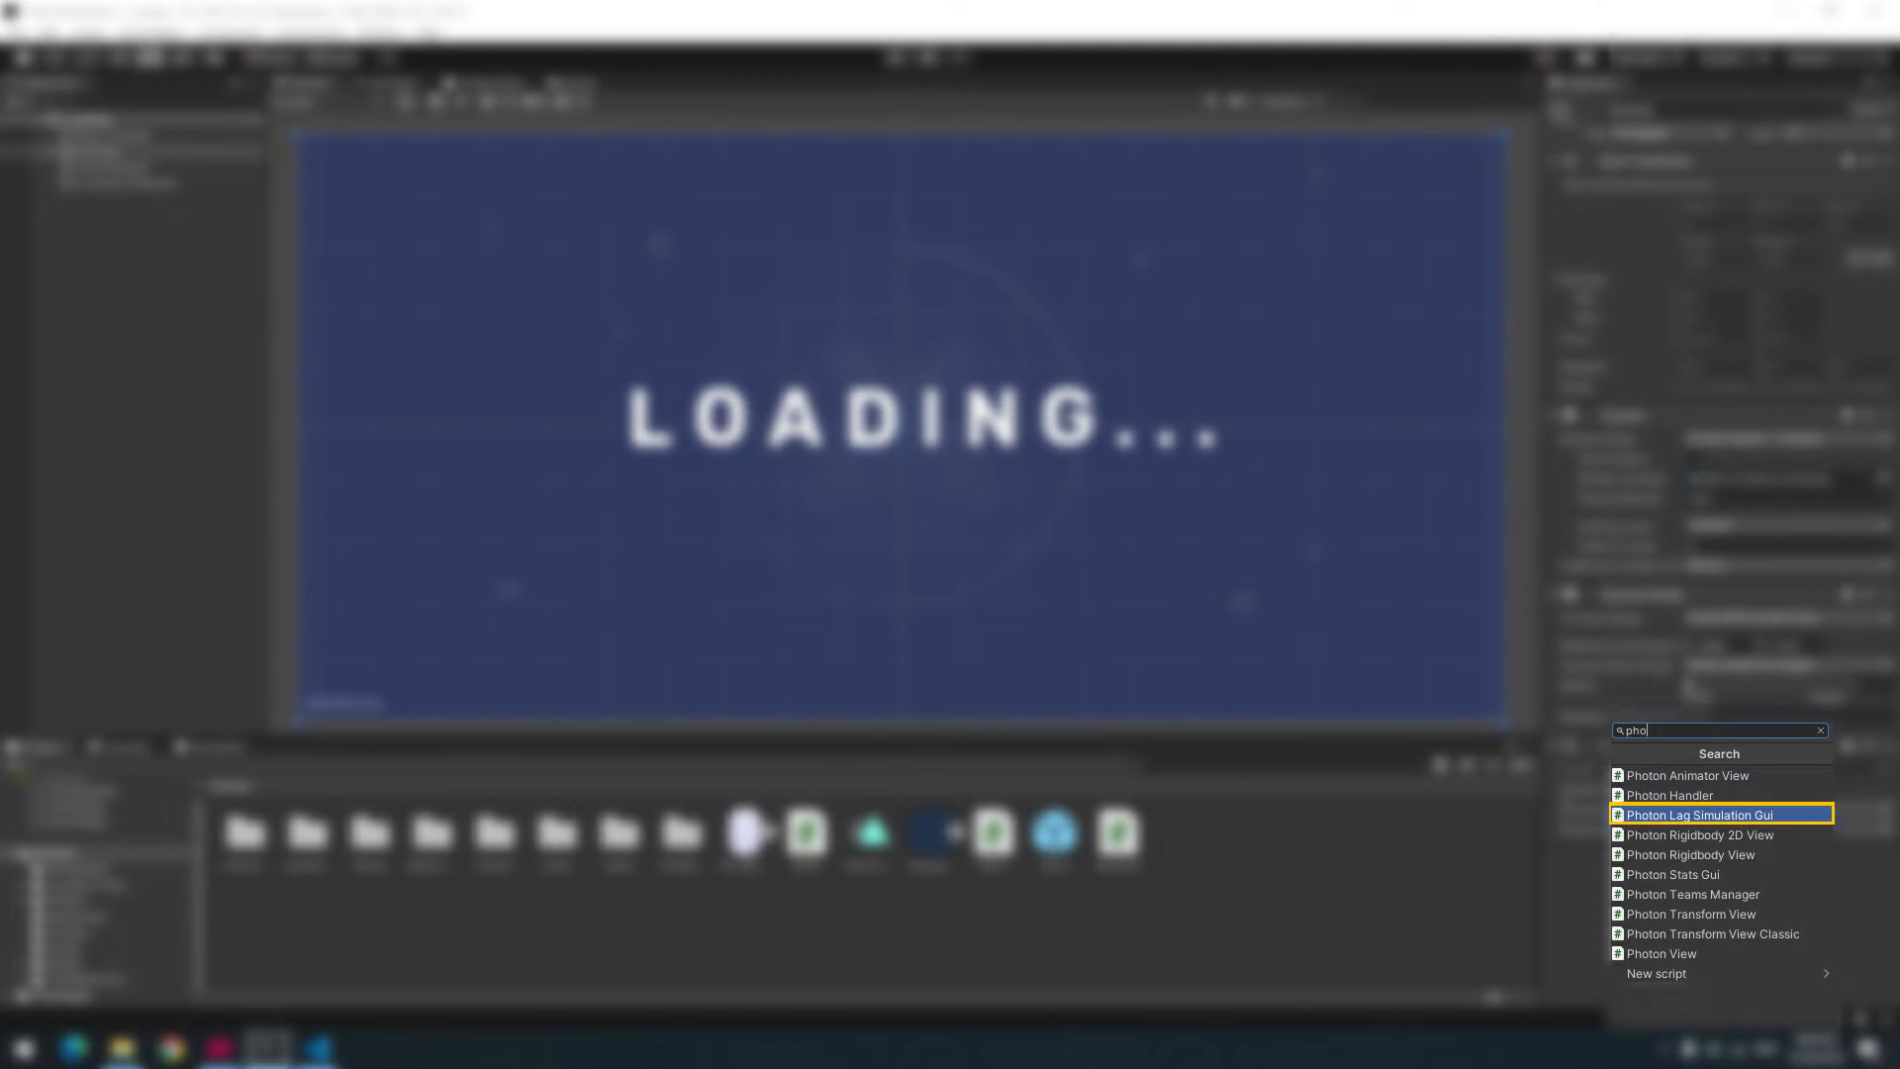
- Set PhotonNetwork SendRate 60 and SerializationRate 5 in Player.cs Start, then return to Unity
{"action": "left_click", "coordinate": [317, 1048]}
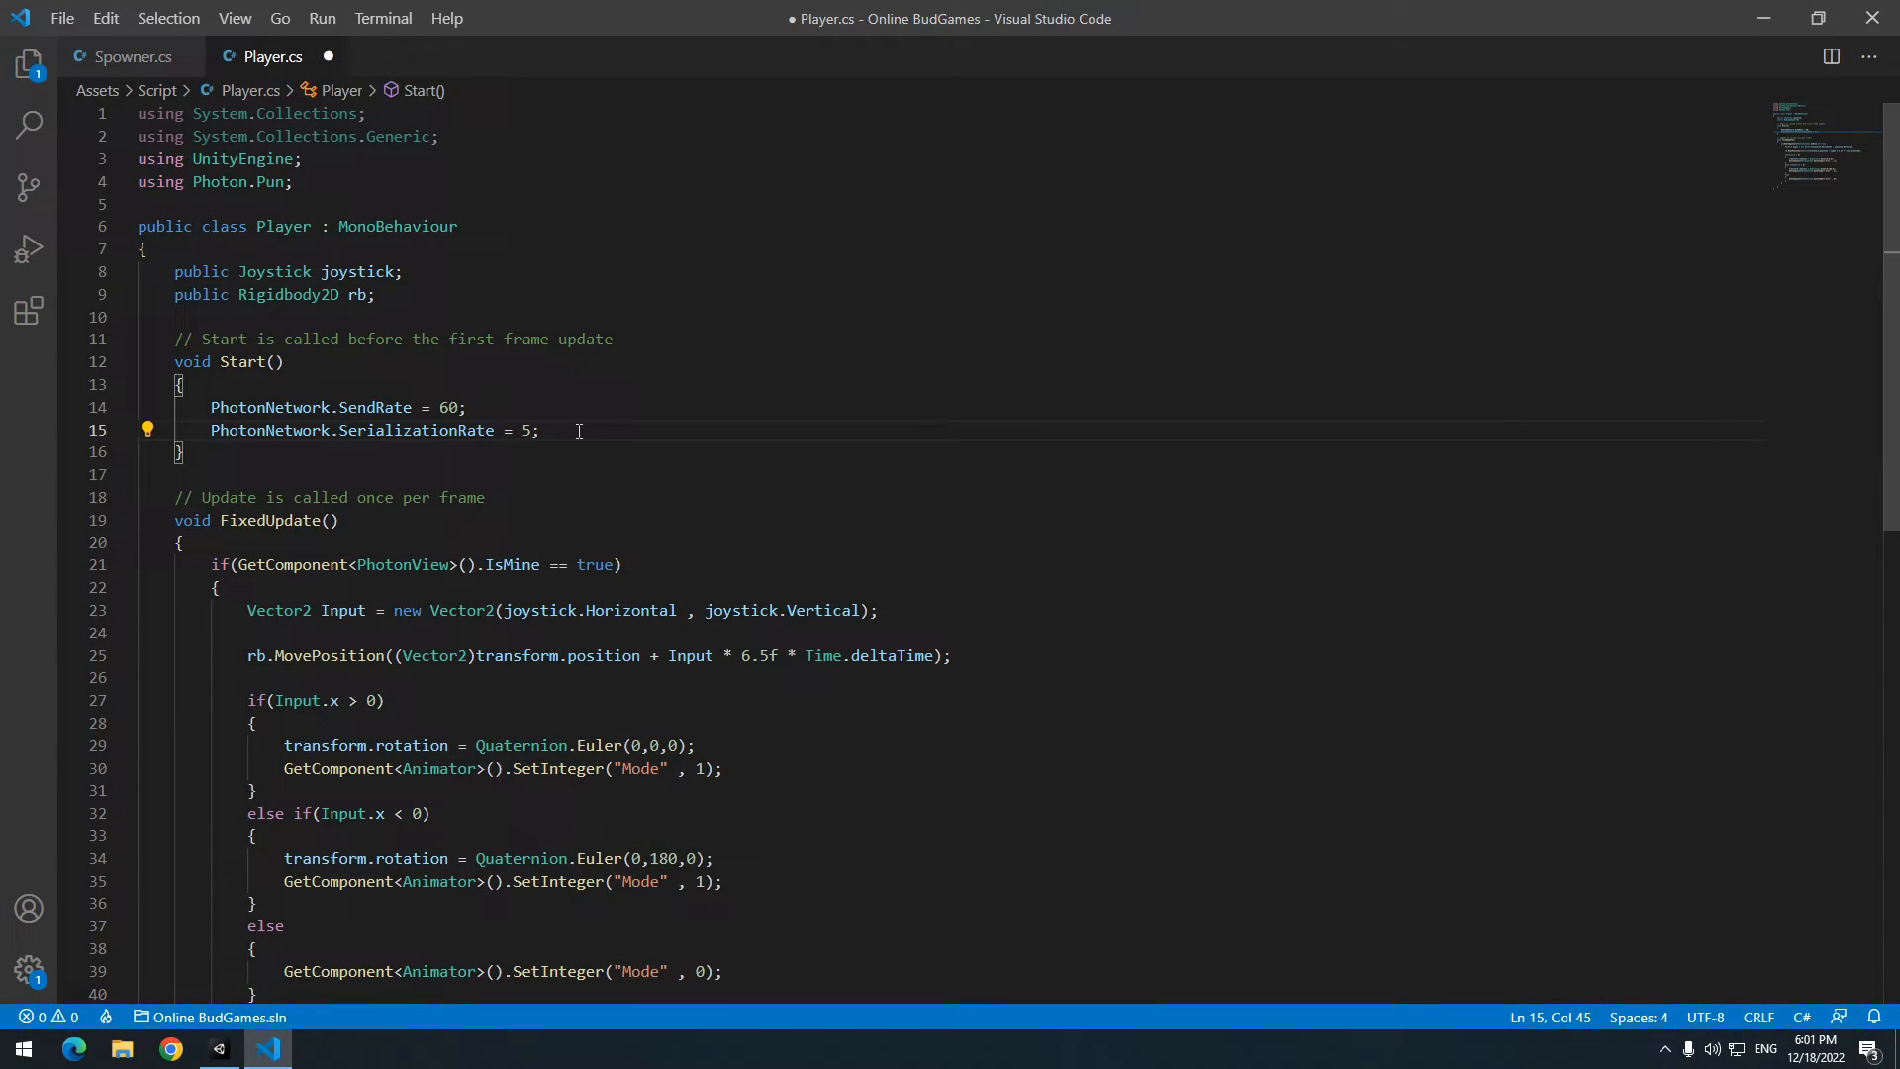
{"action": "left_click", "coordinate": [217, 1048]}
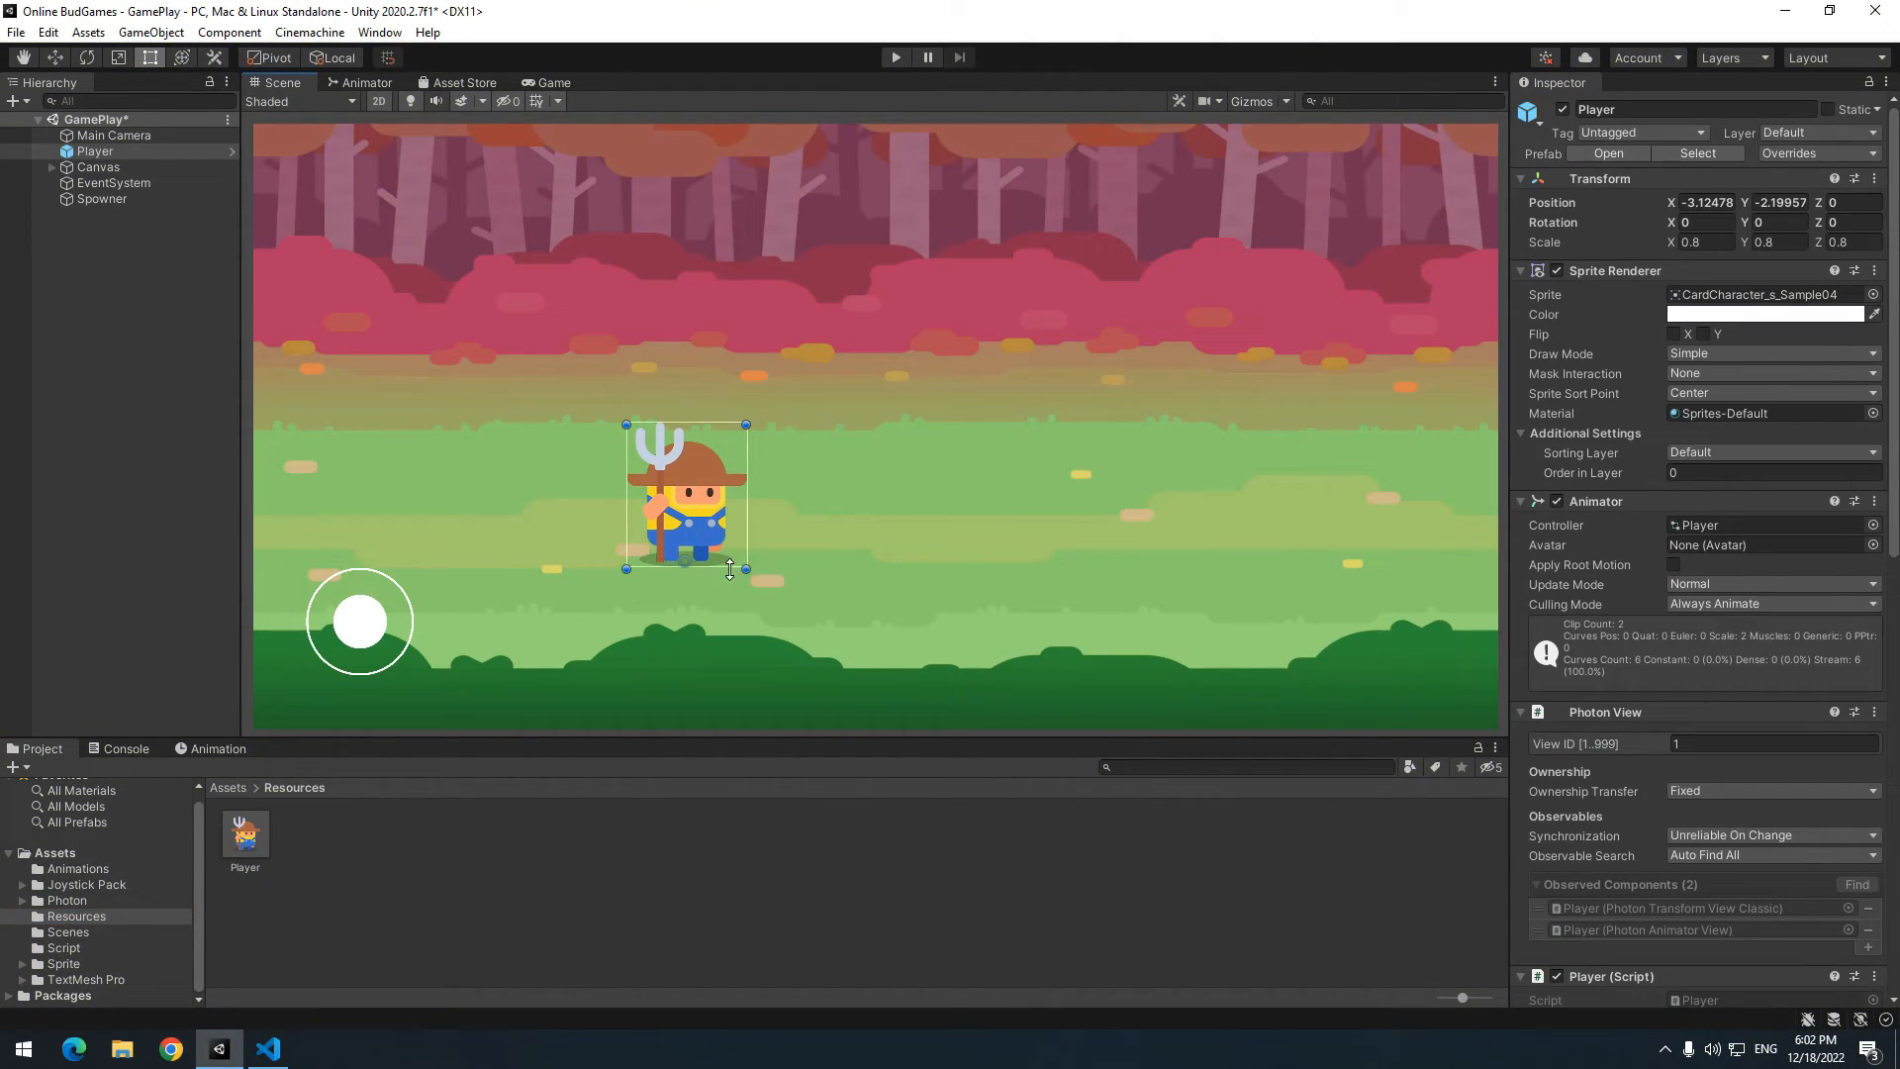
- Add a Mark diamond sprite child above the Player and a public Mark field in Player.cs
{"action": "right_click", "coordinate": [95, 150]}
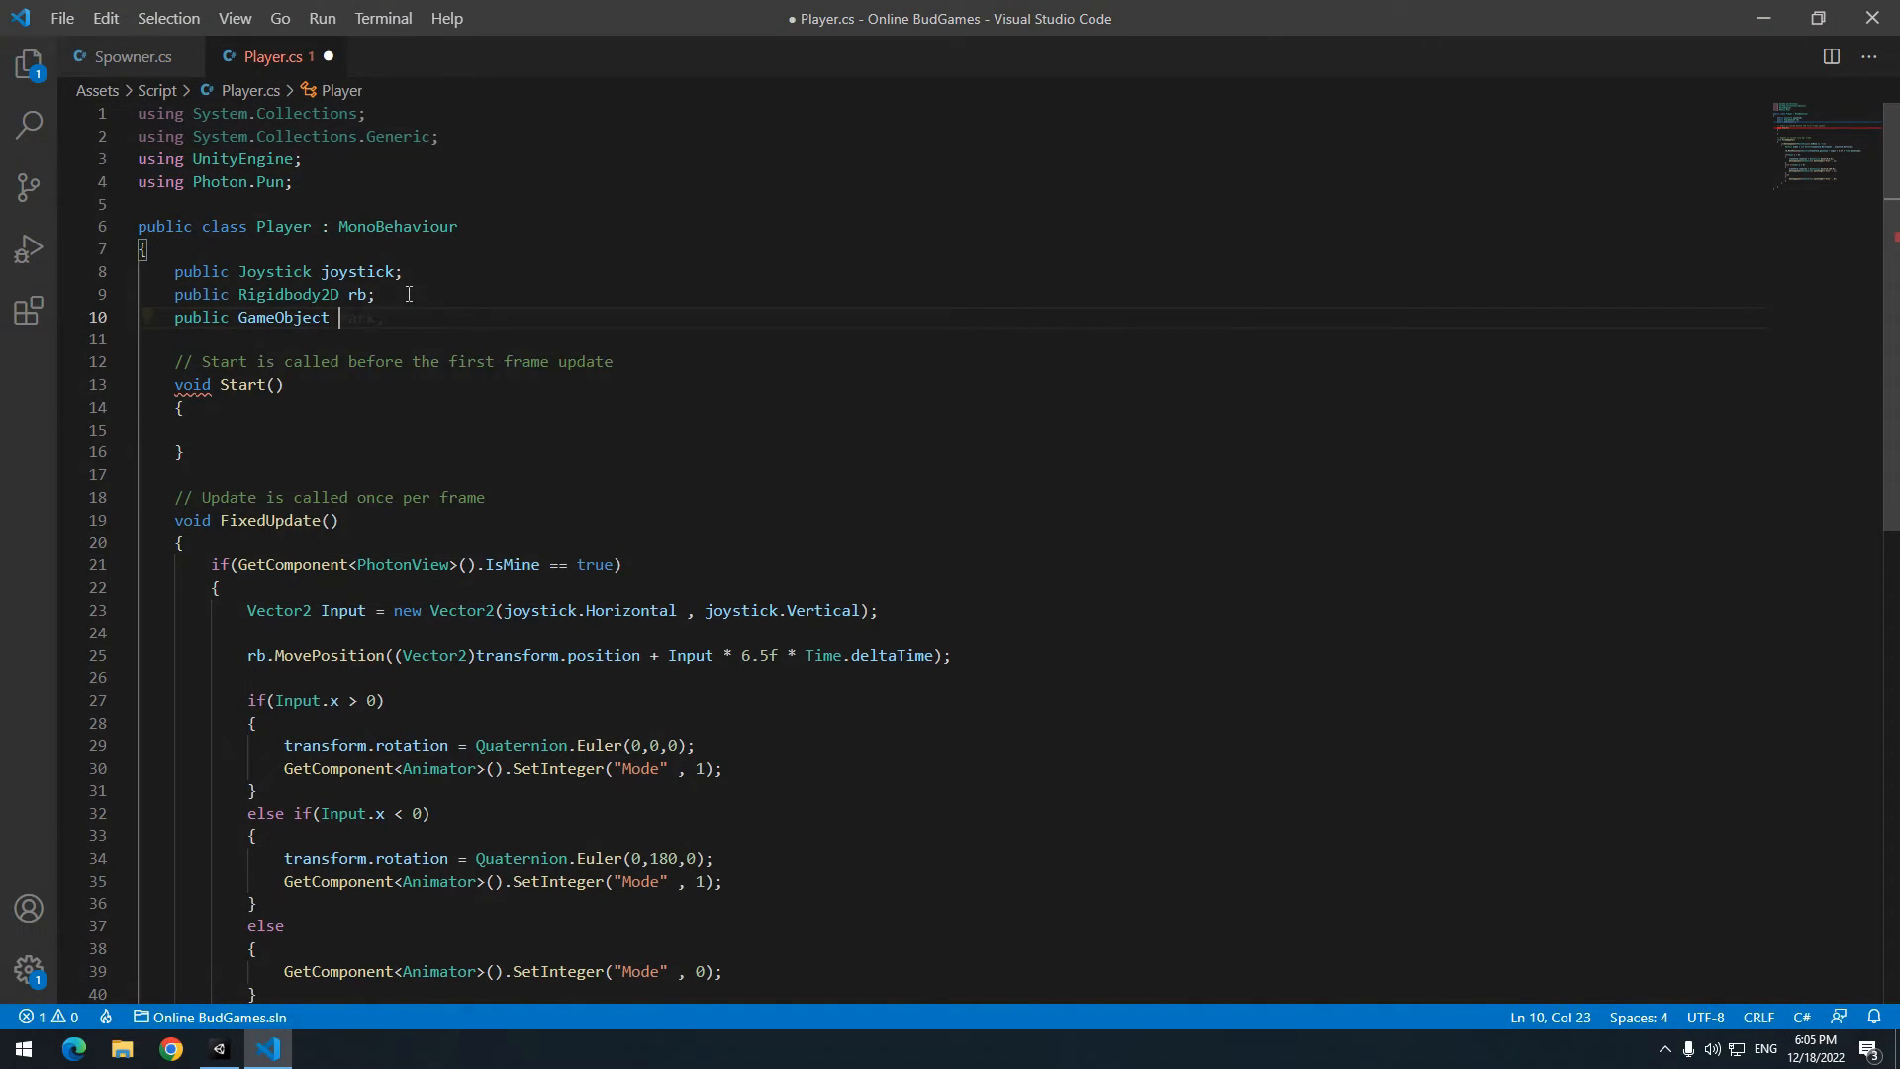
{"action": "left_click", "coordinate": [217, 1048]}
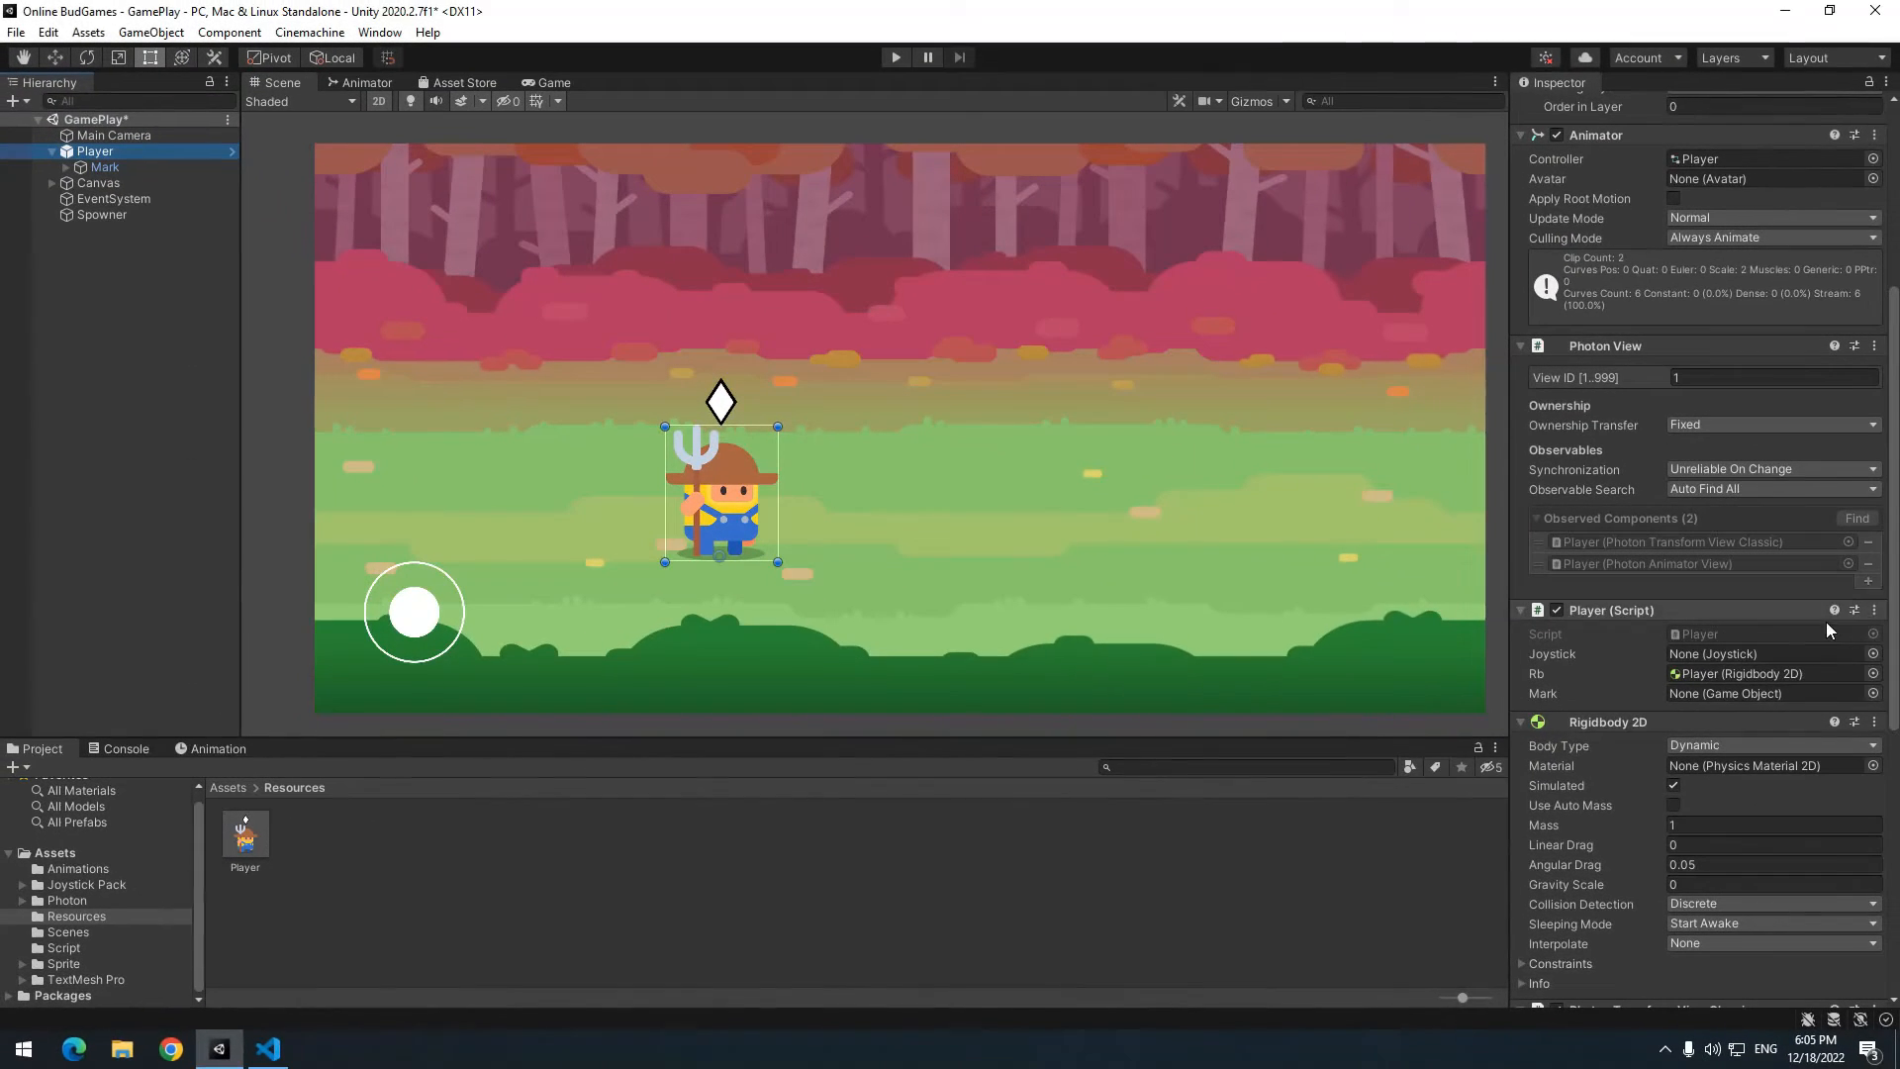
- Assign Mark to the Player script, apply all prefab overrides, and start typing Mark.SetActive in Spowner.cs
{"action": "left_click", "coordinate": [1758, 693]}
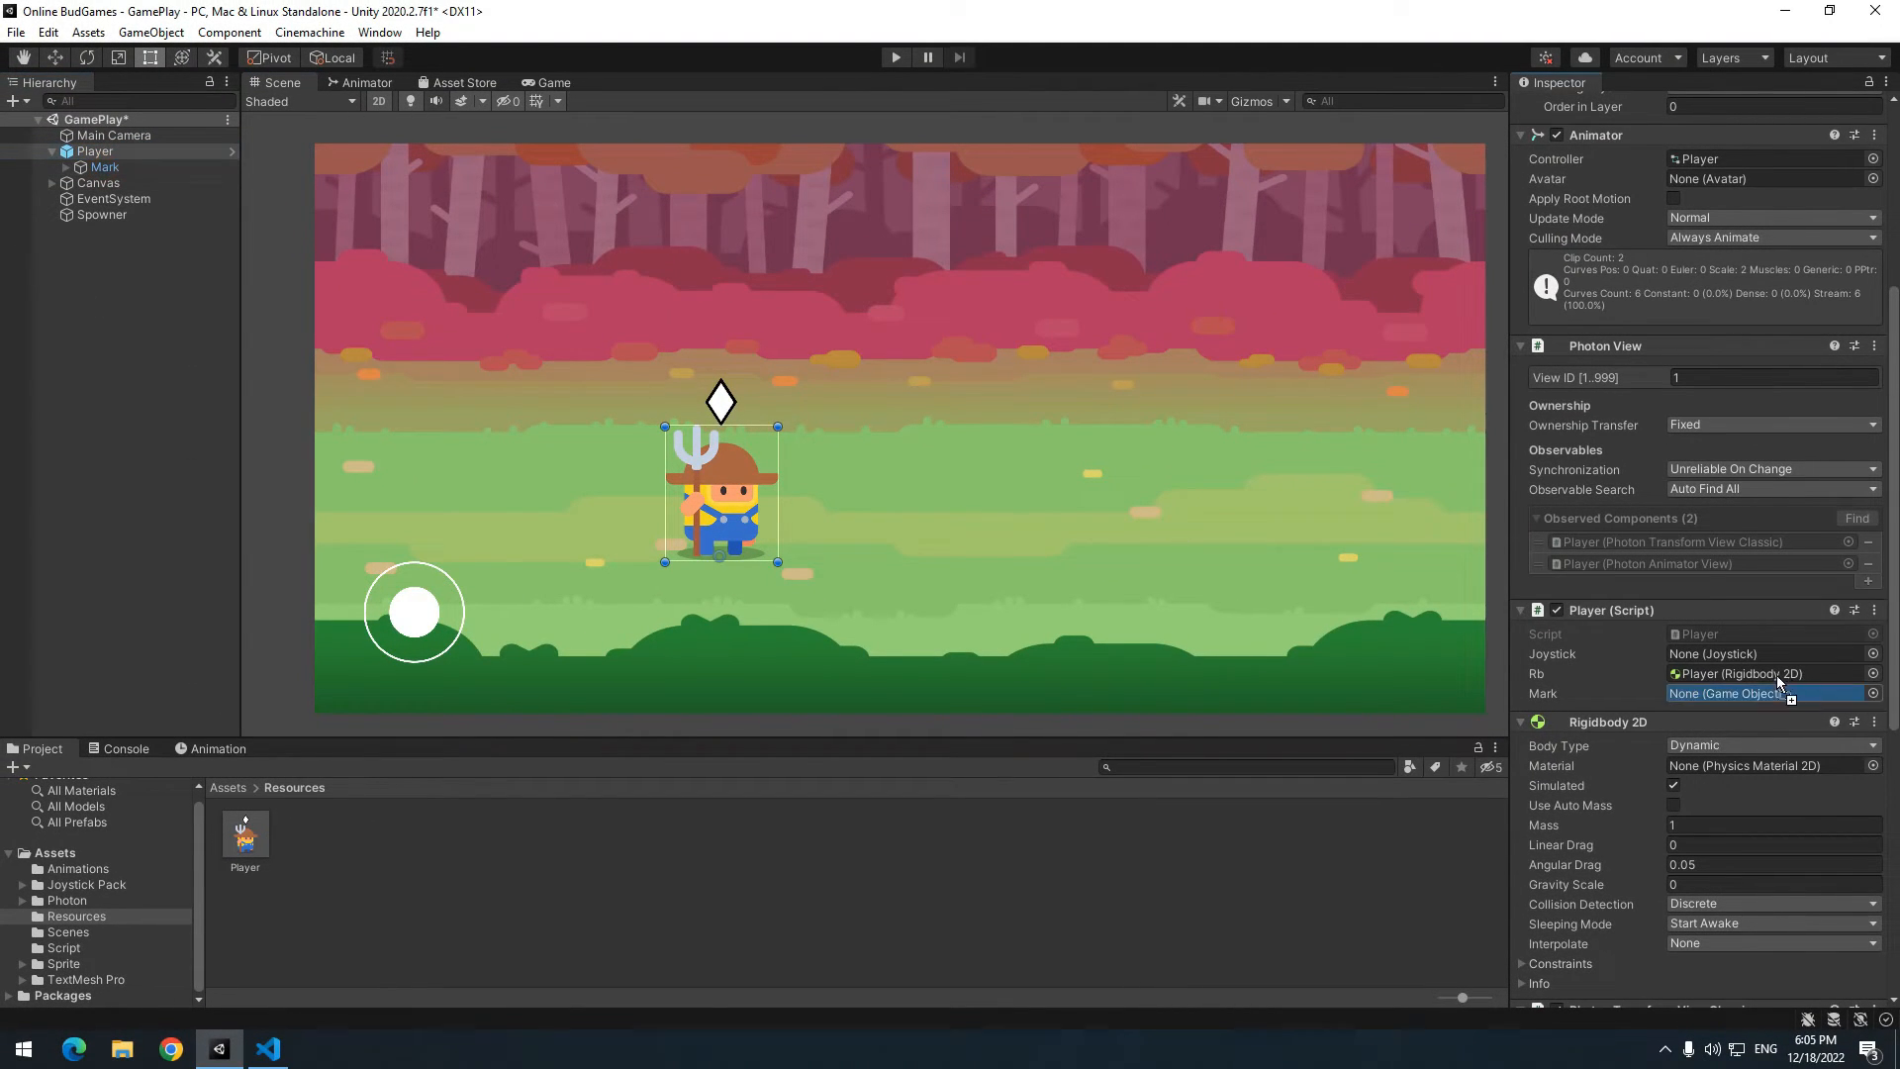
{"action": "left_click", "coordinate": [103, 182]}
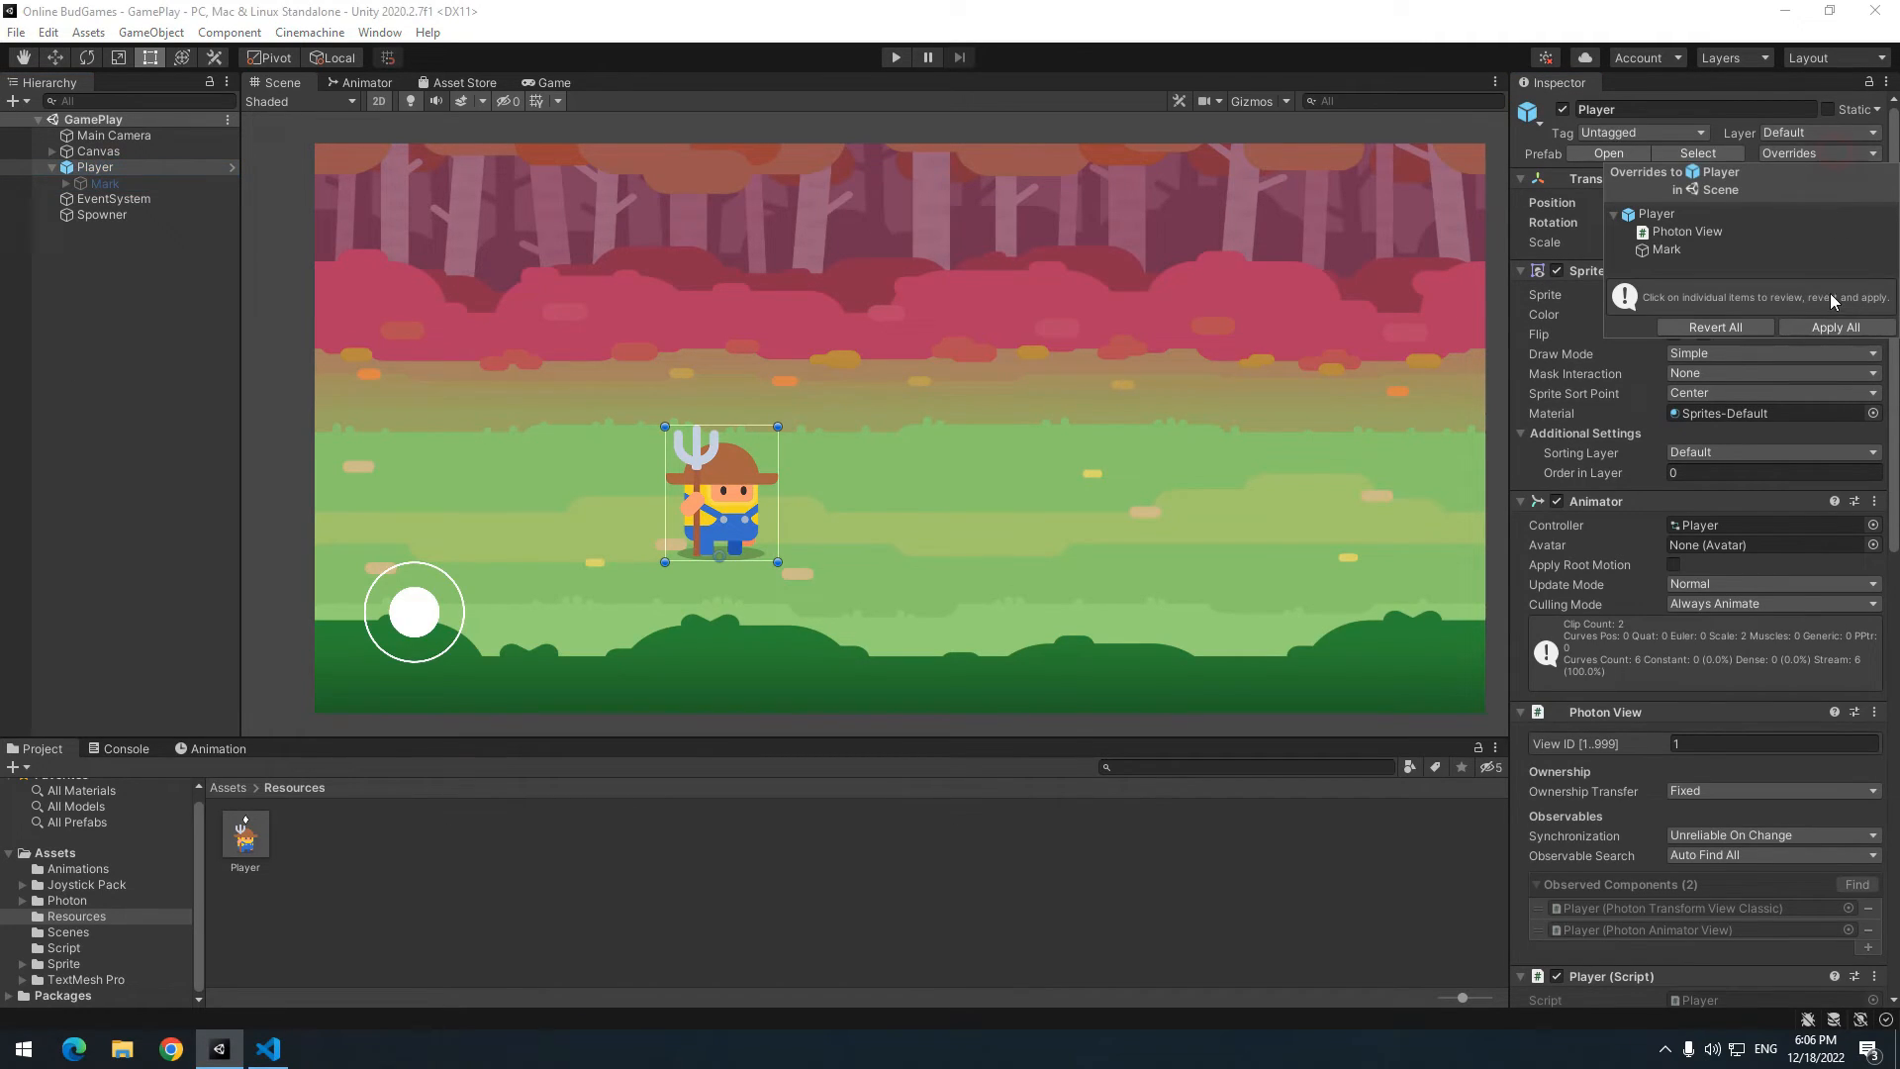
{"action": "left_click", "coordinate": [95, 166]}
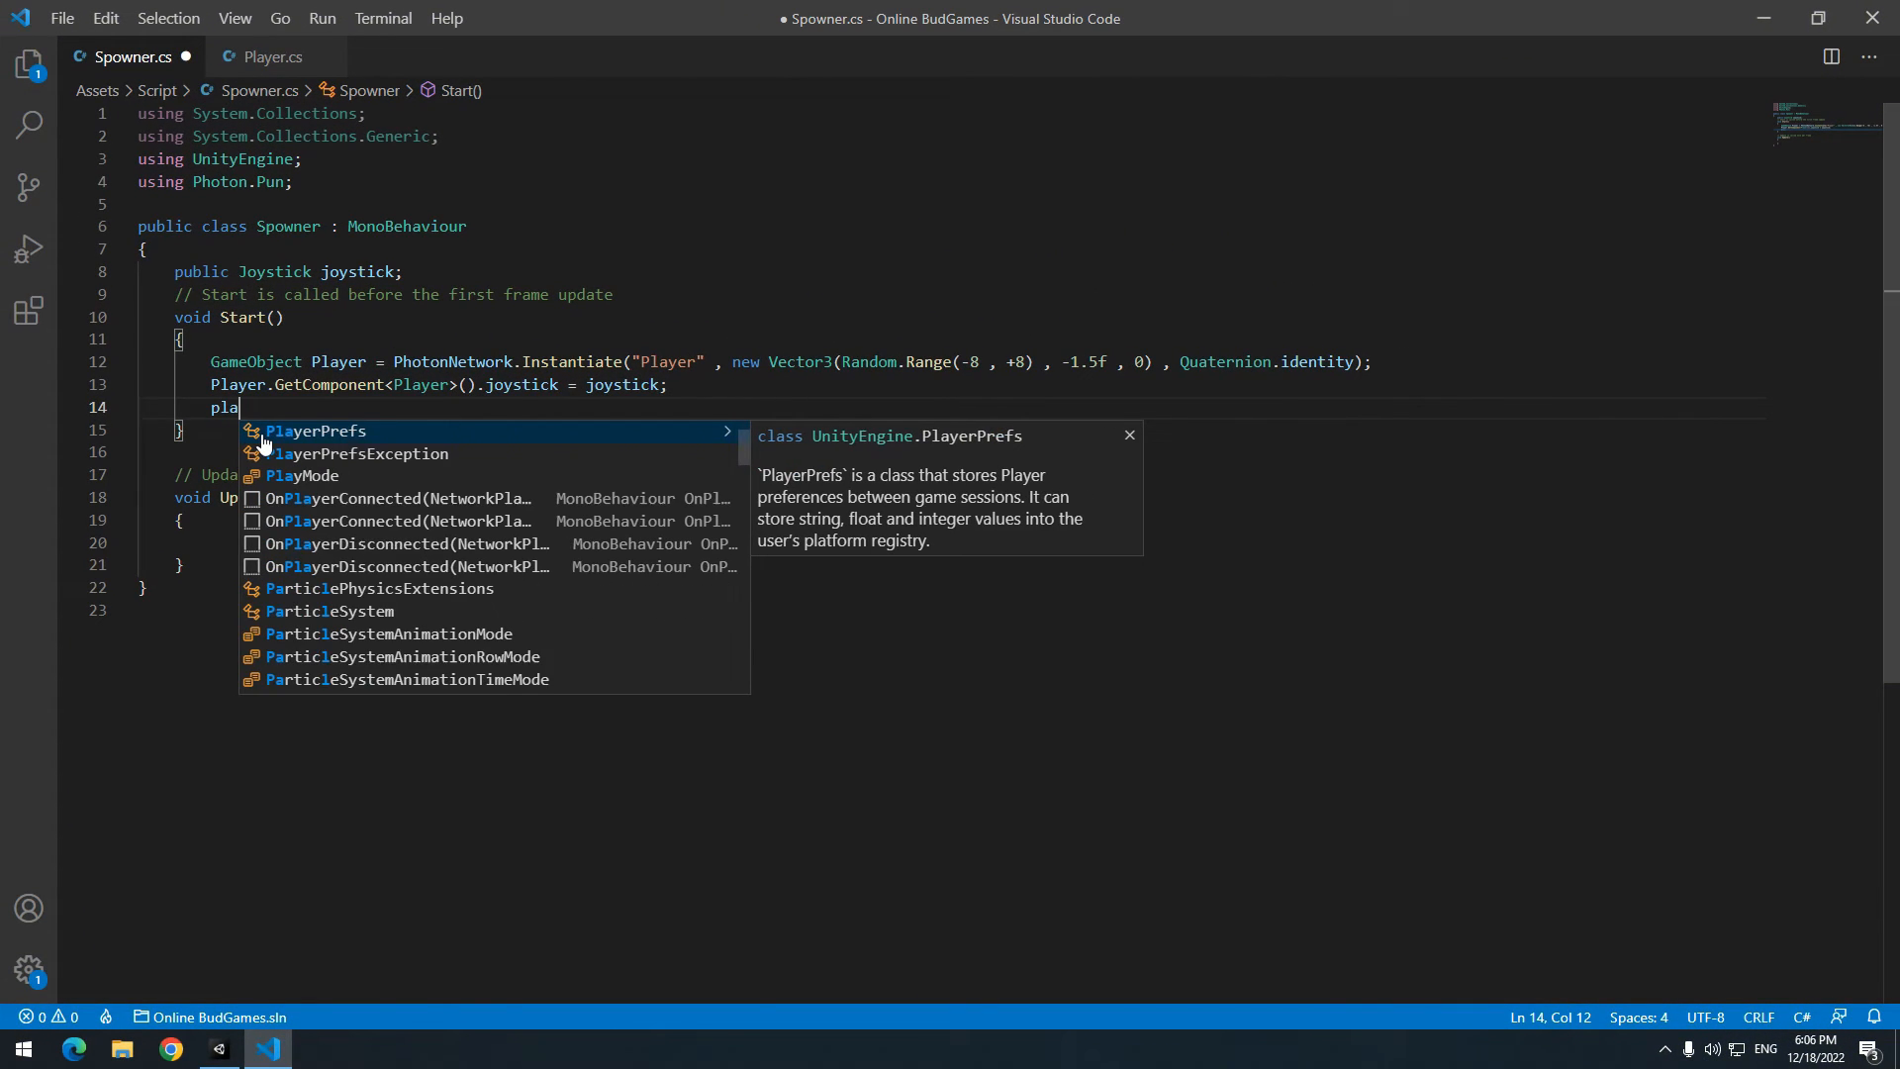
{"action": "type", "text": "Player.GetComponent<Player>().Mark.SetActive"}
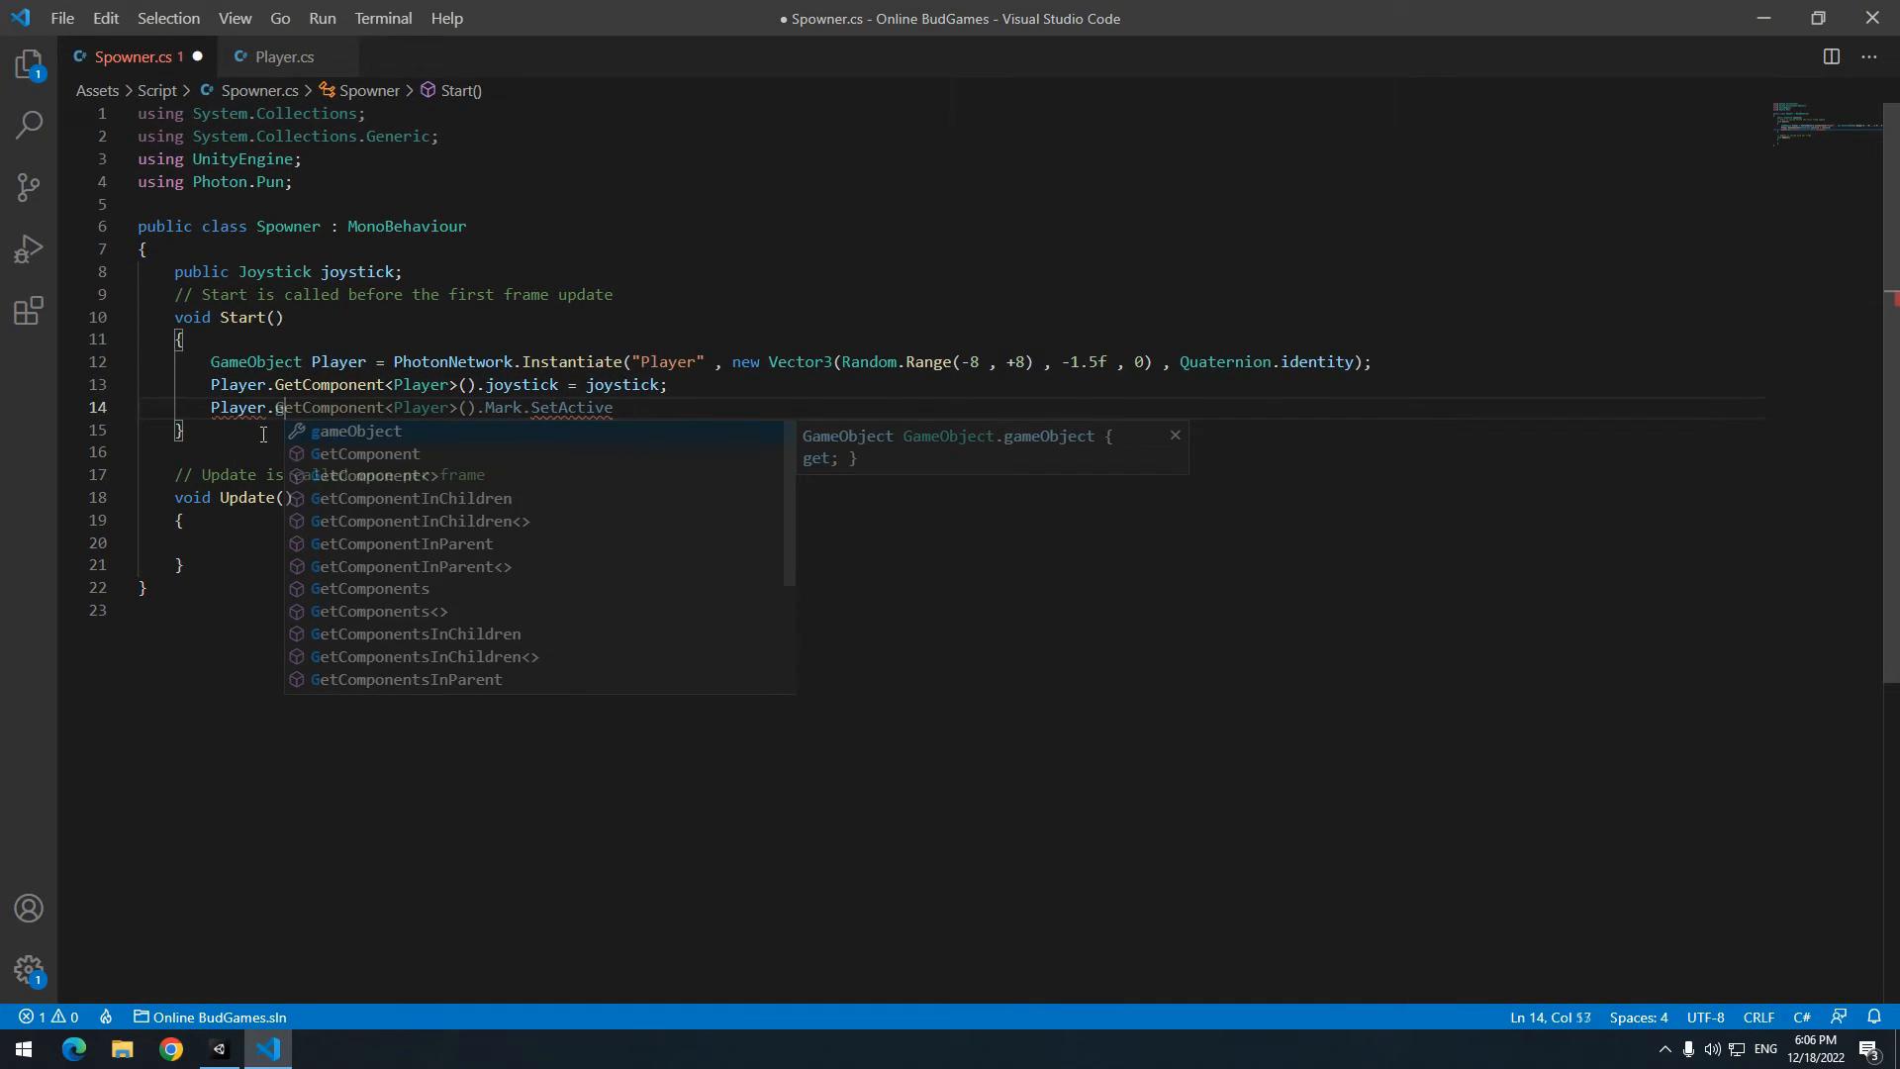